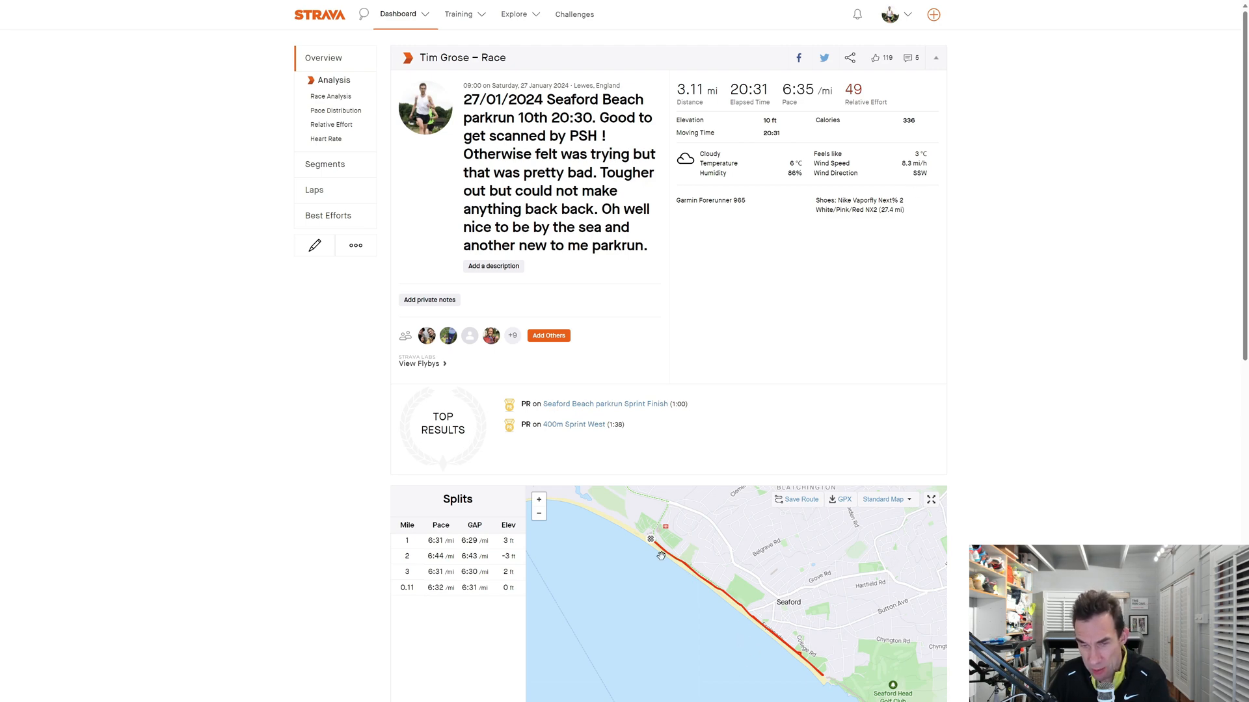
{"action": "mouse_move", "coordinate": [721, 594]}
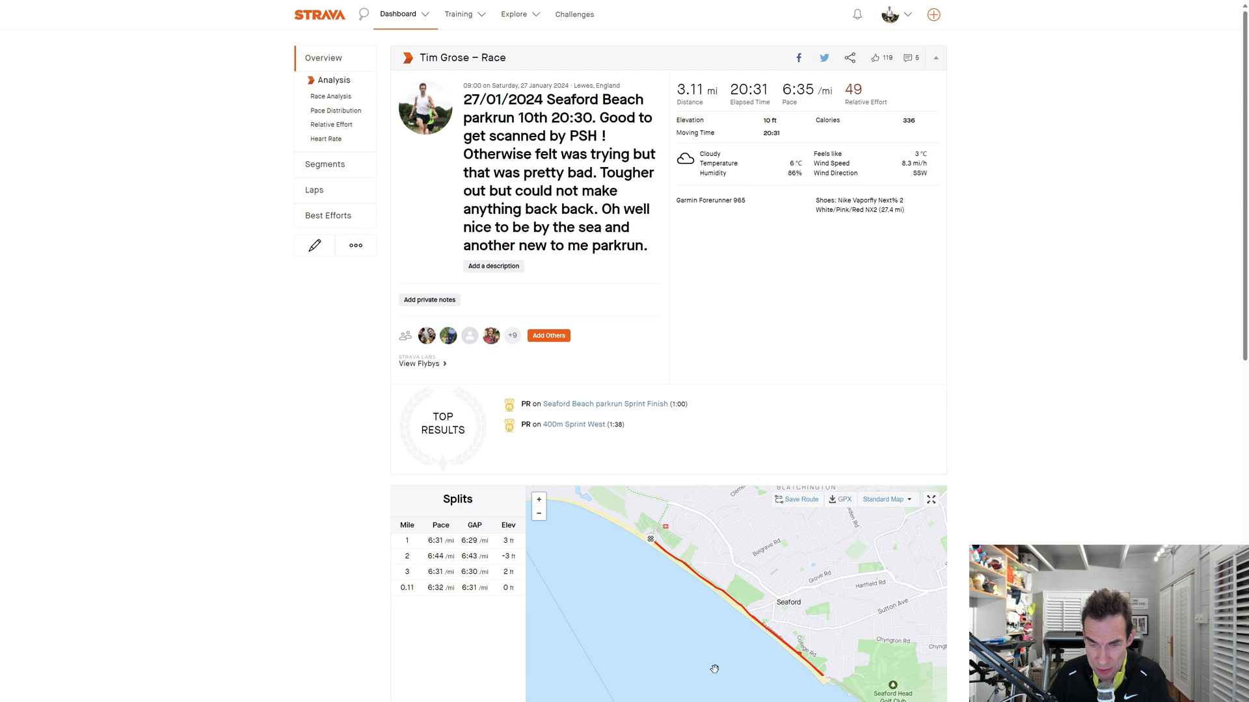
{"action": "mouse_move", "coordinate": [727, 601]}
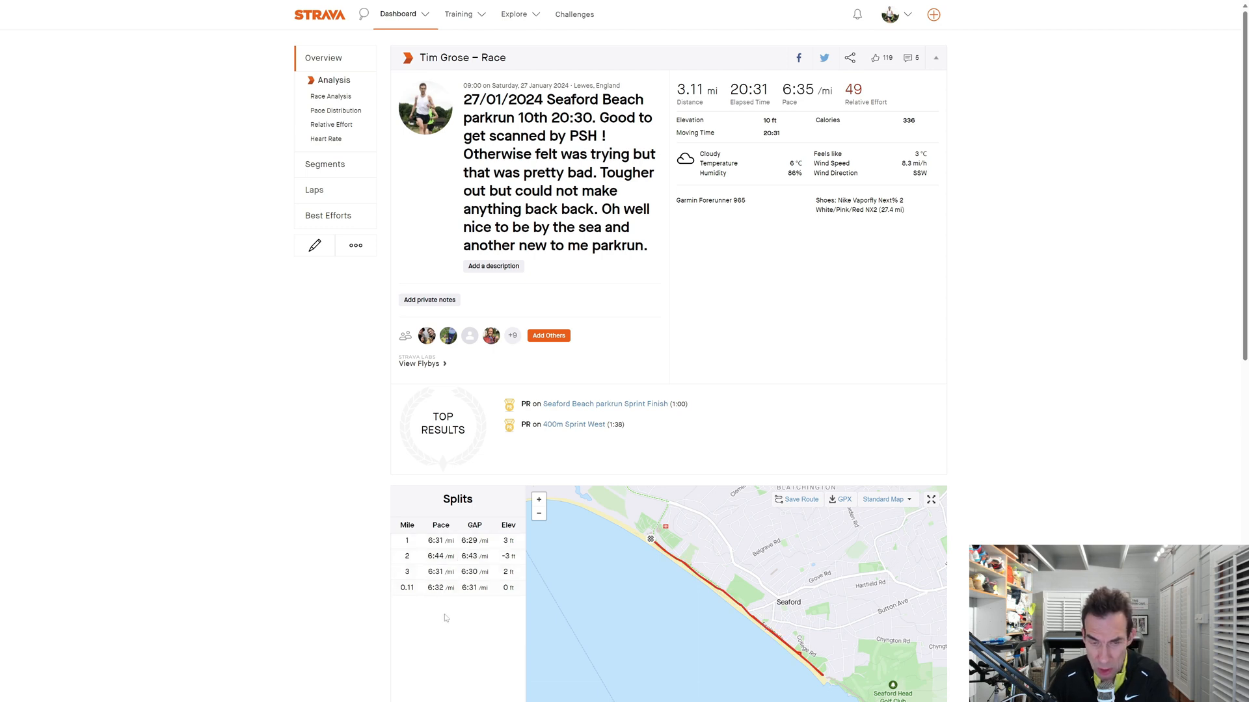
{"action": "mouse_move", "coordinate": [593, 609]}
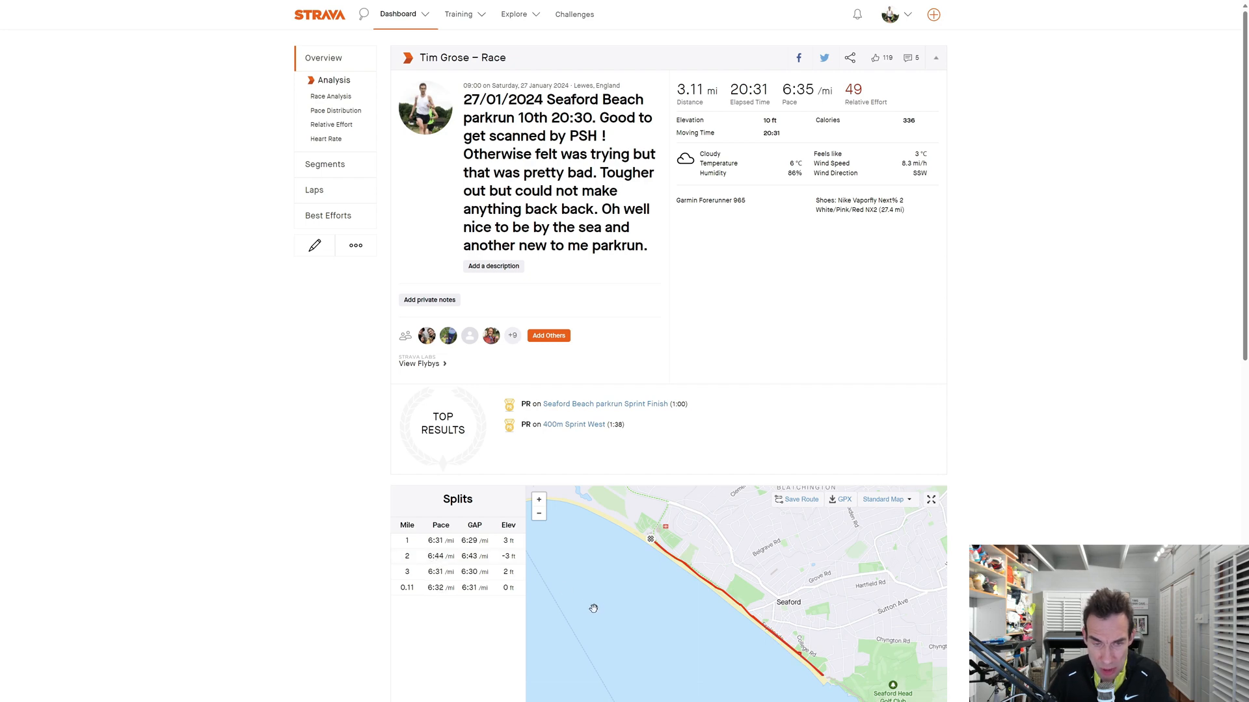
Show the Sauce analysis charts (pace, heart rate, cadence, GAP) for the full 3.1-mile run.
{"action": "left_click", "coordinate": [333, 80]}
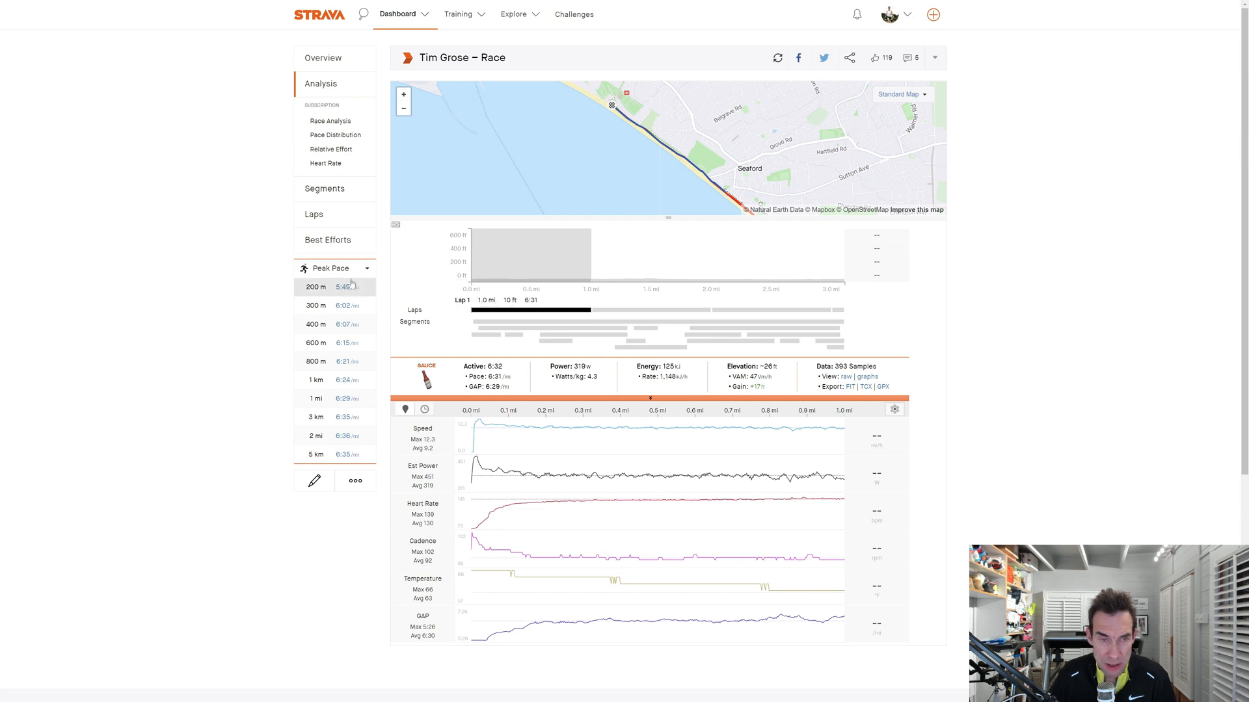
{"action": "left_click", "coordinate": [313, 215]}
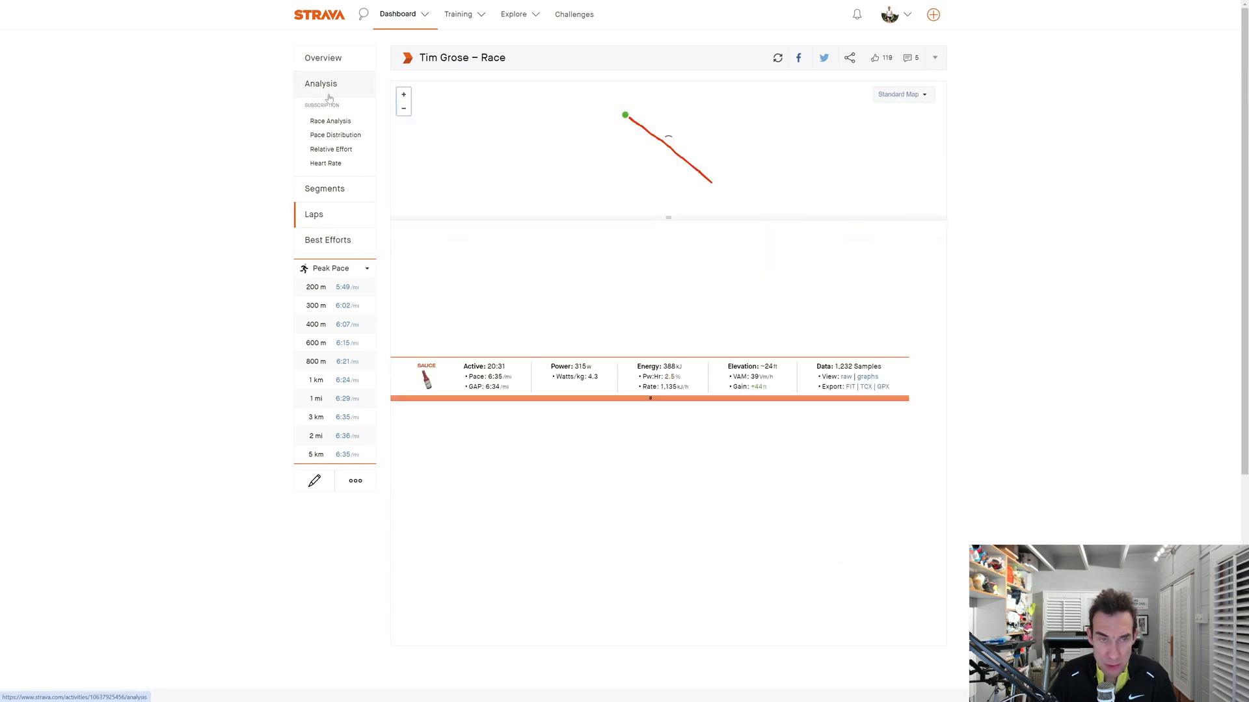
{"action": "left_click", "coordinate": [321, 83]}
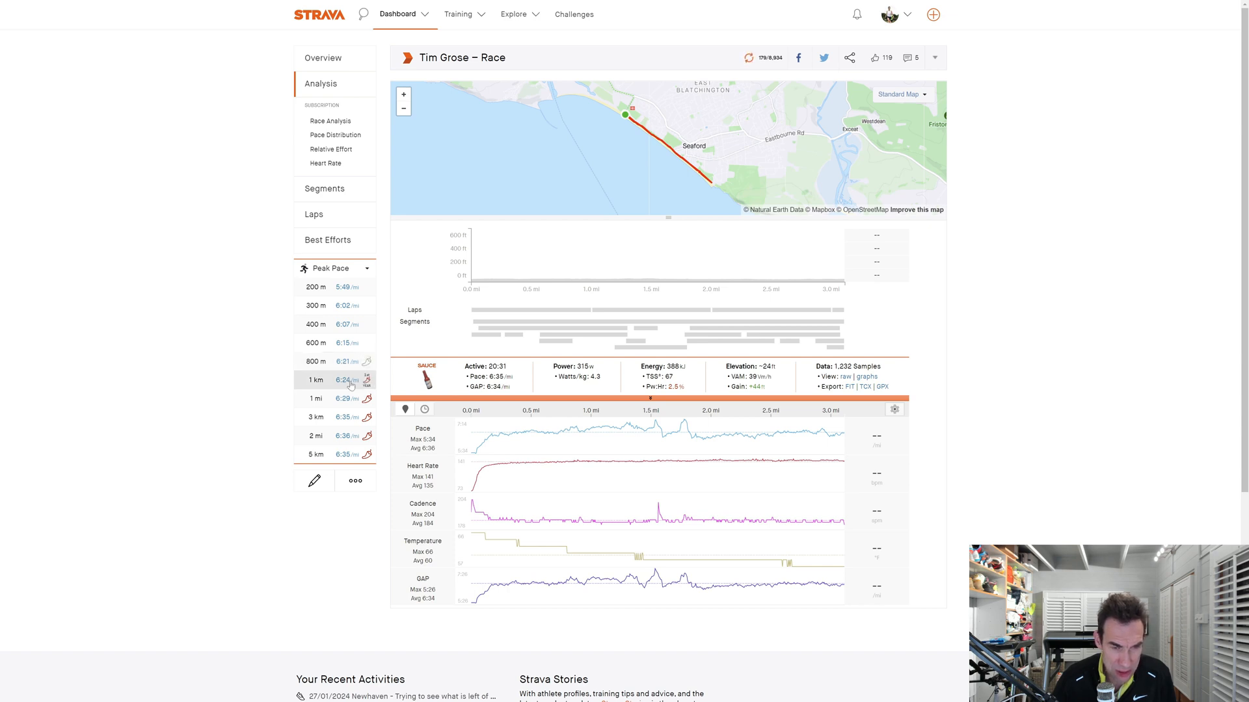
{"action": "left_click", "coordinate": [315, 379]}
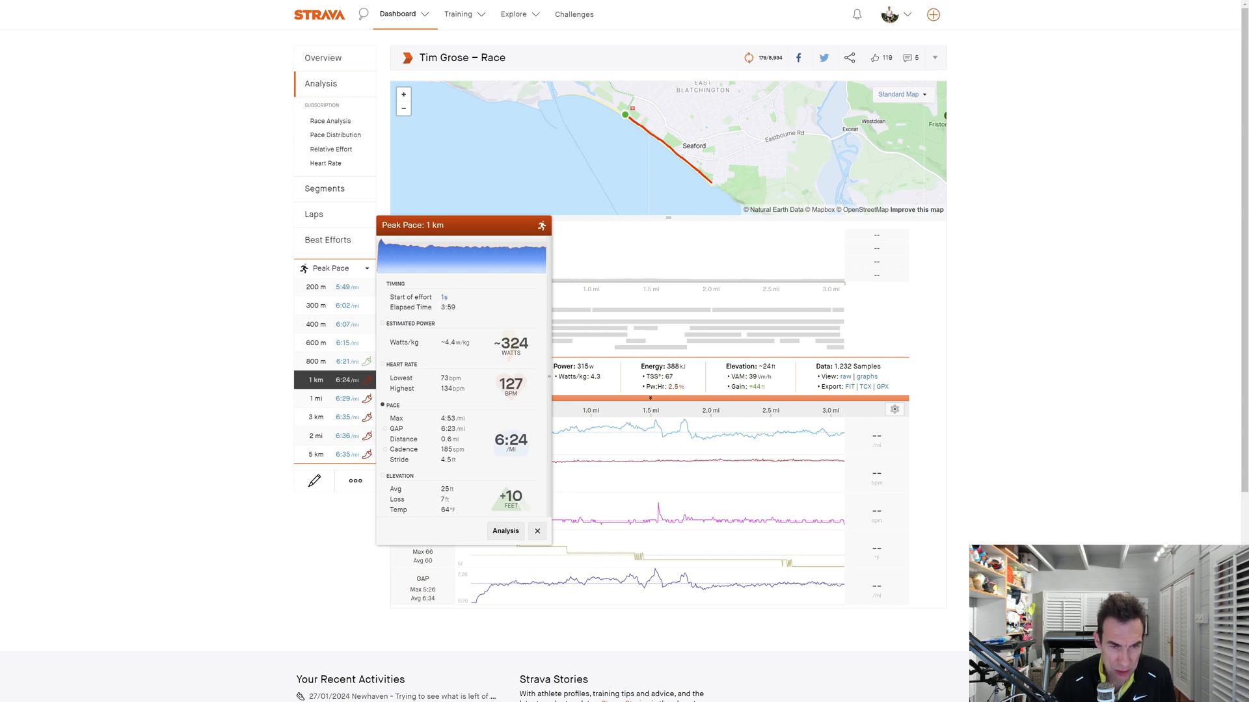
{"action": "mouse_move", "coordinate": [450, 325]}
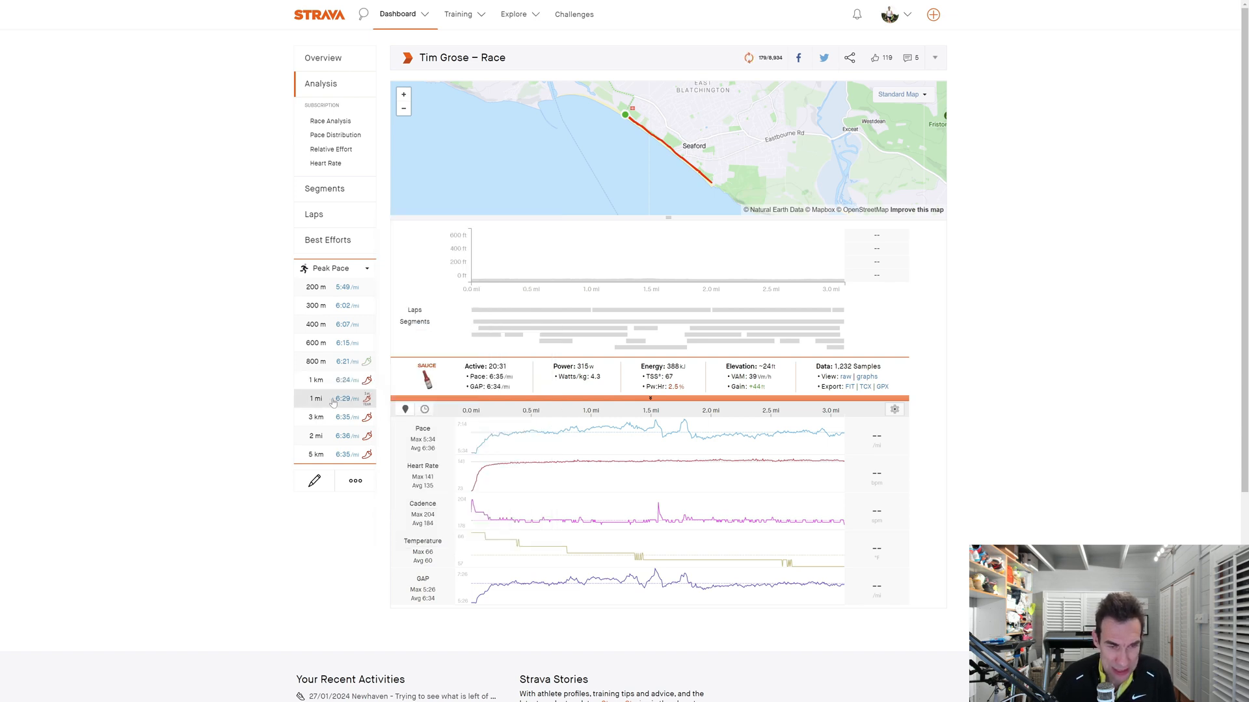
{"action": "left_click", "coordinate": [316, 398]}
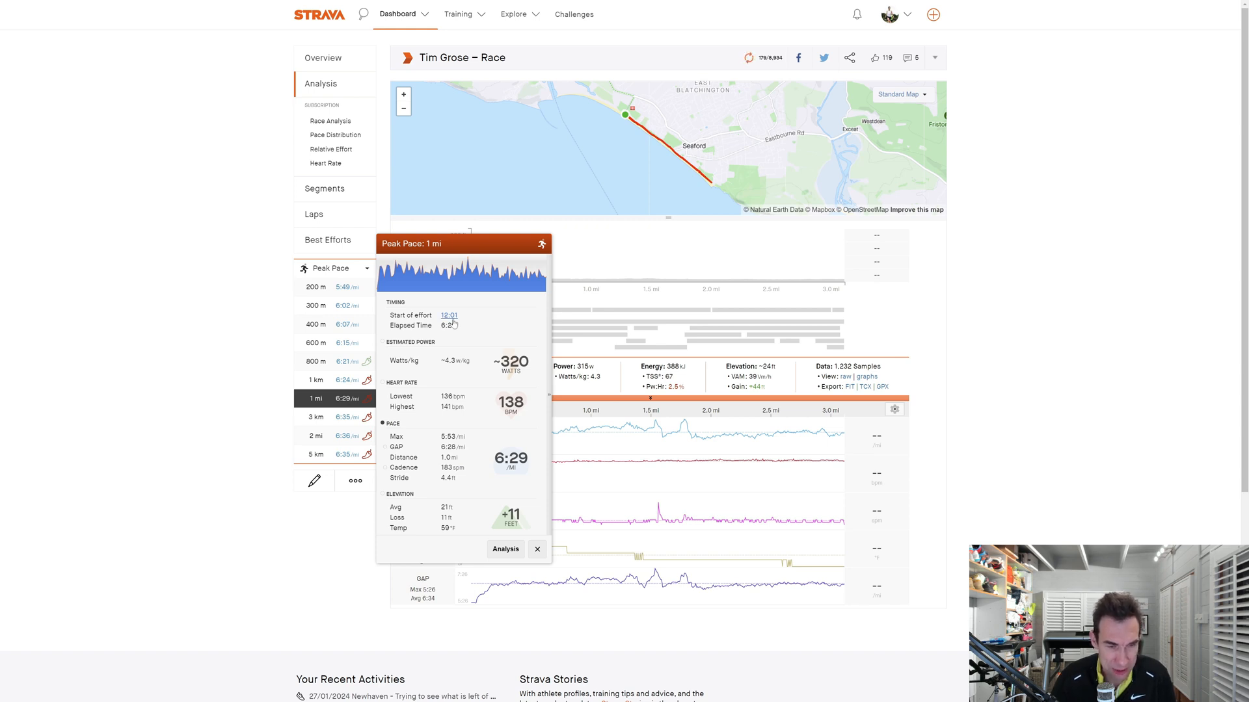
{"action": "left_click", "coordinate": [315, 418]}
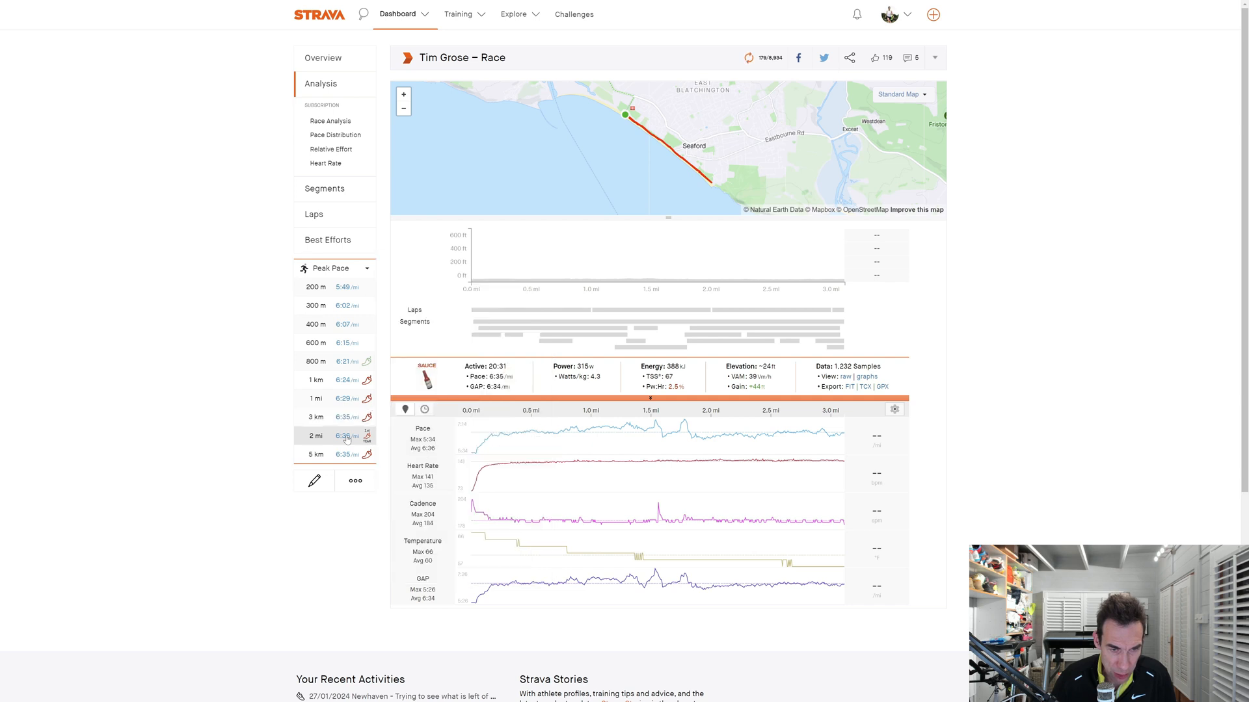
{"action": "left_click", "coordinate": [314, 435]}
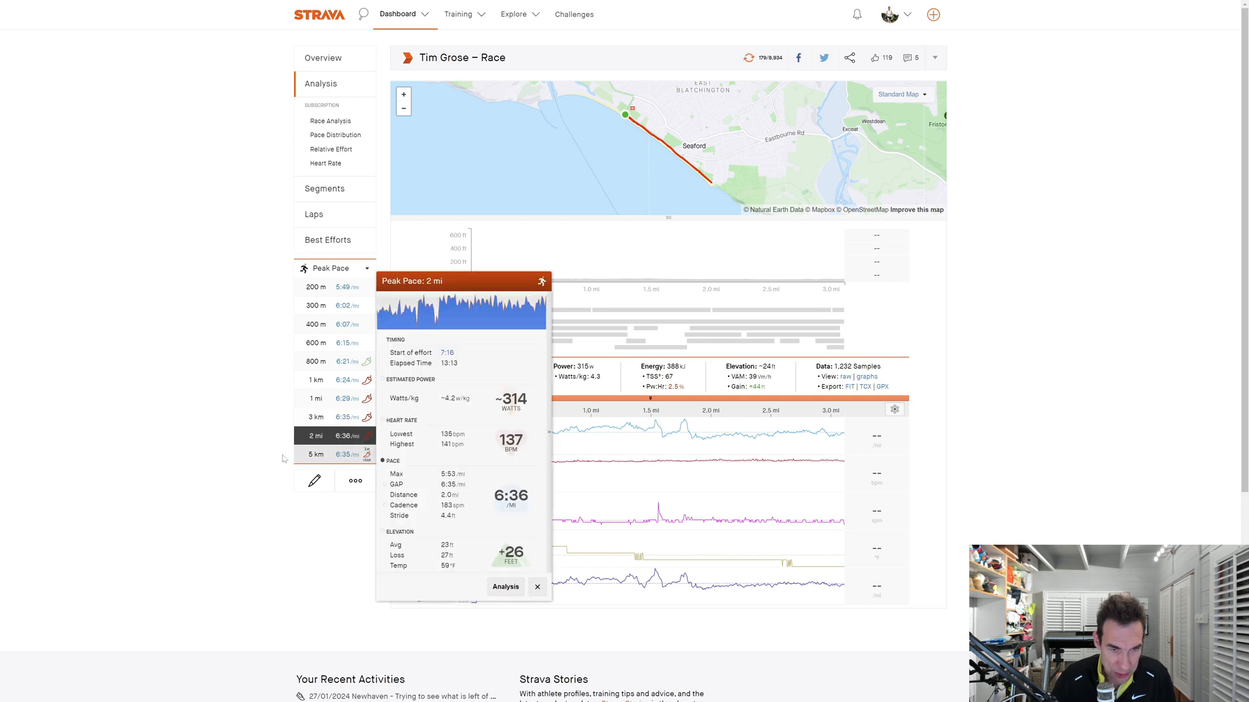
{"action": "left_click", "coordinate": [537, 587]}
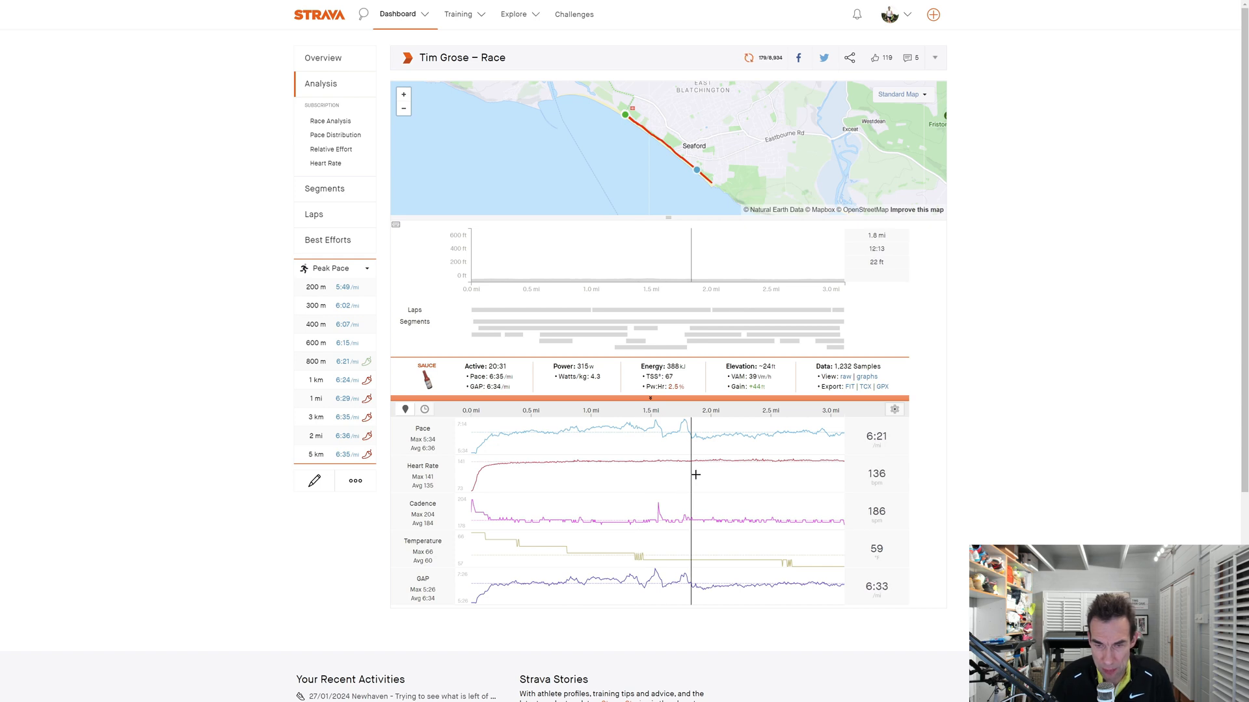
{"action": "mouse_move", "coordinate": [793, 469]}
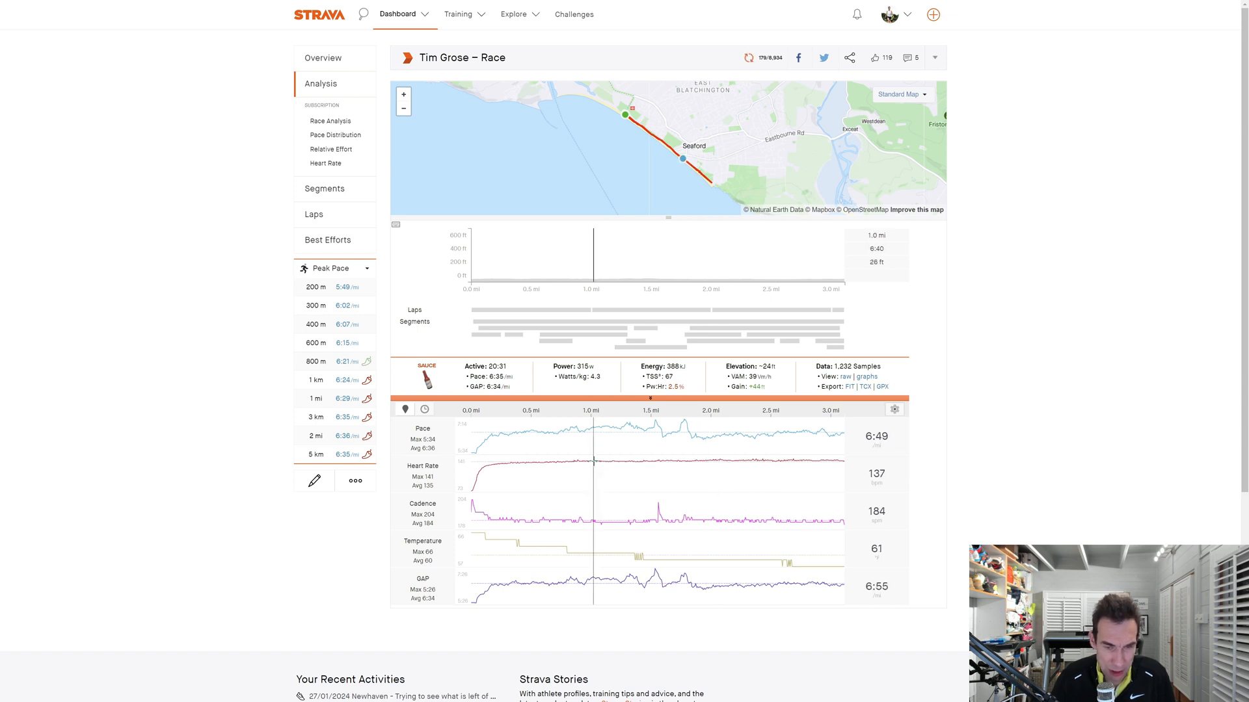
{"action": "mouse_move", "coordinate": [735, 465]}
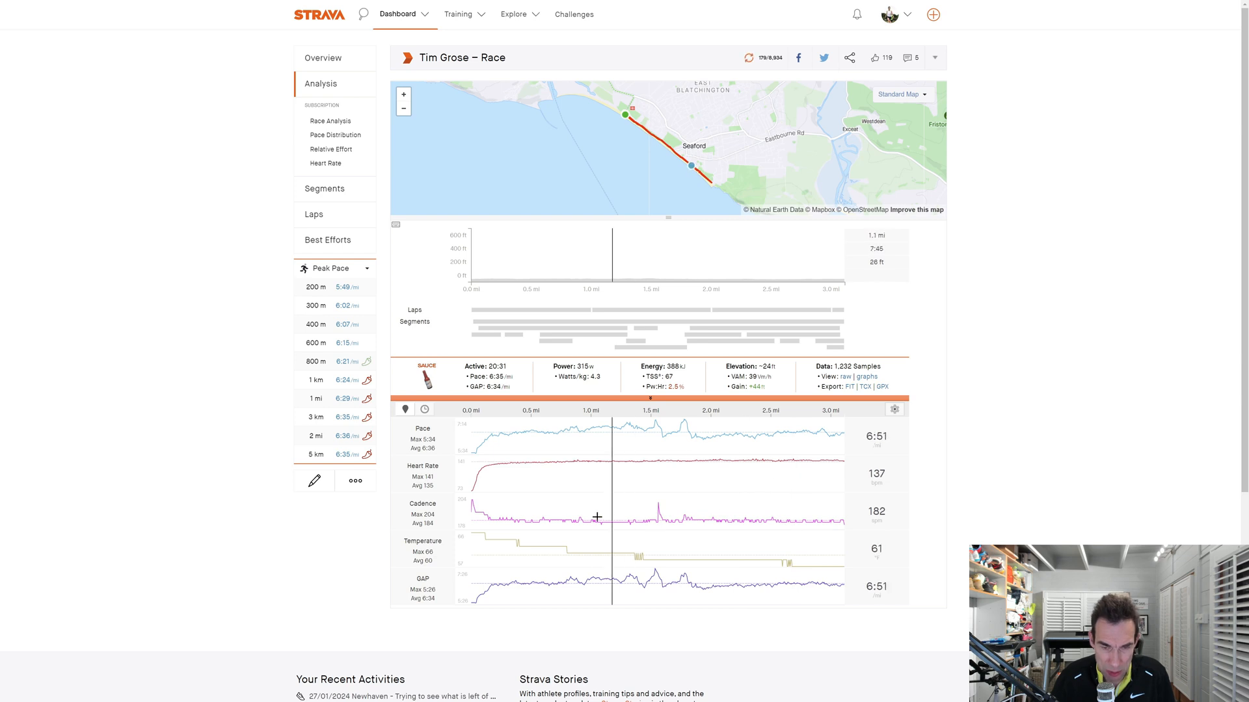
{"action": "mouse_move", "coordinate": [499, 524]}
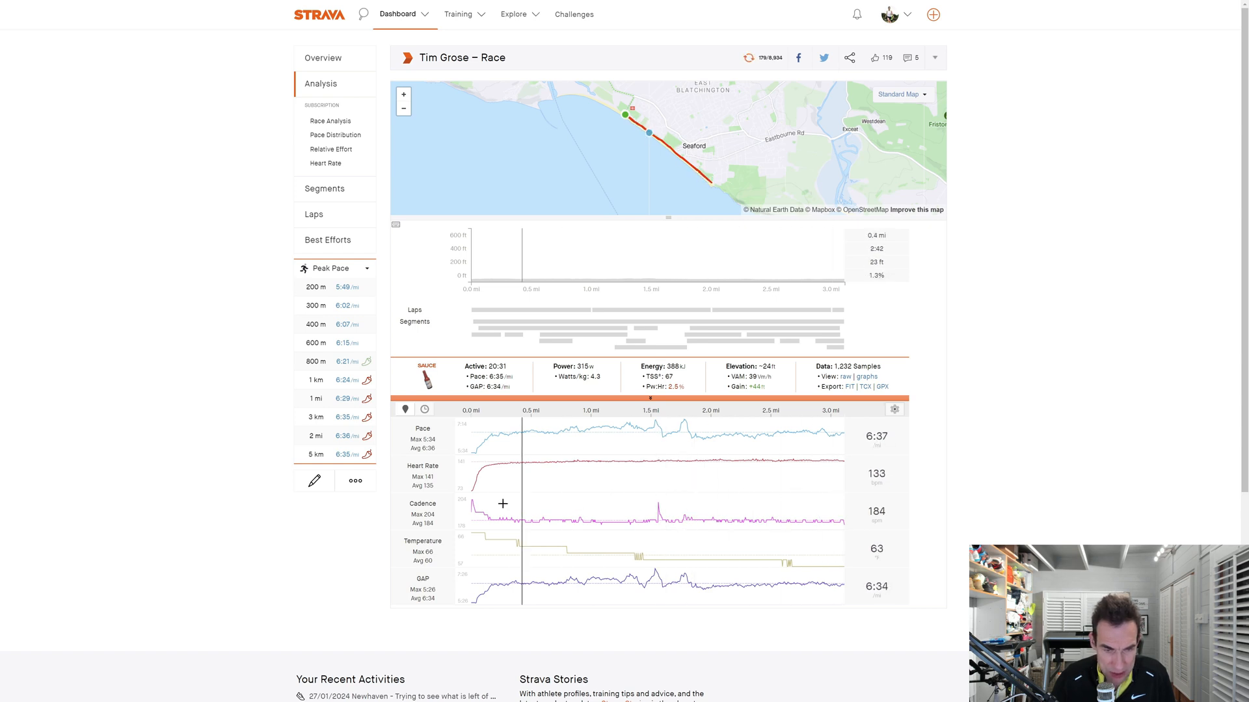
{"action": "mouse_move", "coordinate": [656, 480]}
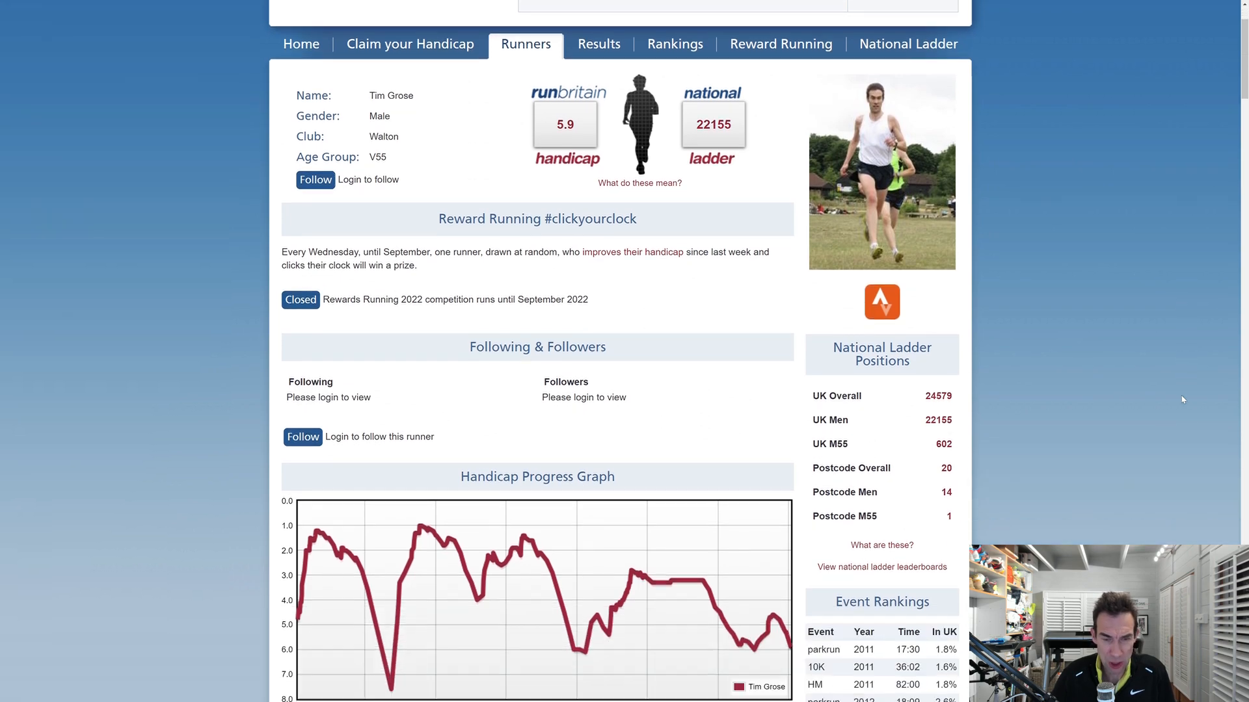
Bring up Tim Grose's Performances table expanded to rank, basic, SSS, net and adjusted scores.
{"action": "scroll", "scroll_direction": "down", "scroll_amount": 3}
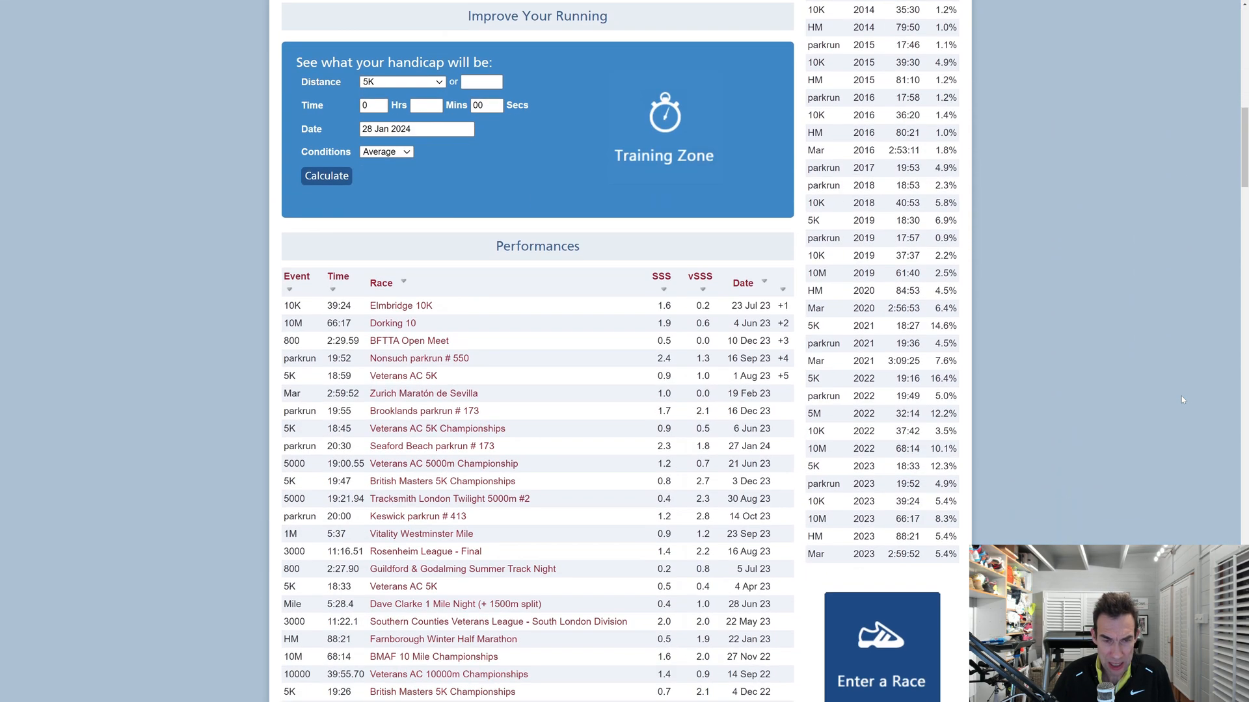
{"action": "scroll", "scroll_direction": "down", "scroll_amount": 3}
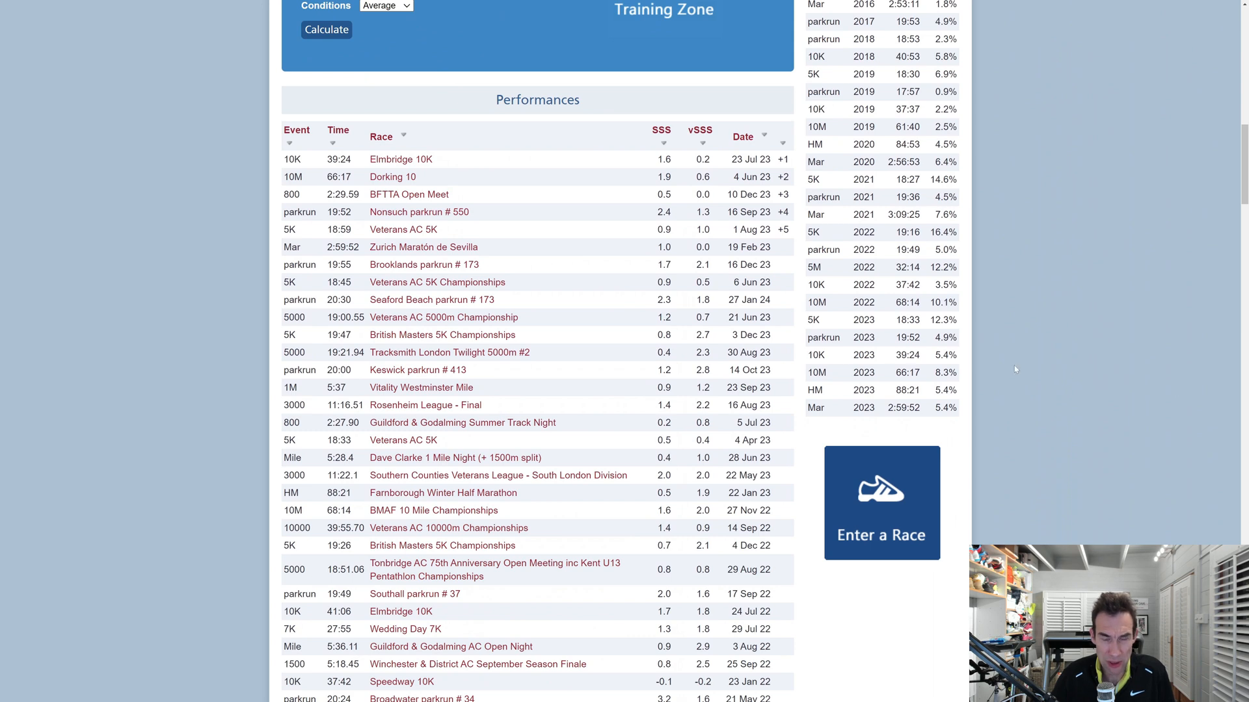
{"action": "mouse_move", "coordinate": [667, 135]}
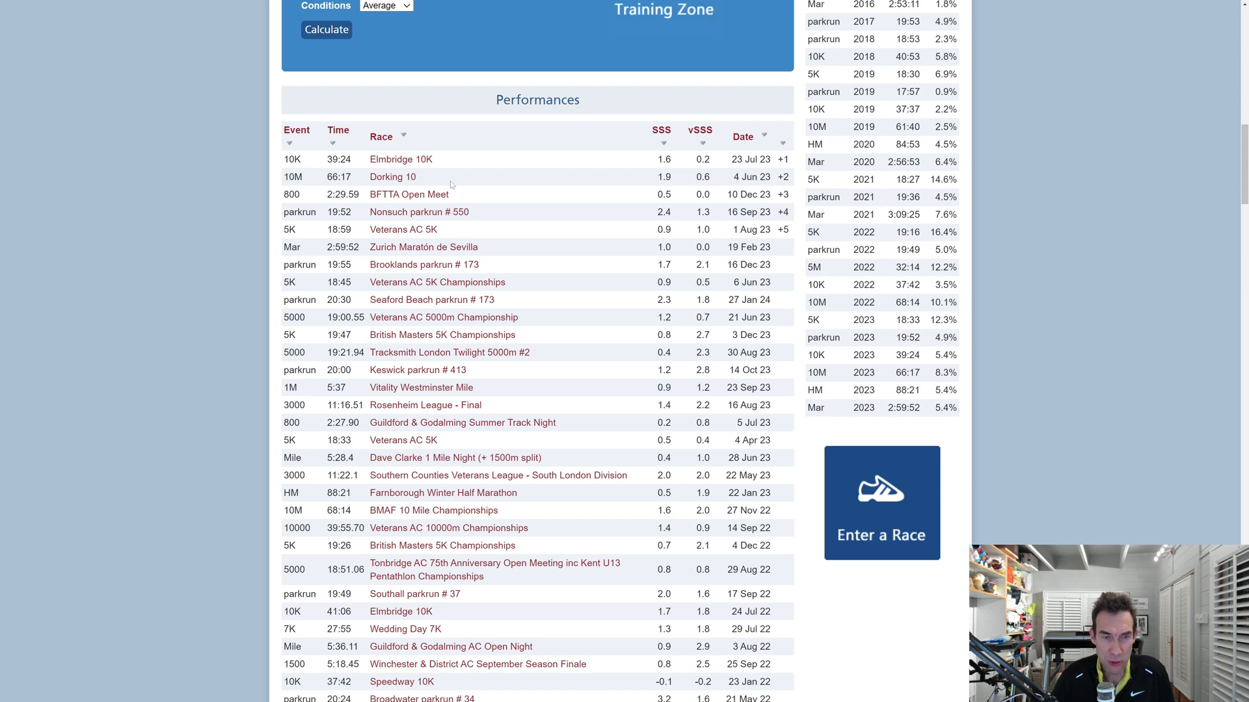
{"action": "mouse_move", "coordinate": [480, 258]}
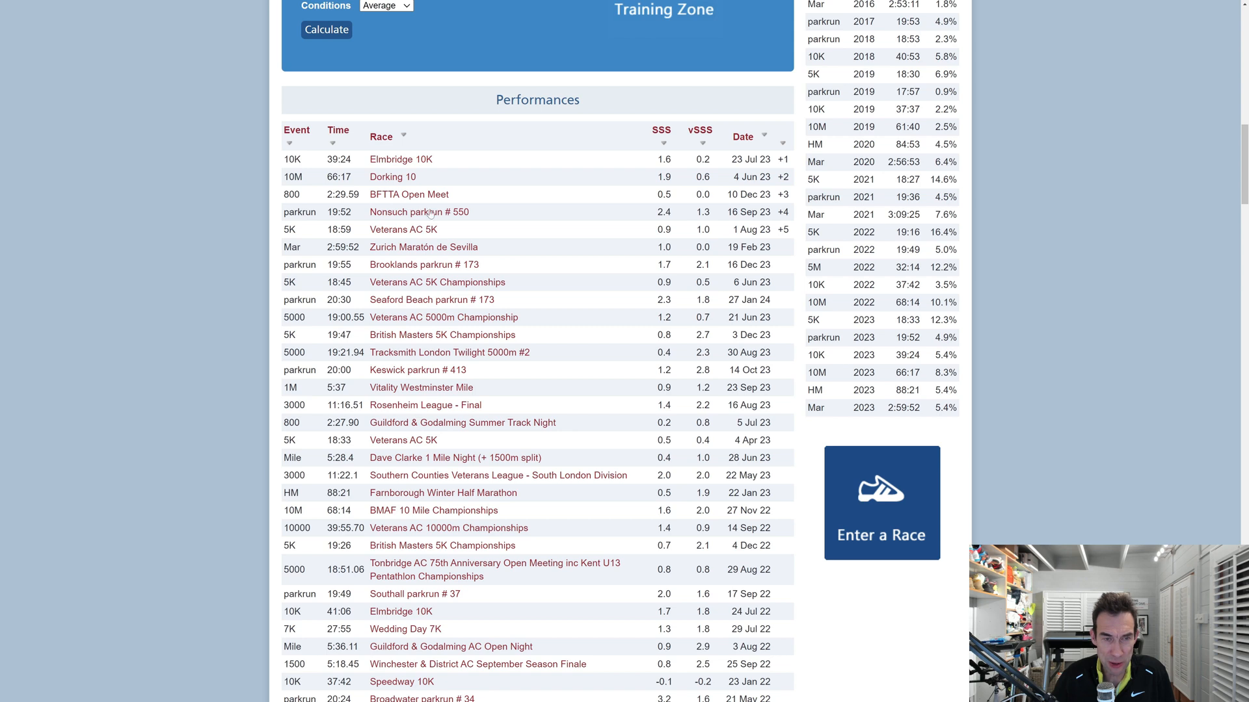
{"action": "mouse_move", "coordinate": [428, 290]}
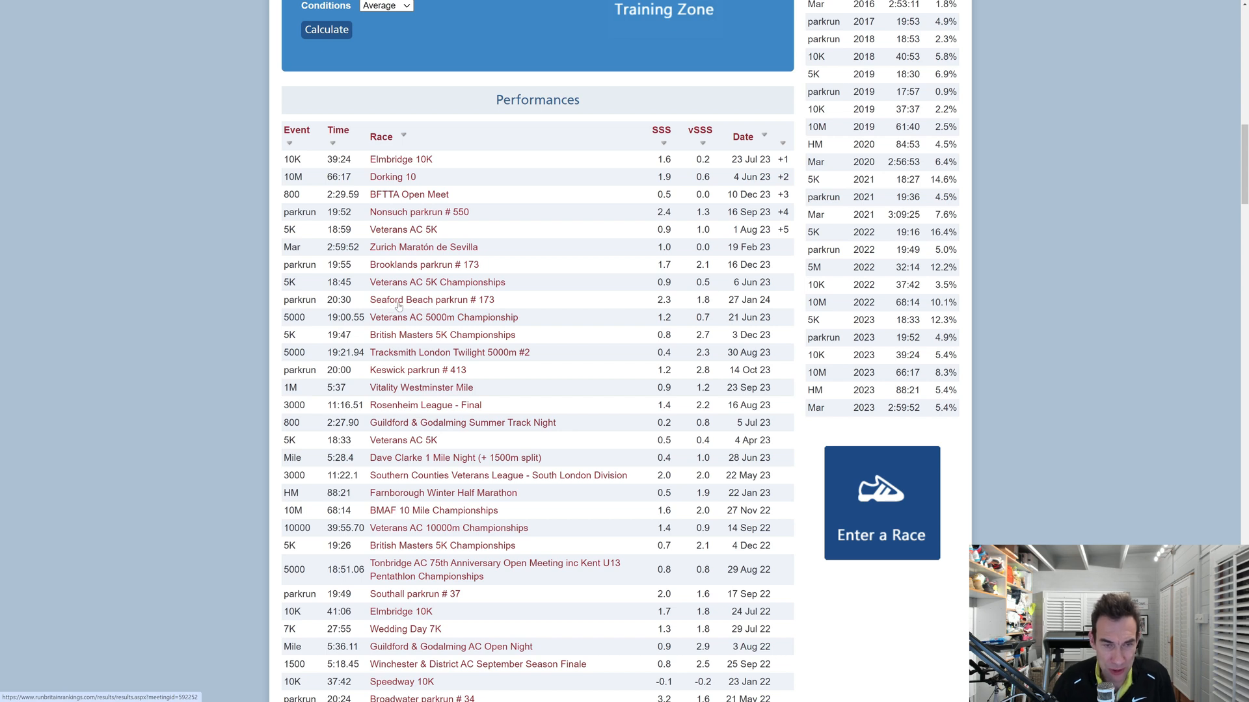
{"action": "mouse_move", "coordinate": [776, 251]}
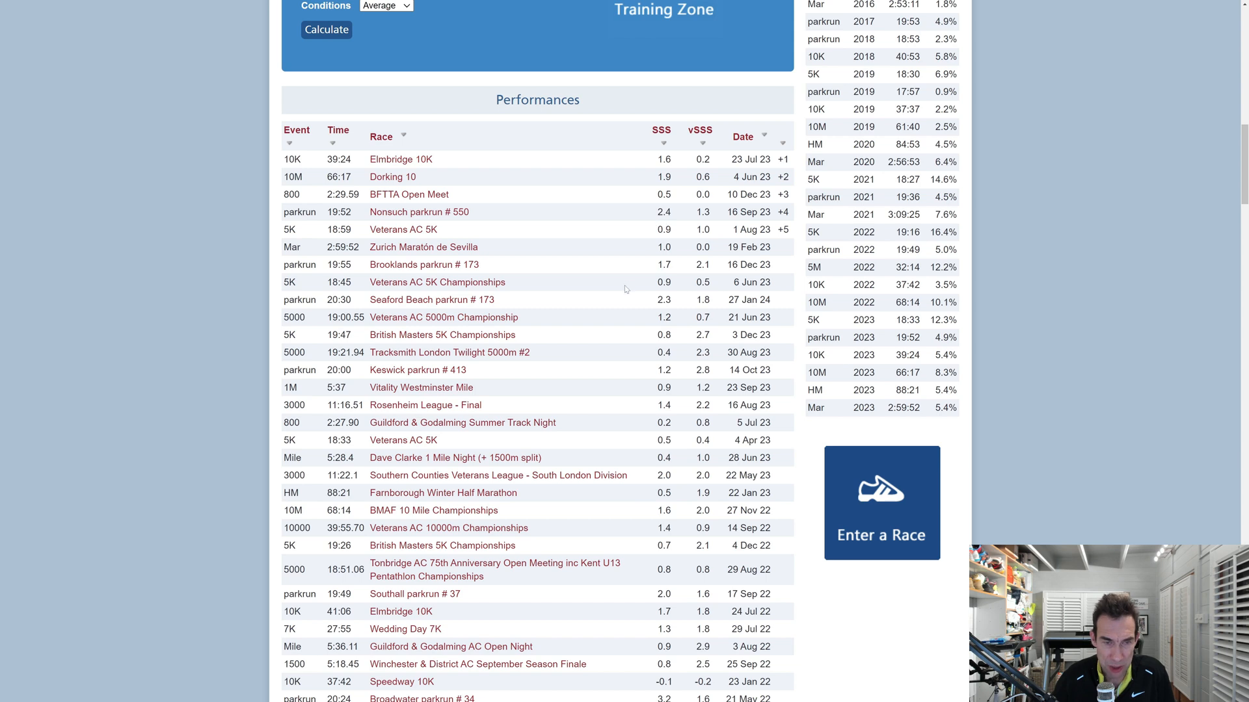
{"action": "mouse_move", "coordinate": [671, 307]}
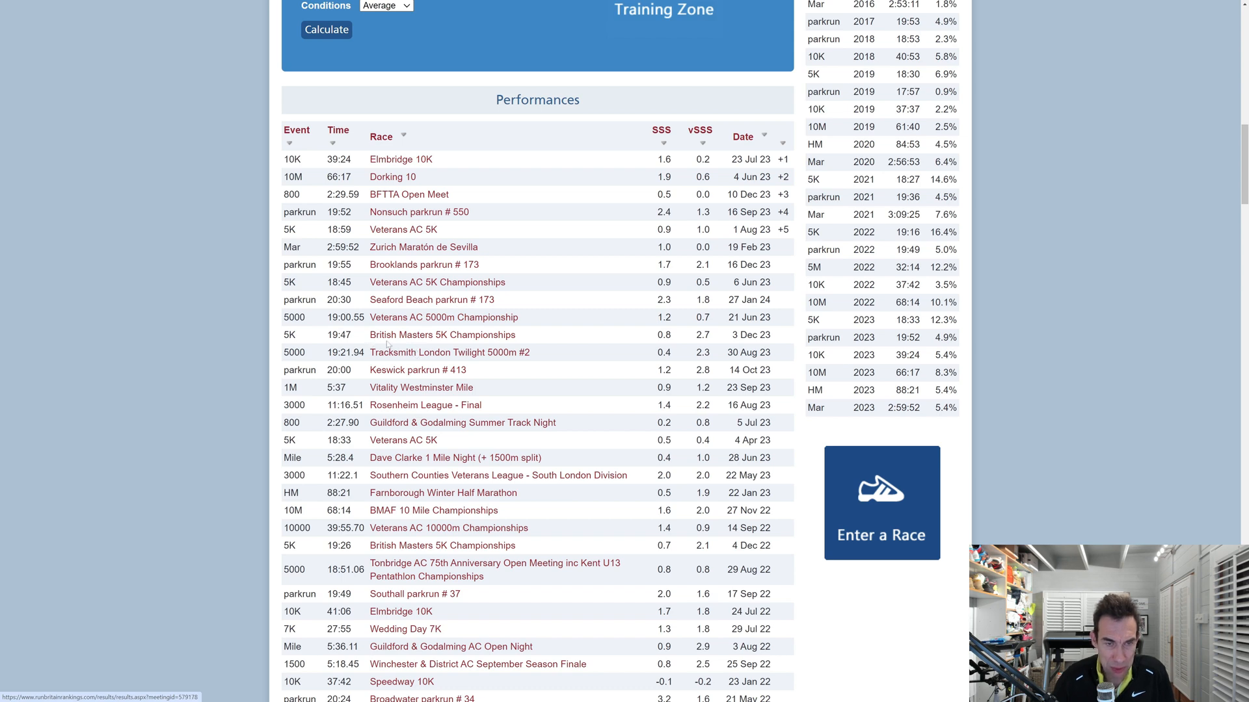
{"action": "mouse_move", "coordinate": [450, 343]}
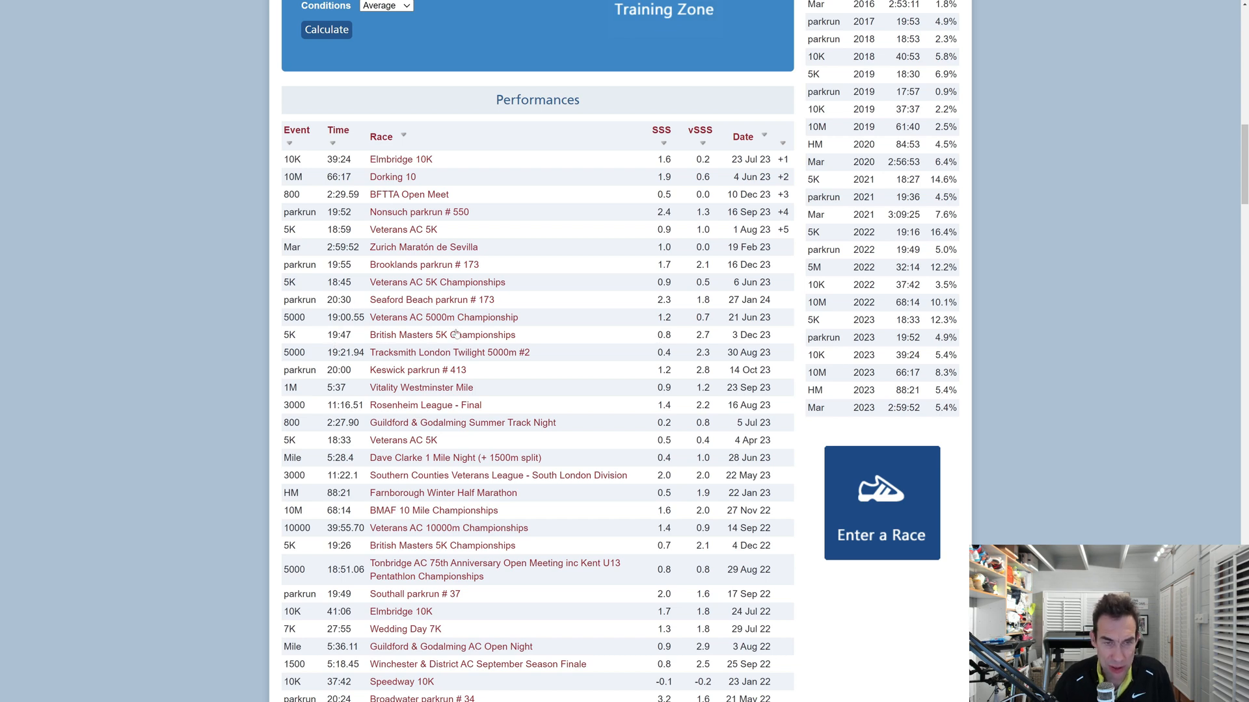
{"action": "mouse_move", "coordinate": [353, 334]}
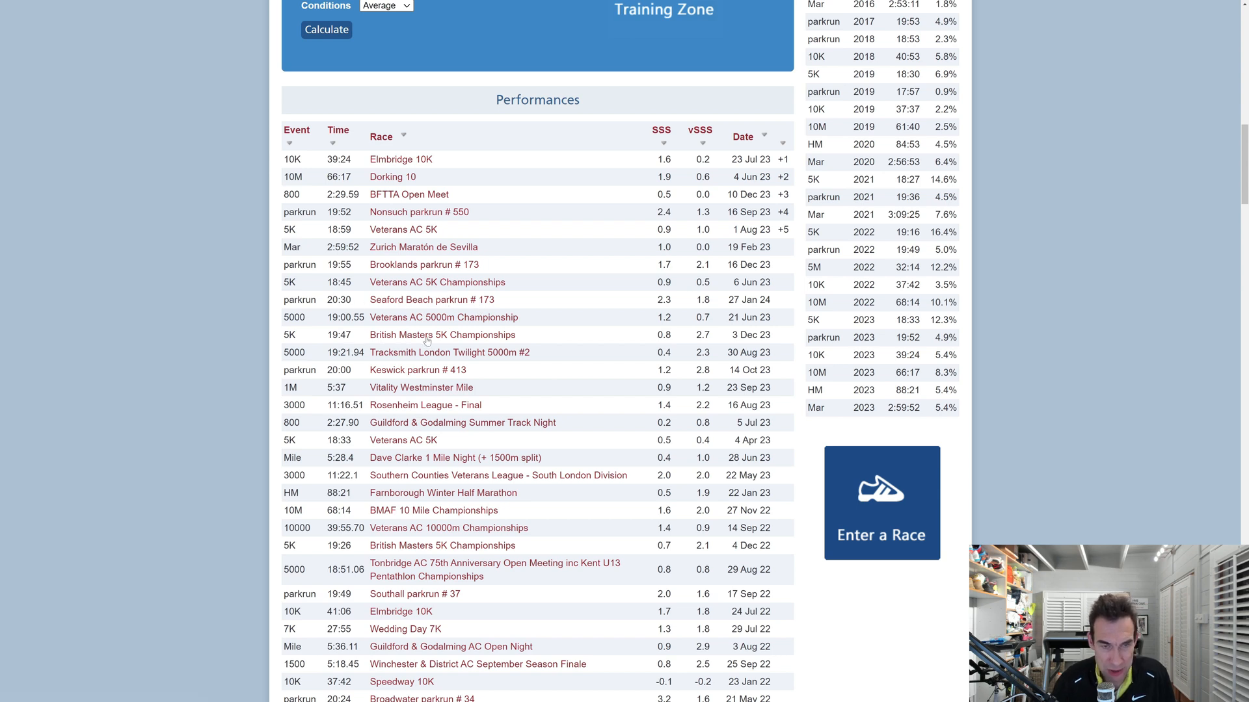
{"action": "mouse_move", "coordinate": [515, 346]}
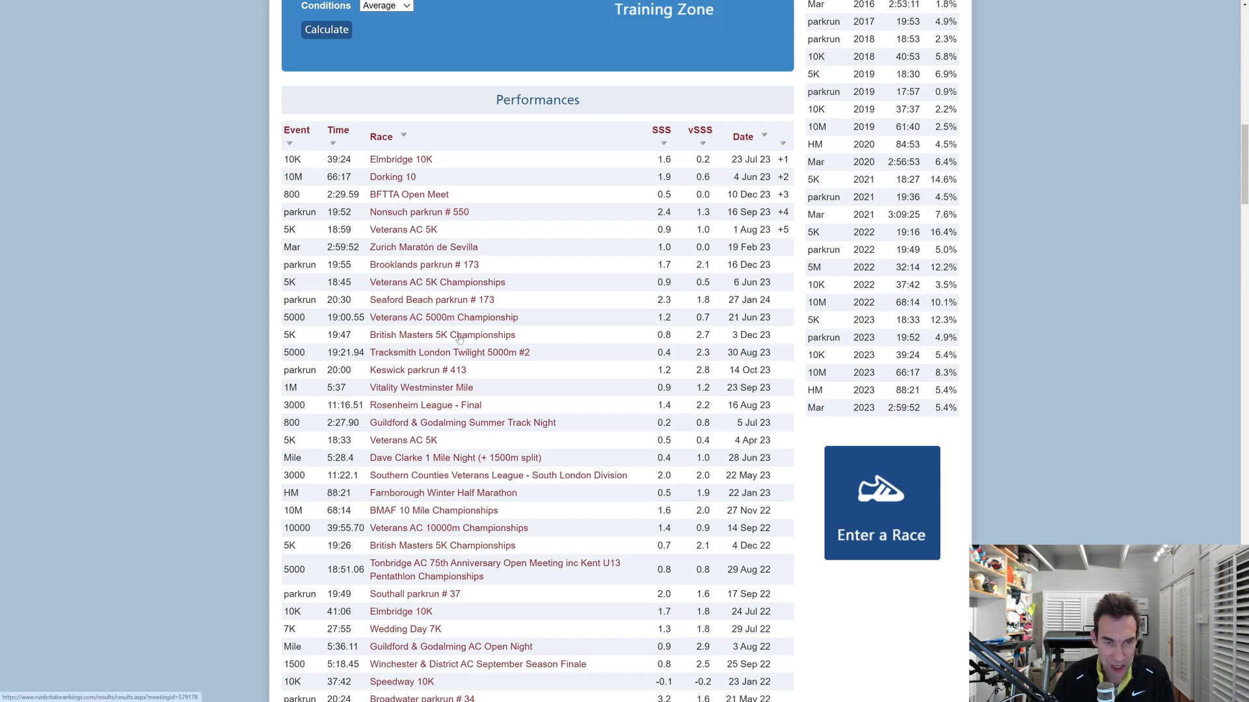
{"action": "mouse_move", "coordinate": [496, 407]}
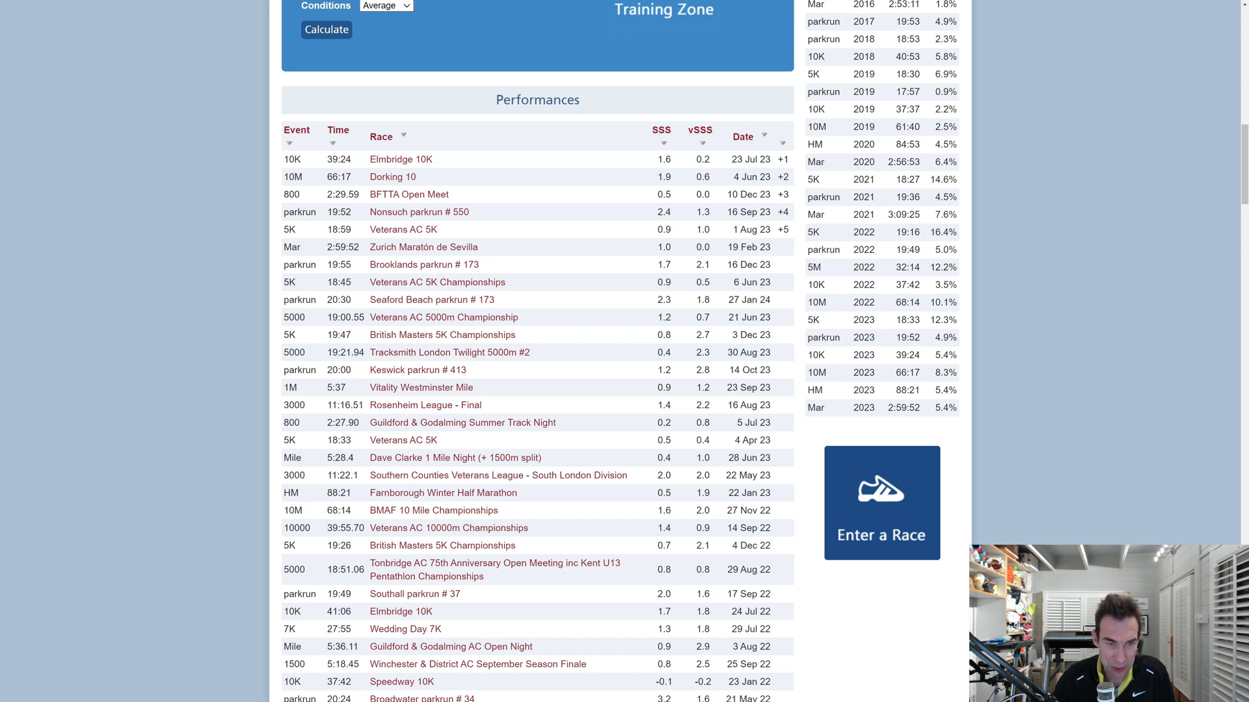
{"action": "mouse_move", "coordinate": [633, 378]}
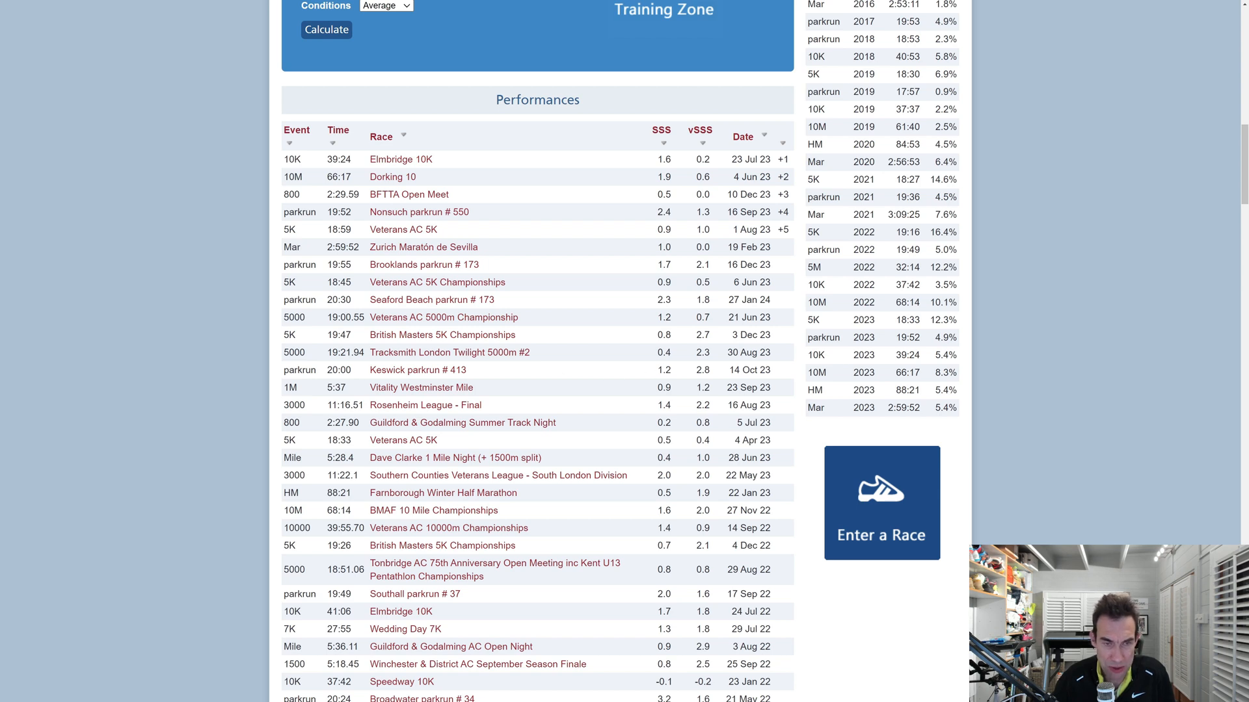
{"action": "mouse_move", "coordinate": [406, 306]}
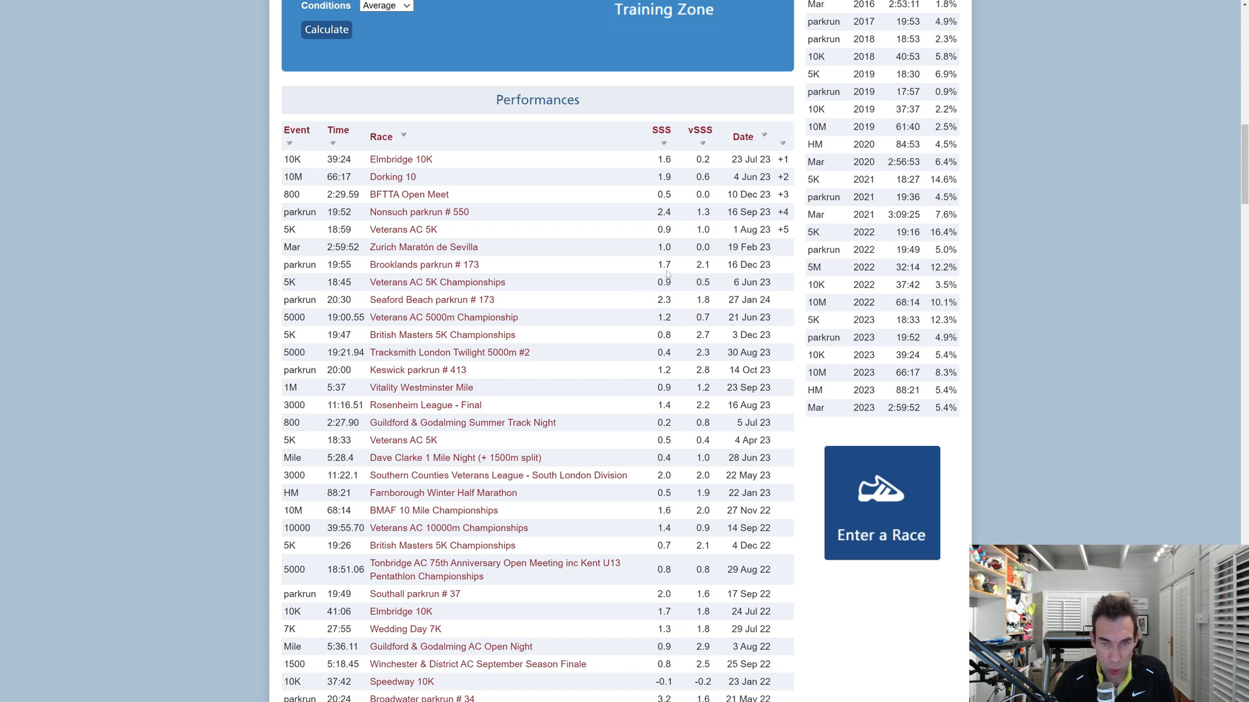
{"action": "mouse_move", "coordinate": [666, 274]}
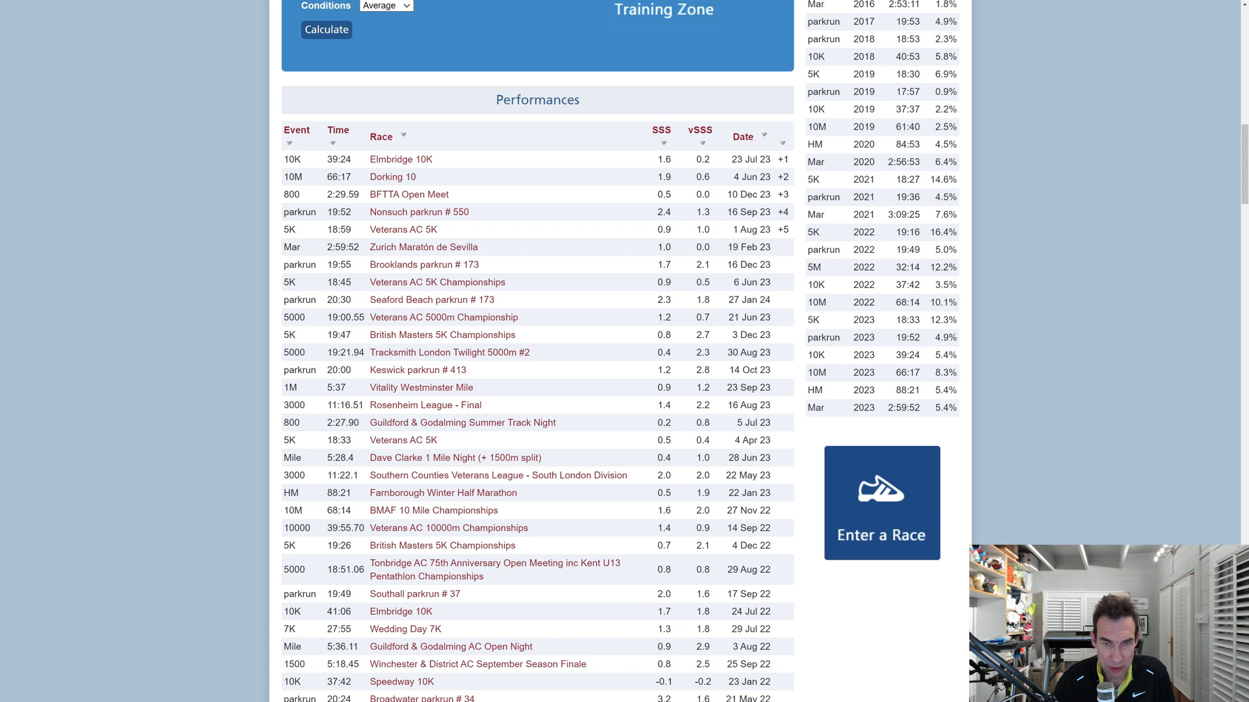
{"action": "mouse_move", "coordinate": [663, 280]}
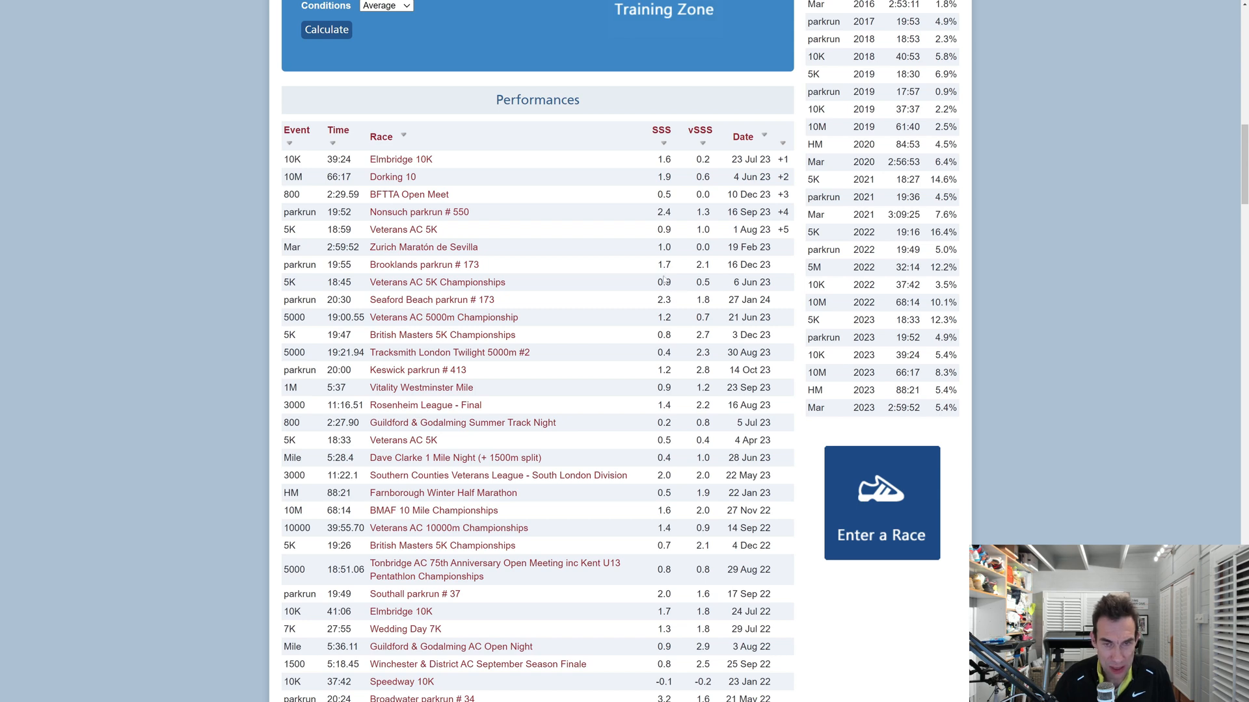
{"action": "mouse_move", "coordinate": [415, 481]}
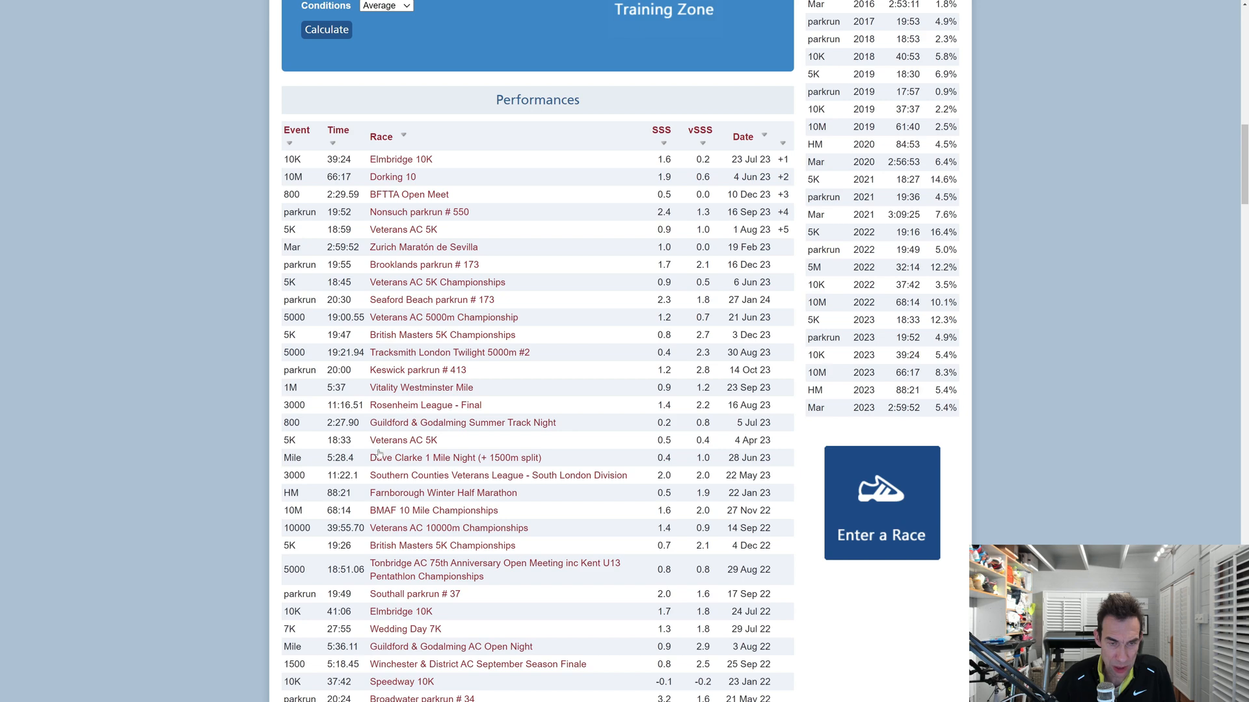
{"action": "left_click", "coordinate": [325, 30]}
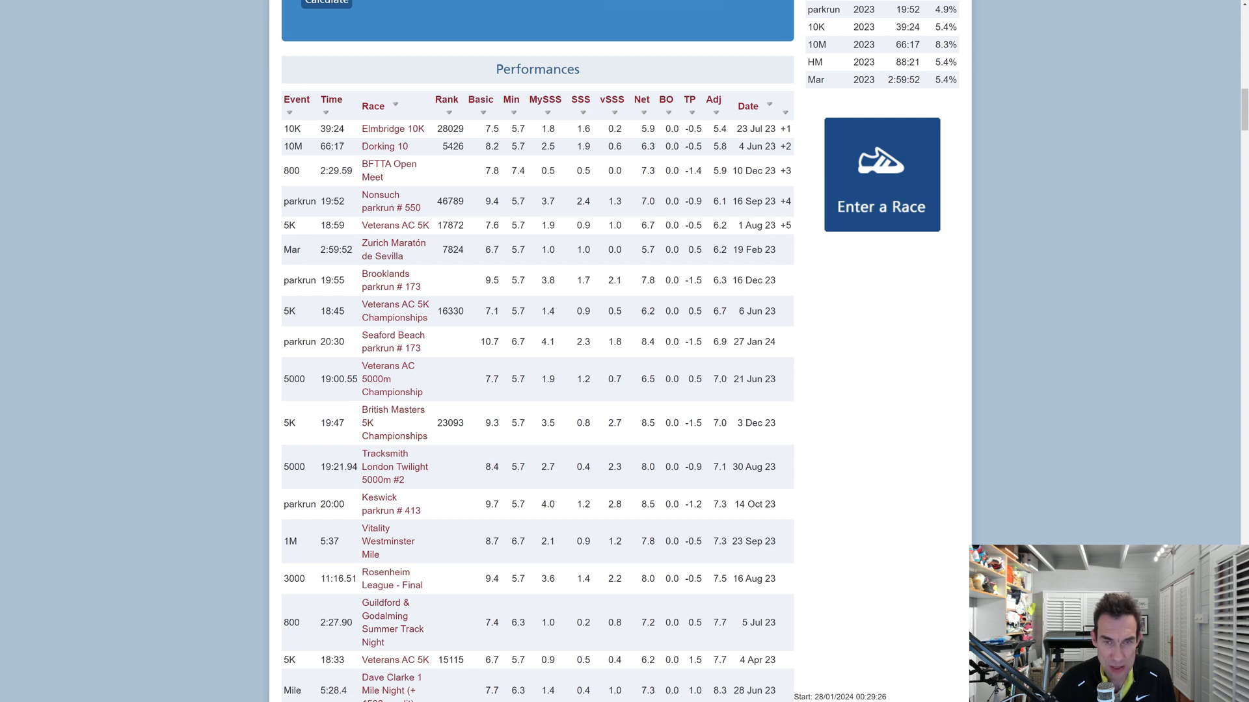
{"action": "mouse_move", "coordinate": [558, 349]}
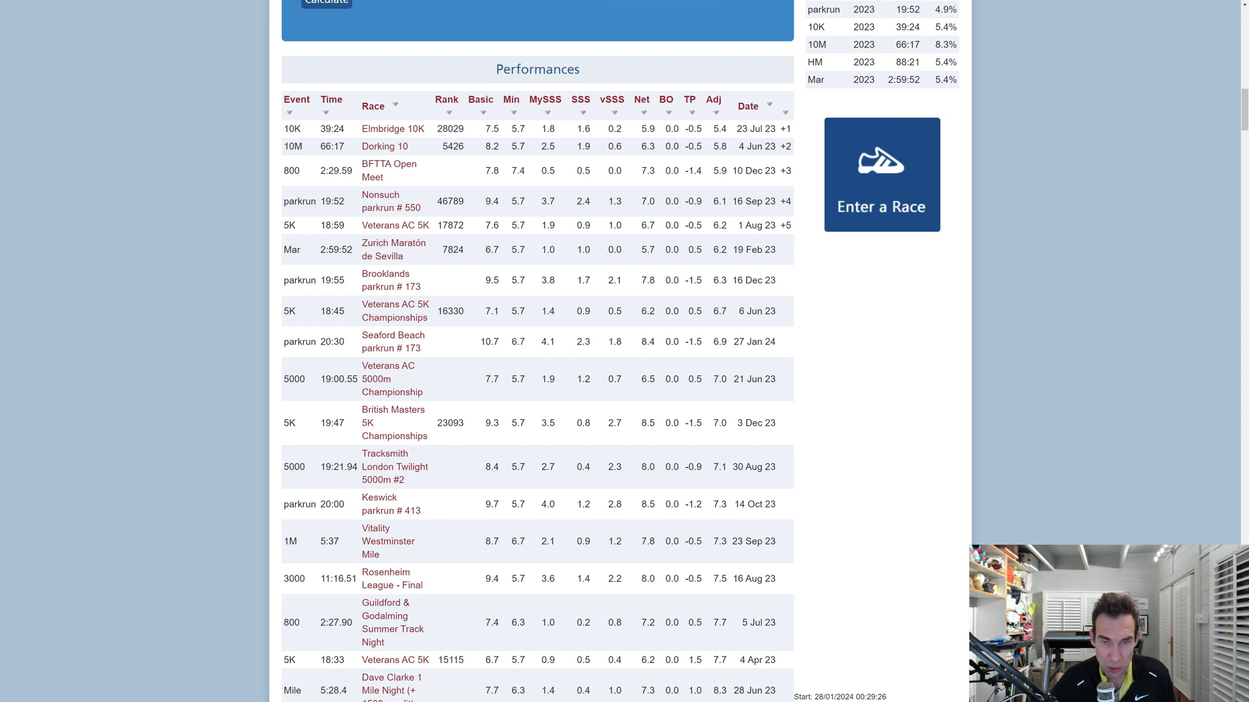
{"action": "mouse_move", "coordinate": [633, 350]}
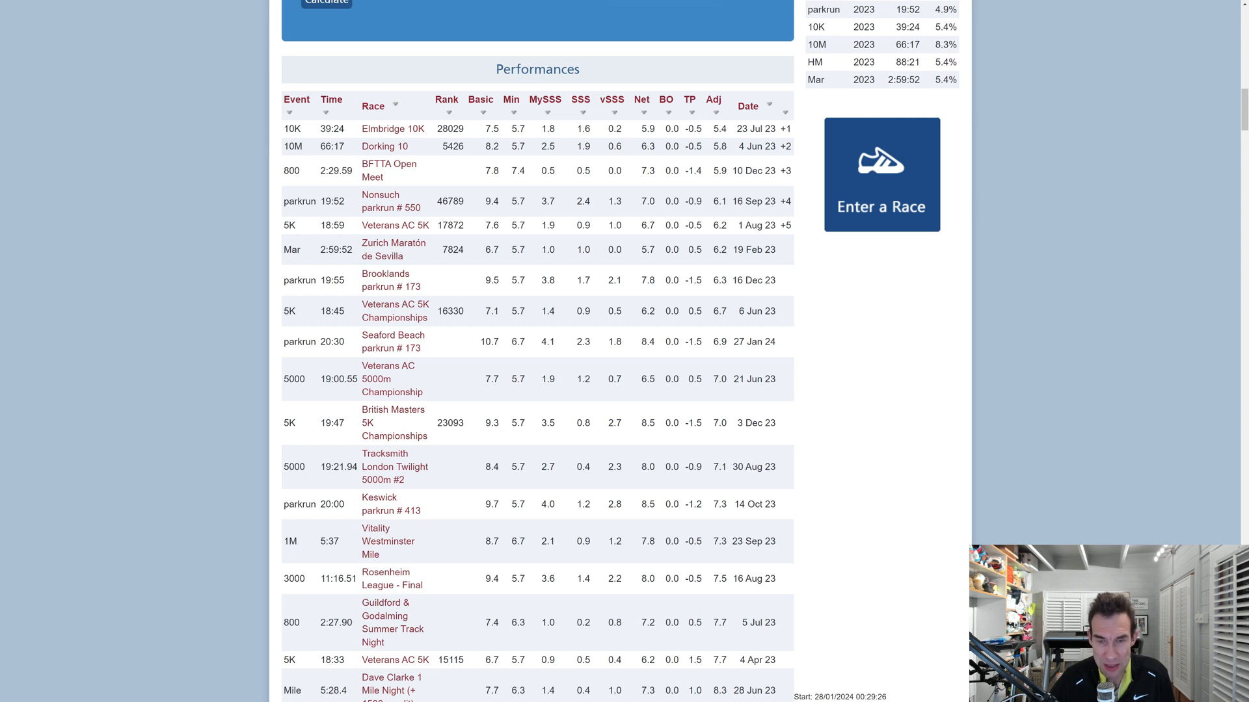
{"action": "mouse_move", "coordinate": [727, 346]}
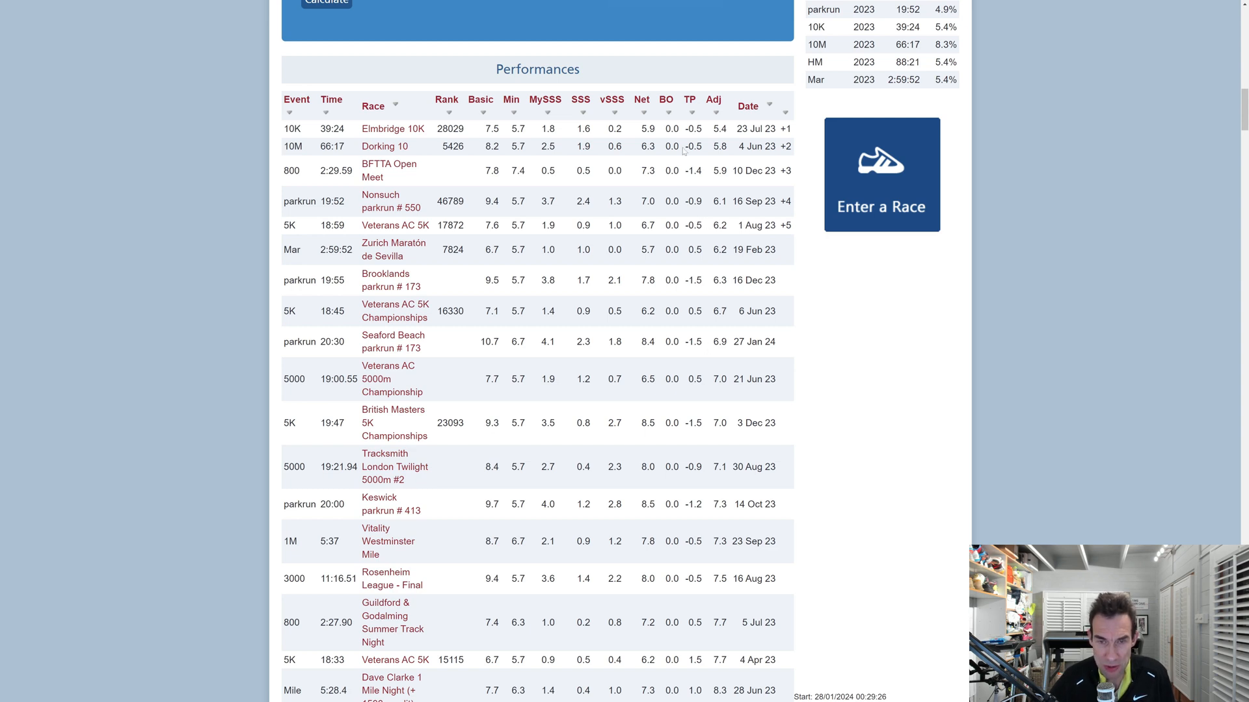
{"action": "mouse_move", "coordinate": [683, 142]}
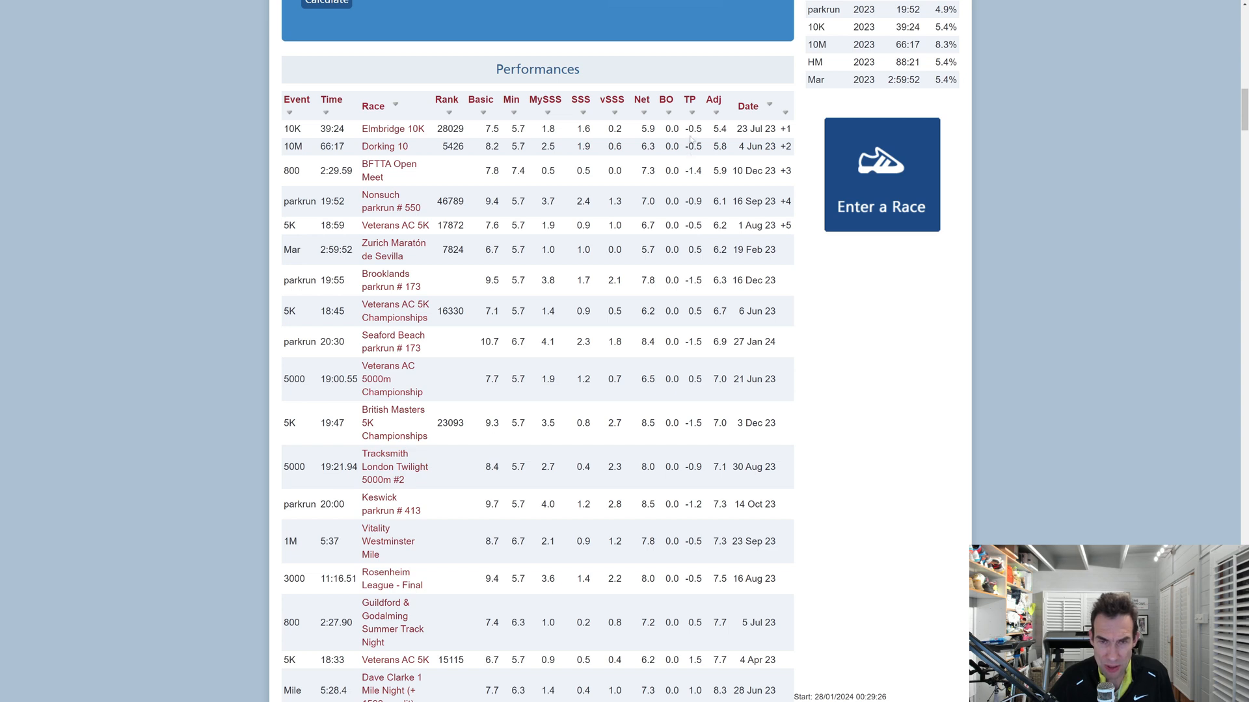
{"action": "mouse_move", "coordinate": [692, 299]}
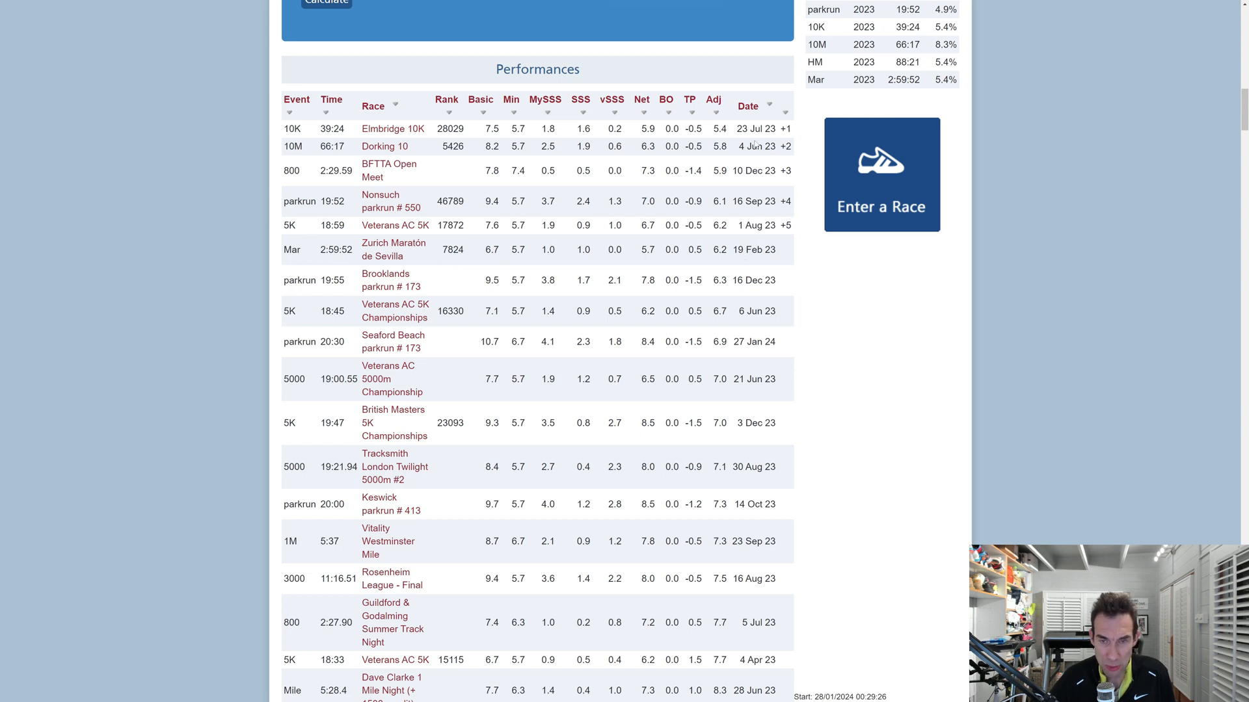
{"action": "mouse_move", "coordinate": [686, 354]}
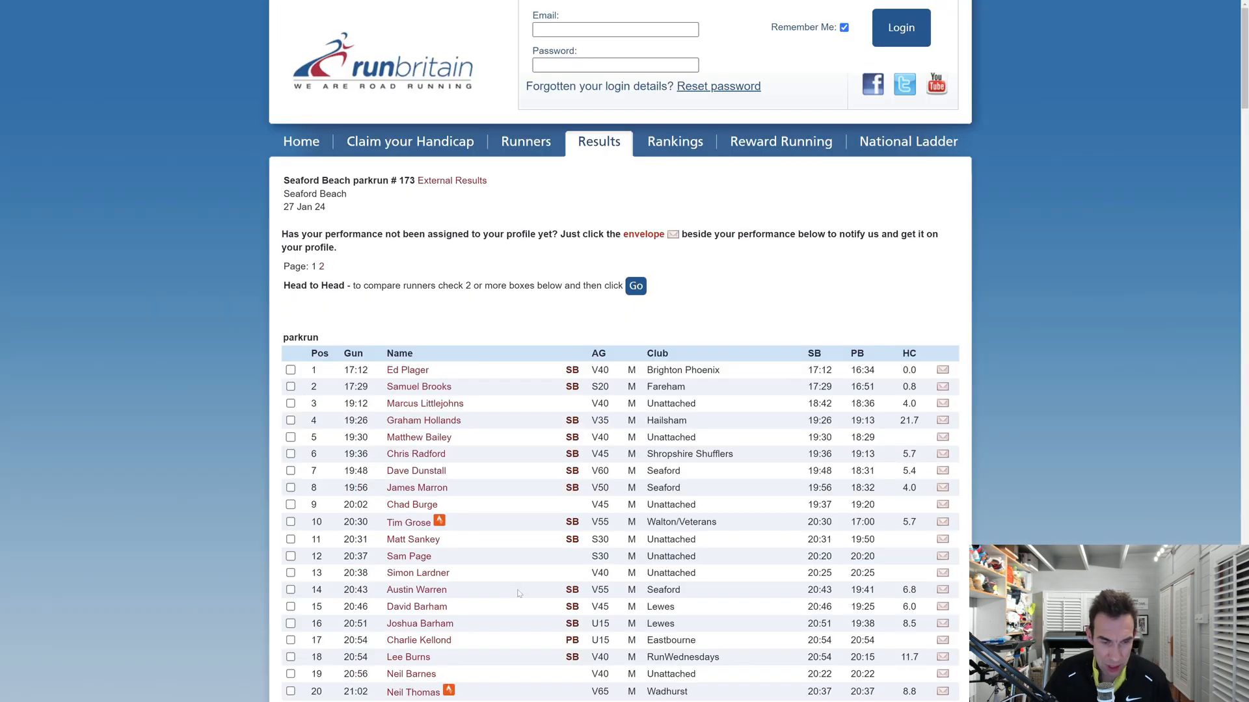
{"action": "mouse_move", "coordinate": [492, 574]}
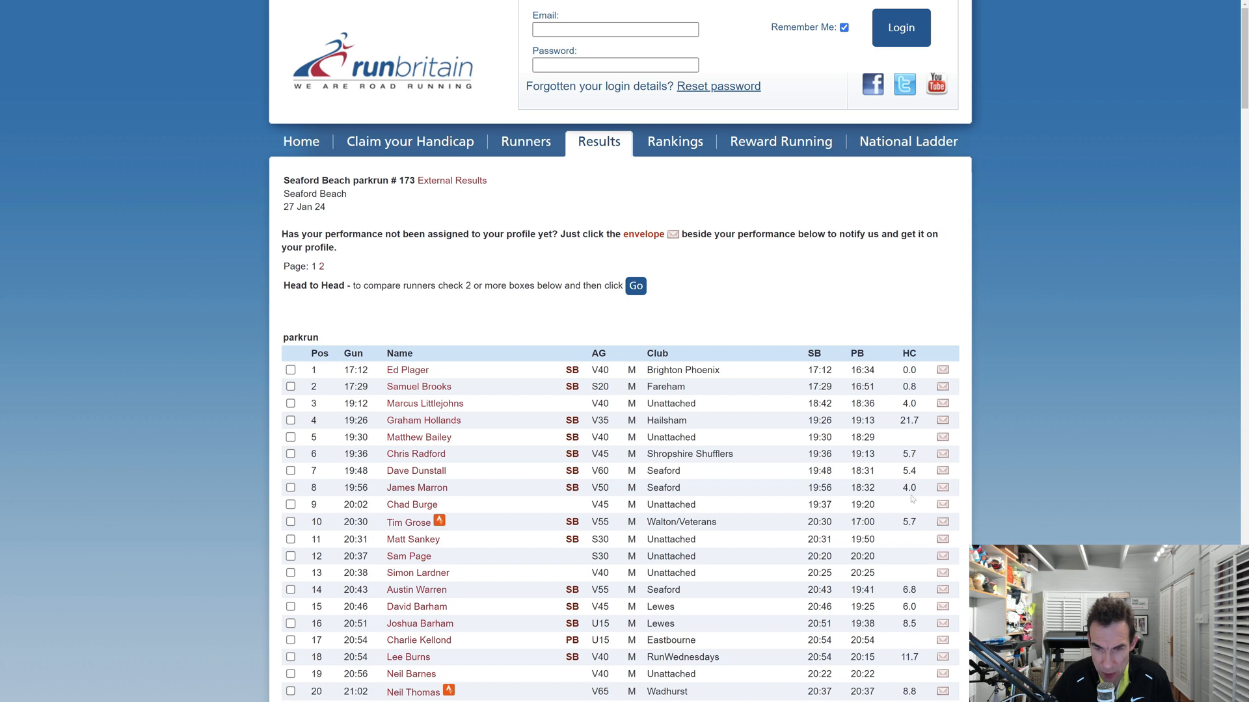
{"action": "mouse_move", "coordinate": [416, 469]}
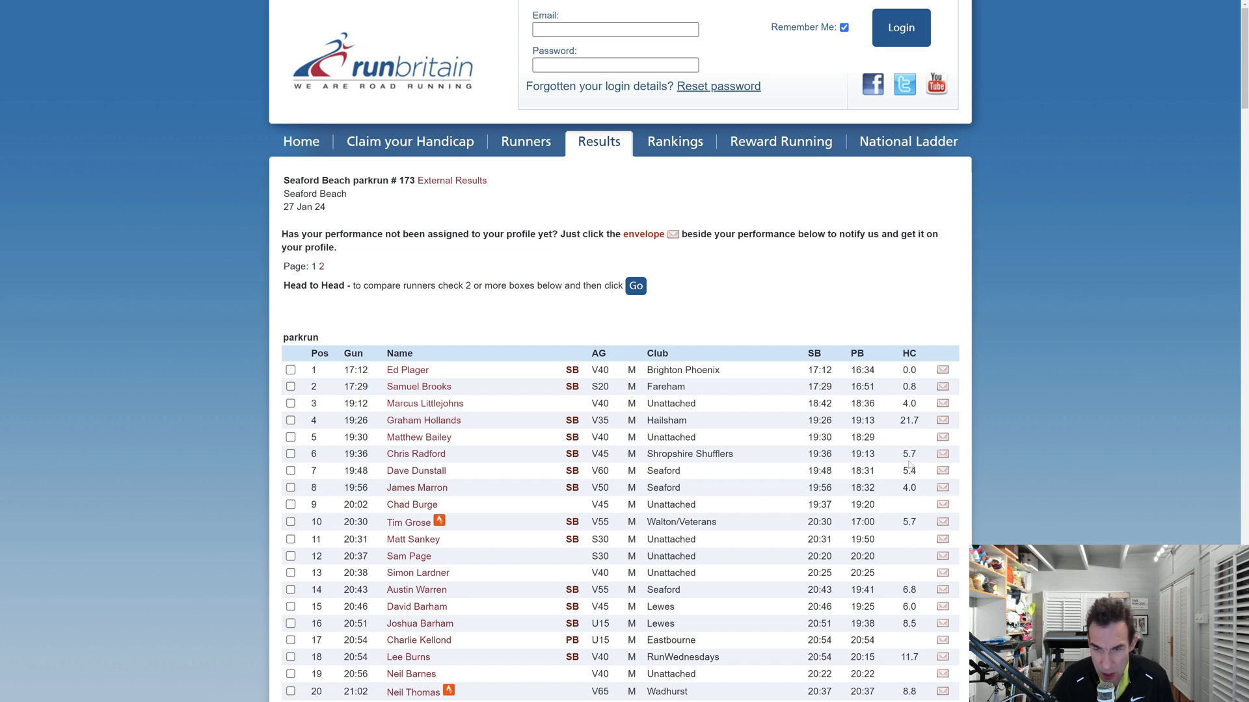
{"action": "mouse_move", "coordinate": [906, 497]}
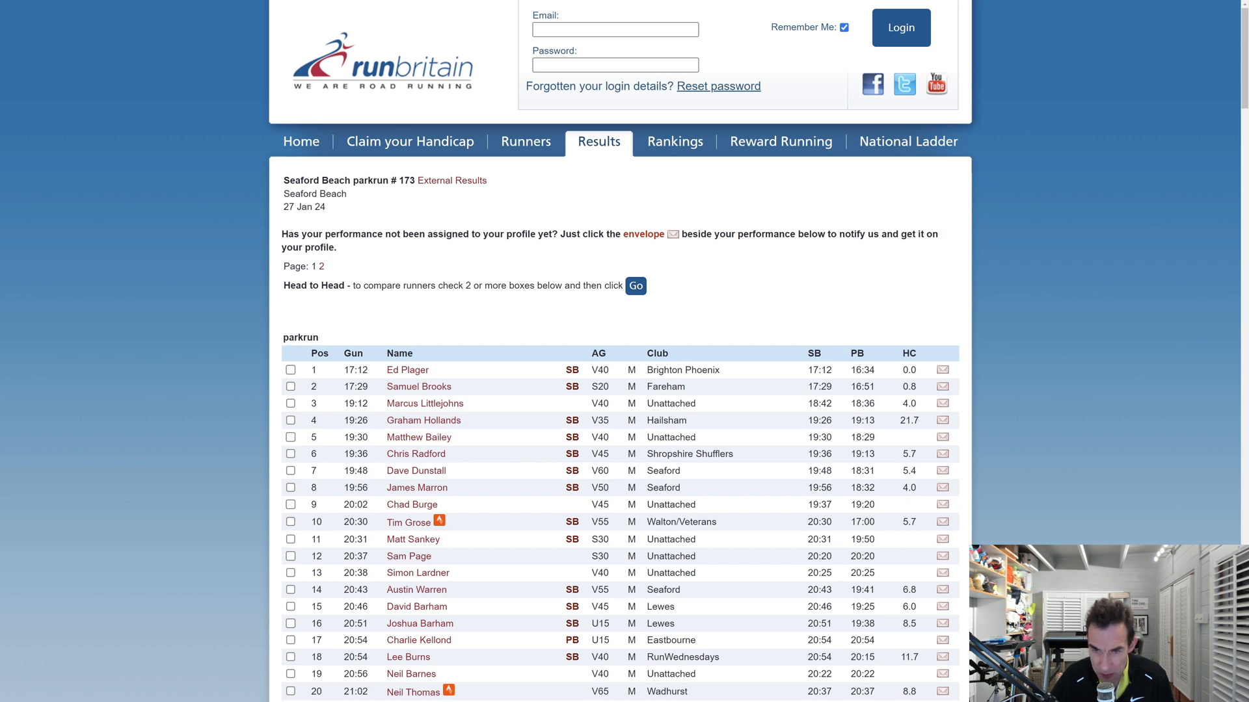
{"action": "mouse_move", "coordinate": [407, 370]}
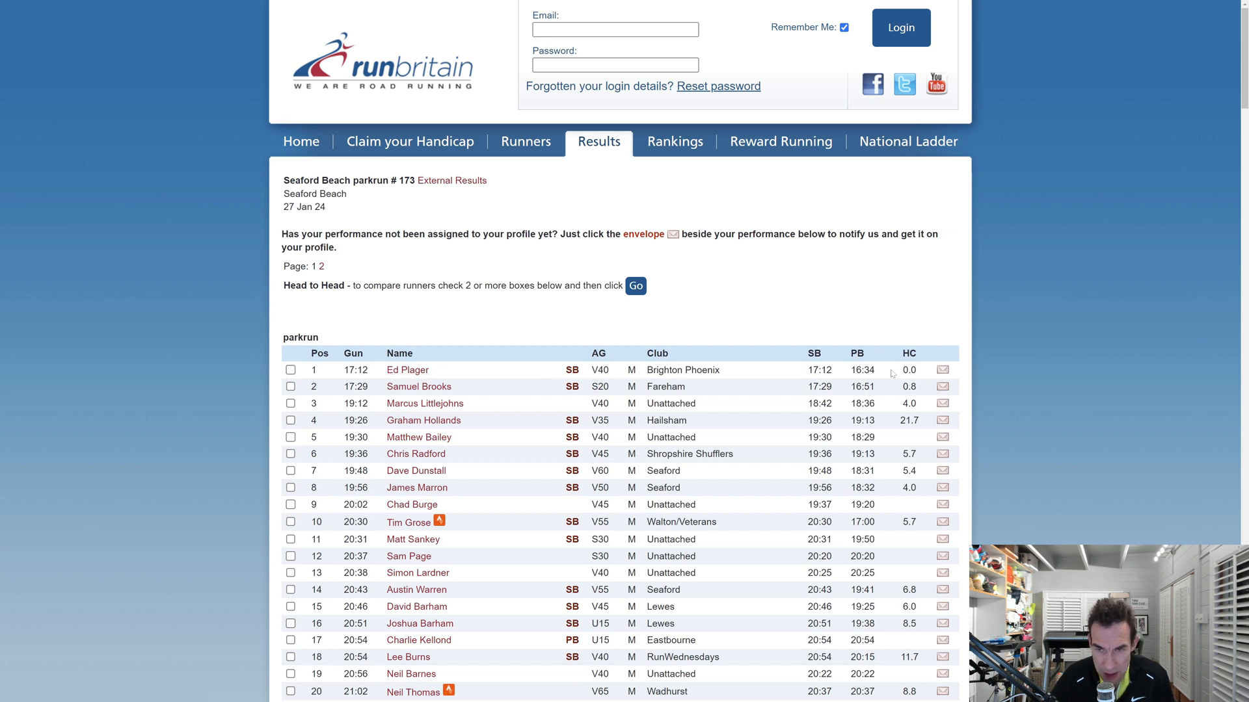
{"action": "mouse_move", "coordinate": [922, 381]}
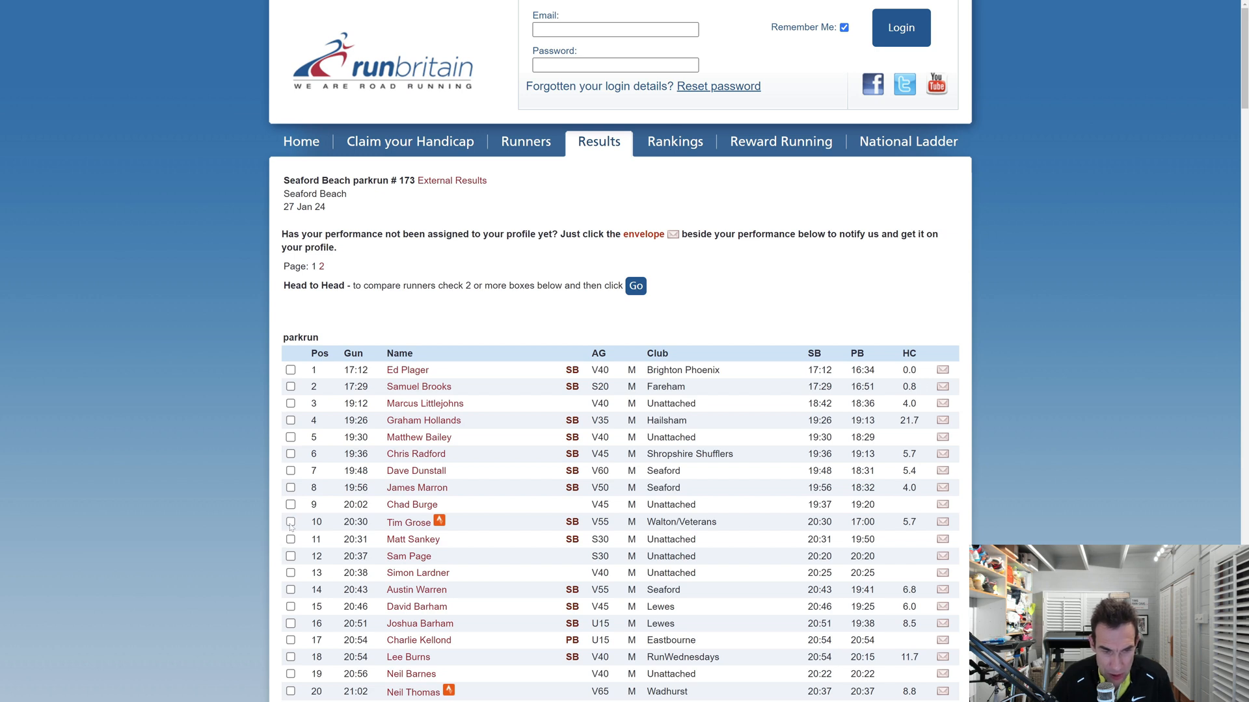
{"action": "left_click", "coordinate": [290, 521]}
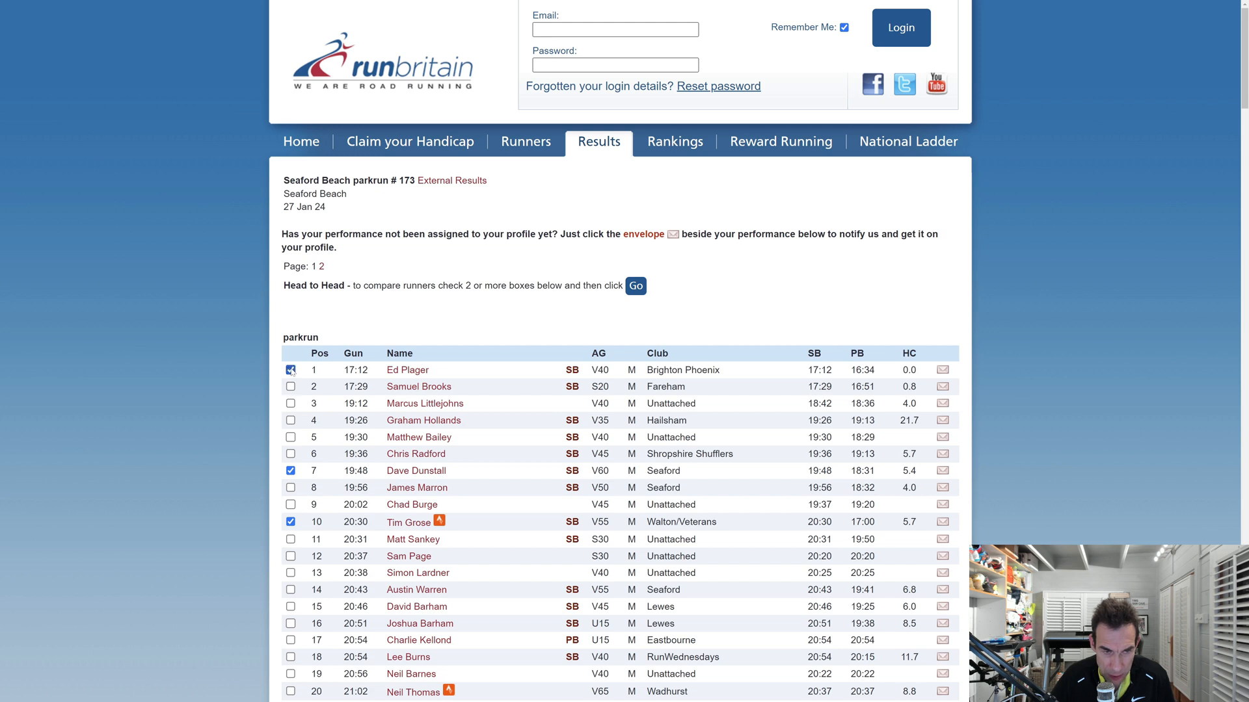
{"action": "left_click", "coordinate": [290, 369]}
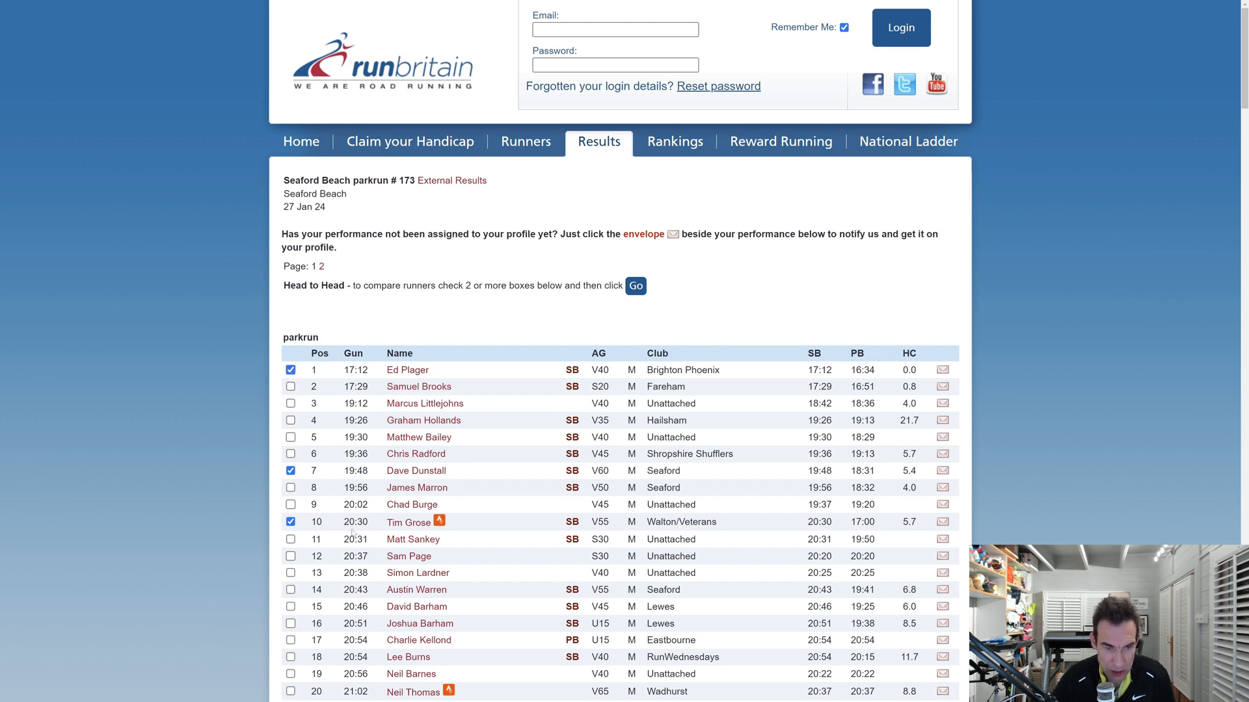
{"action": "mouse_move", "coordinate": [625, 320]}
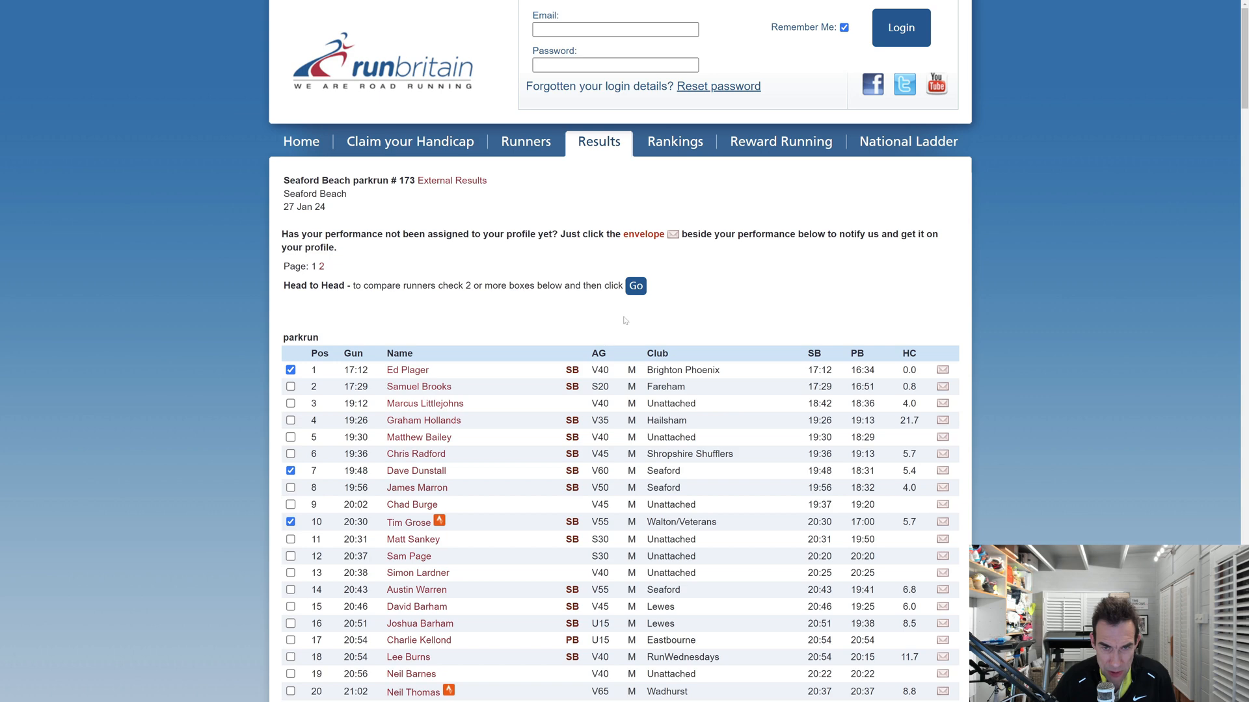
{"action": "left_click", "coordinate": [635, 285]}
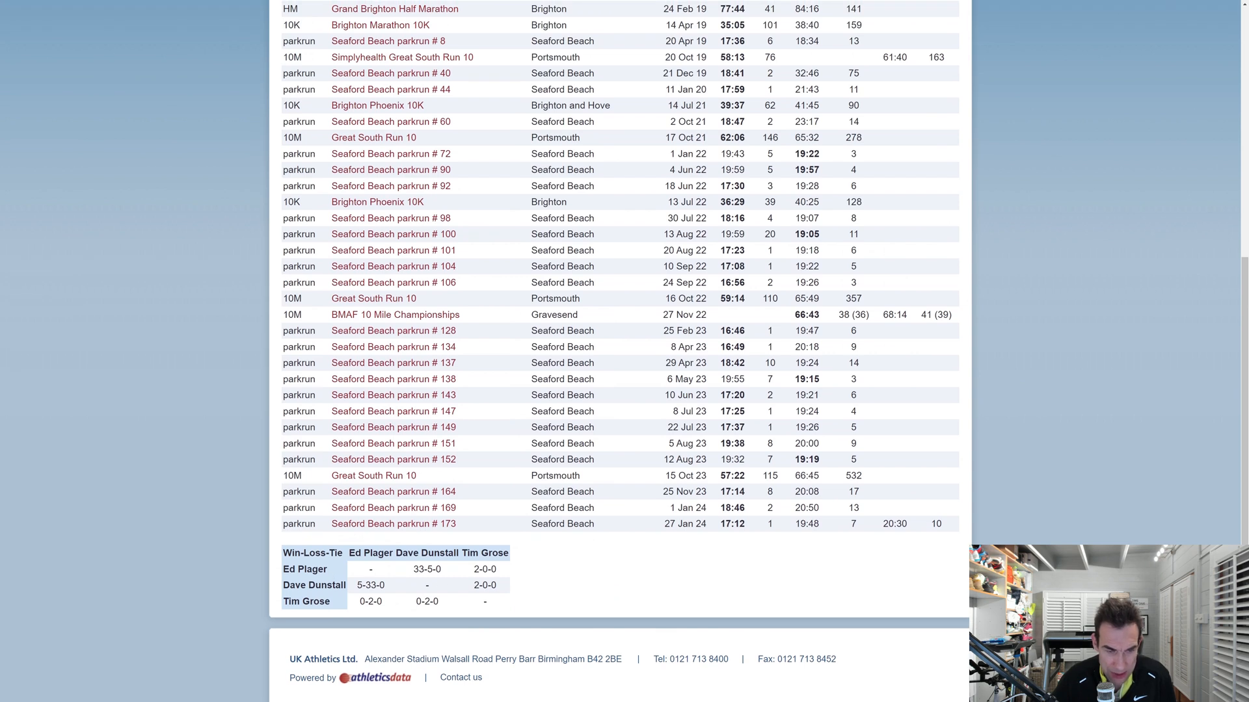
{"action": "mouse_move", "coordinate": [800, 565]}
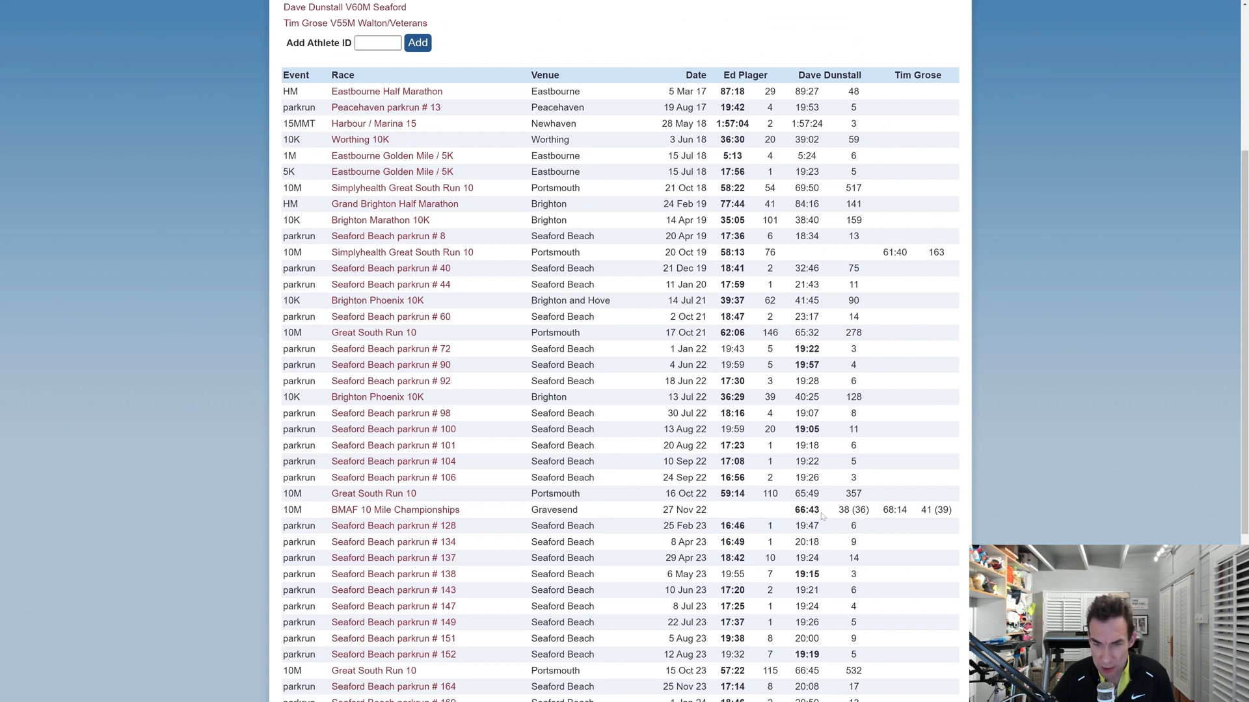
Review the shared races and win-loss table, then open Tim Grose's Power of 10 profile.
{"action": "scroll", "scroll_direction": "down", "scroll_amount": 3}
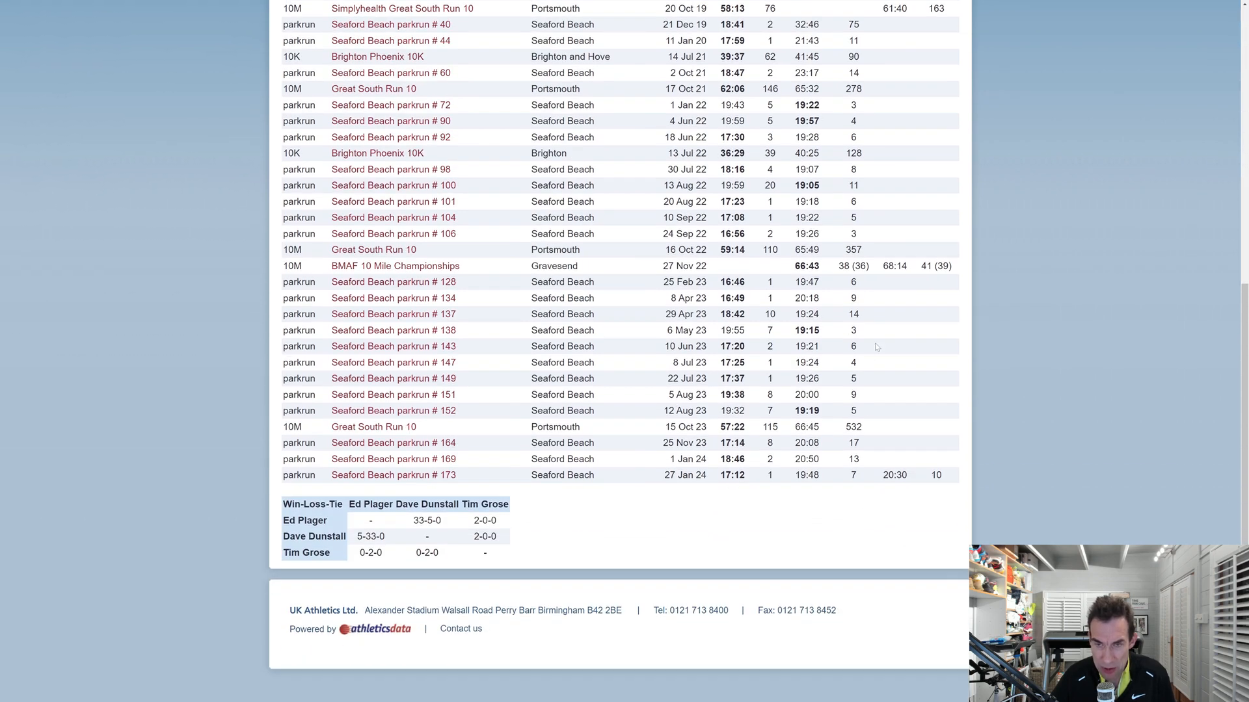
{"action": "scroll", "scroll_direction": "up", "scroll_amount": 3}
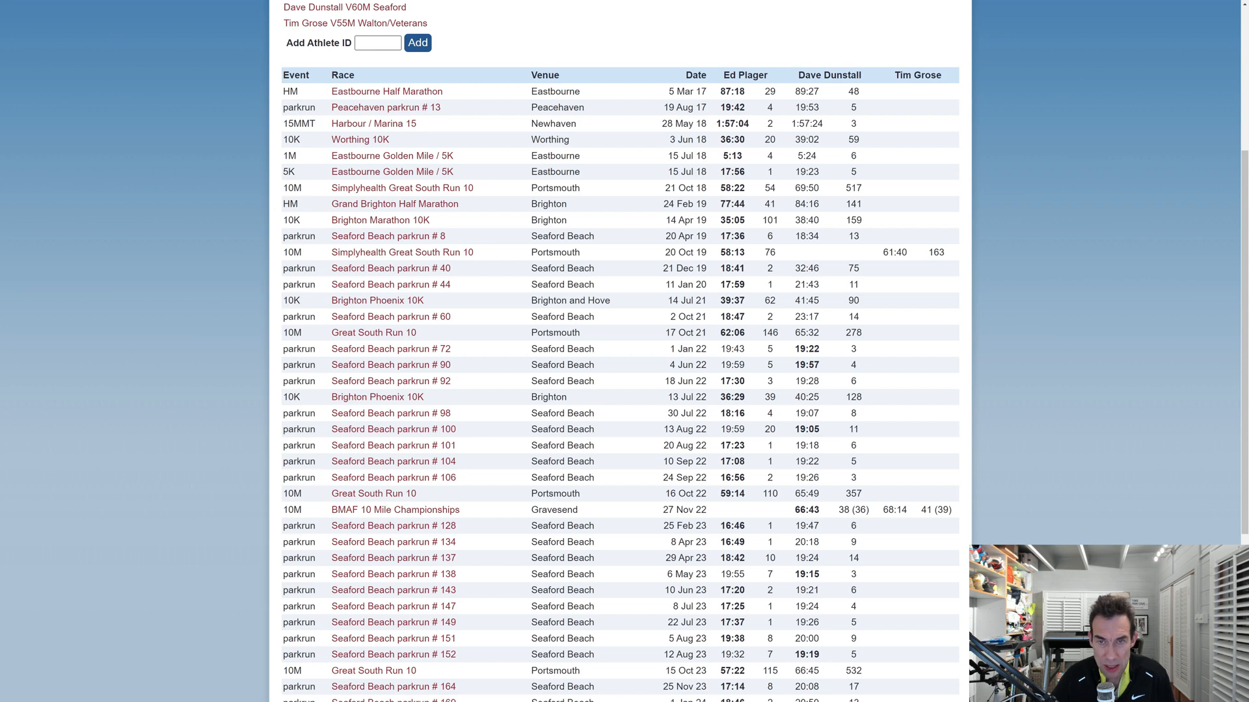
{"action": "mouse_move", "coordinate": [907, 262]}
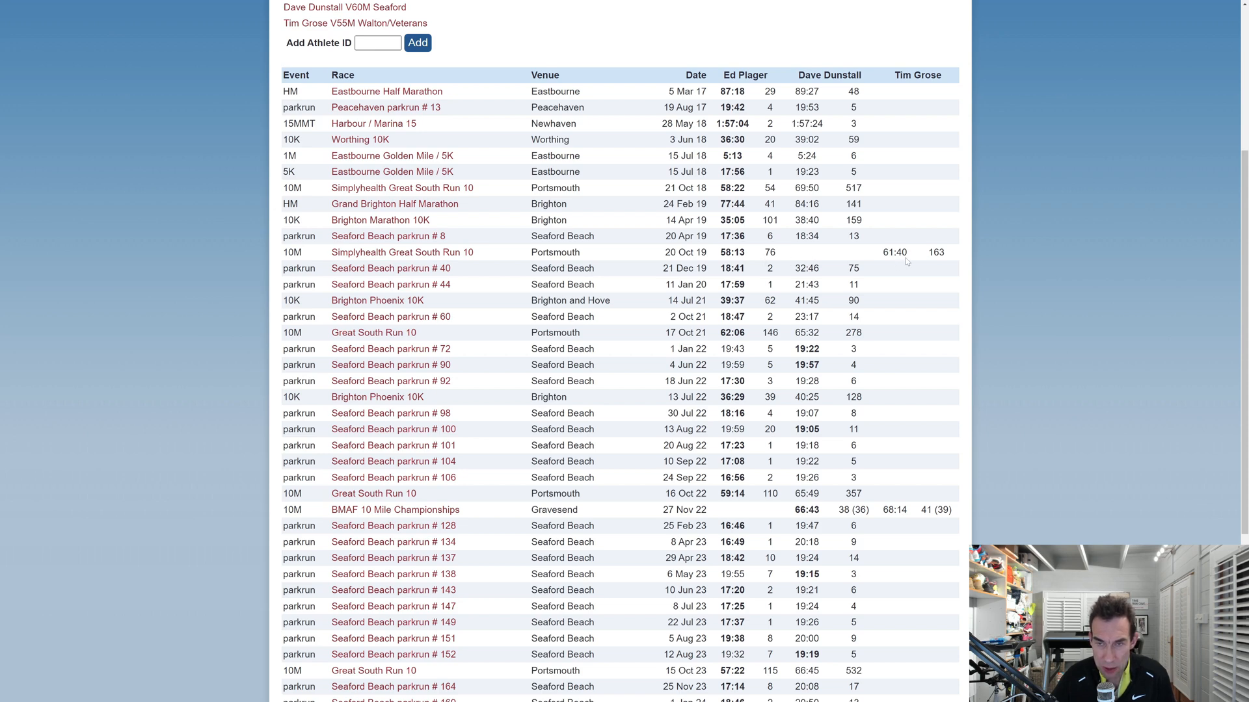
{"action": "mouse_move", "coordinate": [835, 371]}
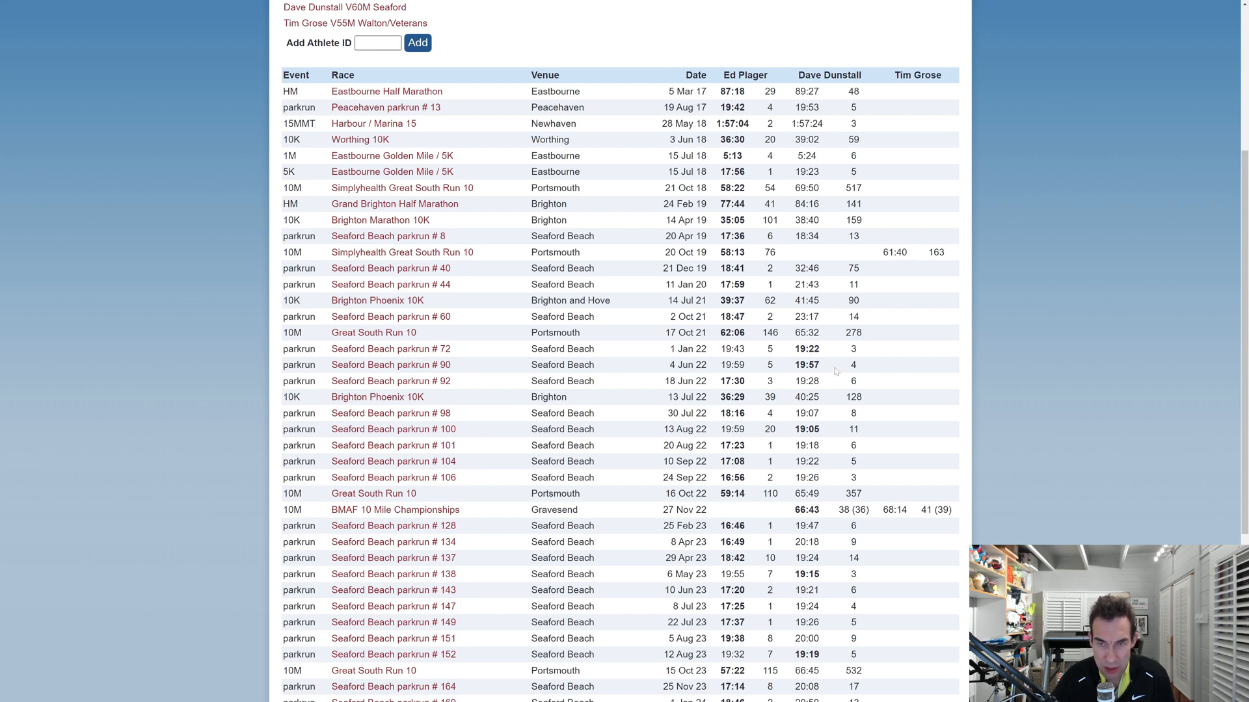
{"action": "mouse_move", "coordinate": [910, 261]}
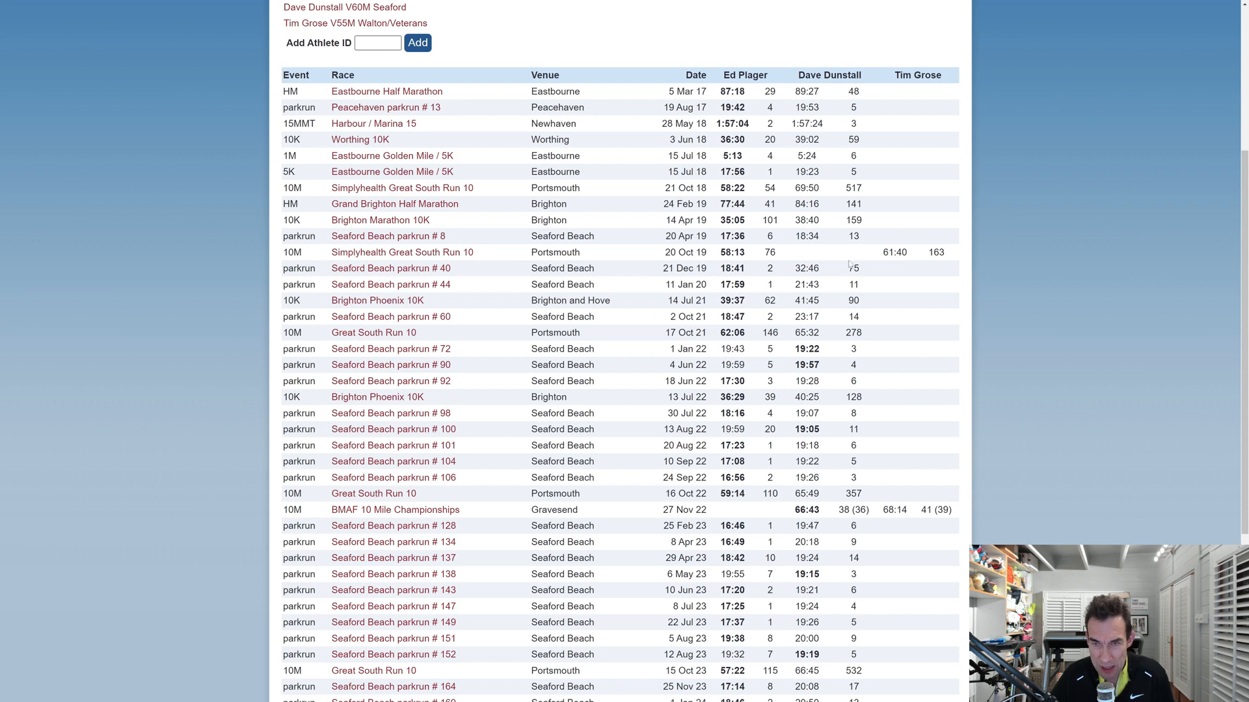
{"action": "scroll", "scroll_direction": "down", "scroll_amount": 3}
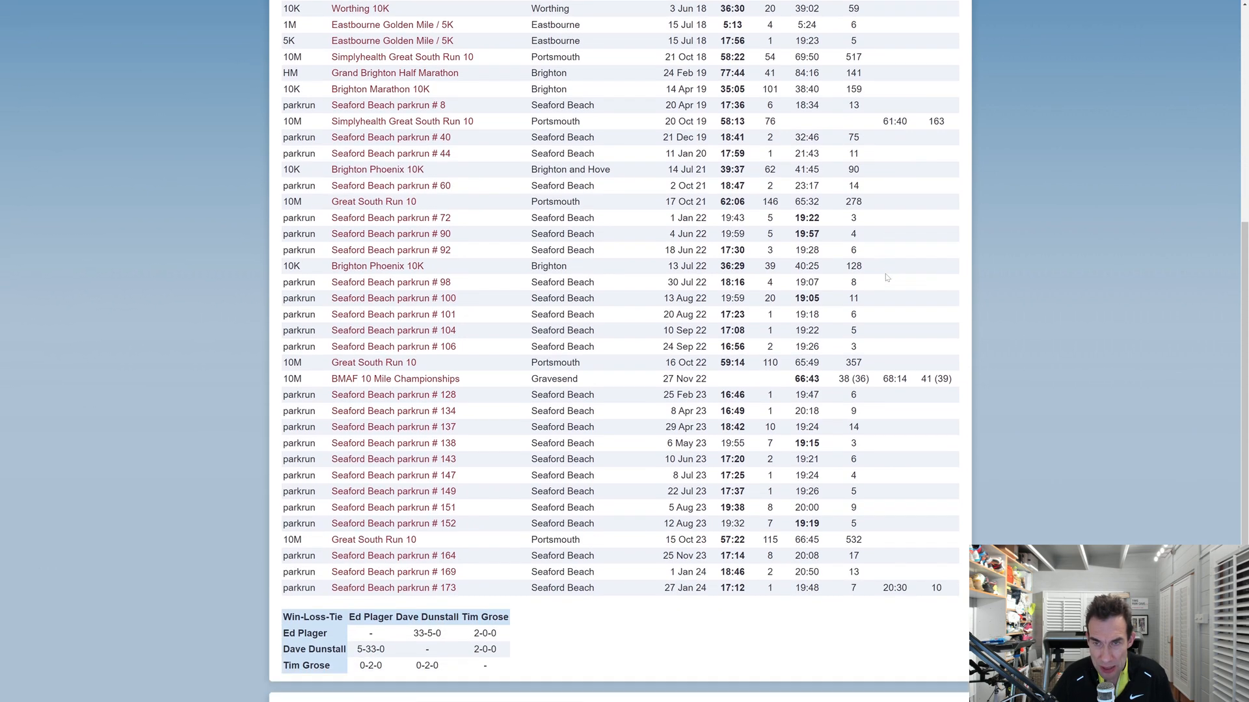
{"action": "scroll", "scroll_direction": "down", "scroll_amount": 3}
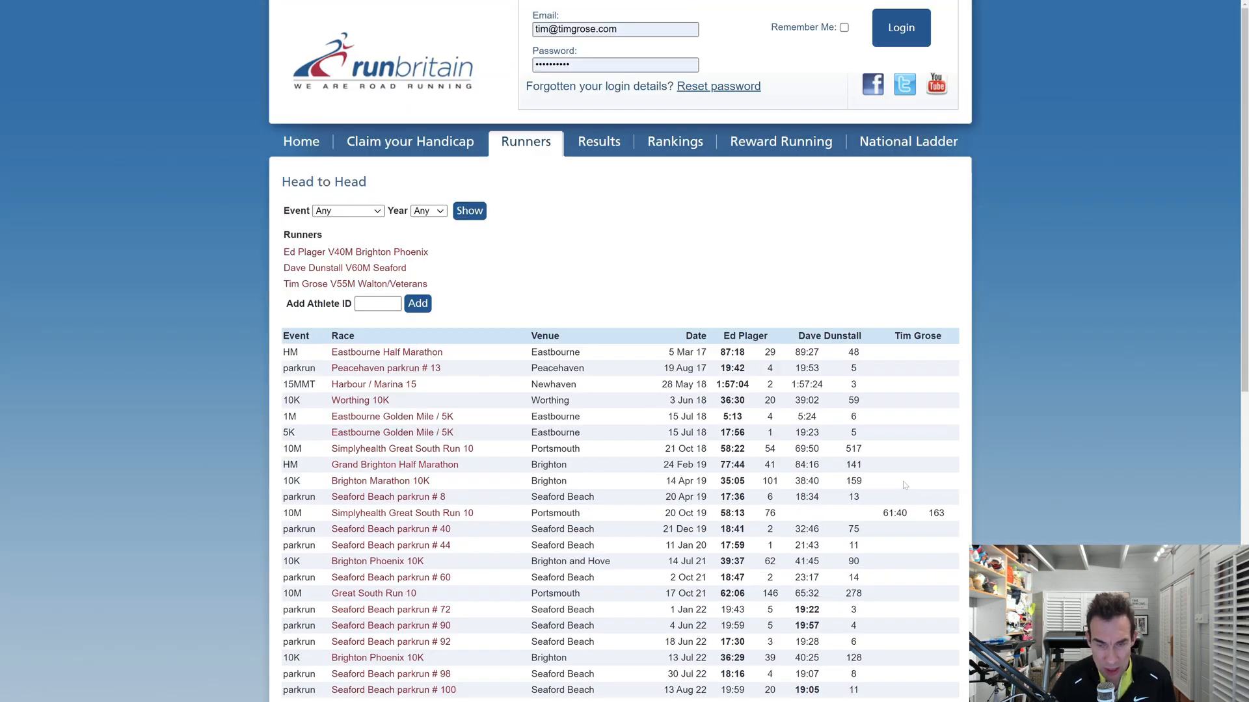
{"action": "mouse_move", "coordinate": [907, 490]}
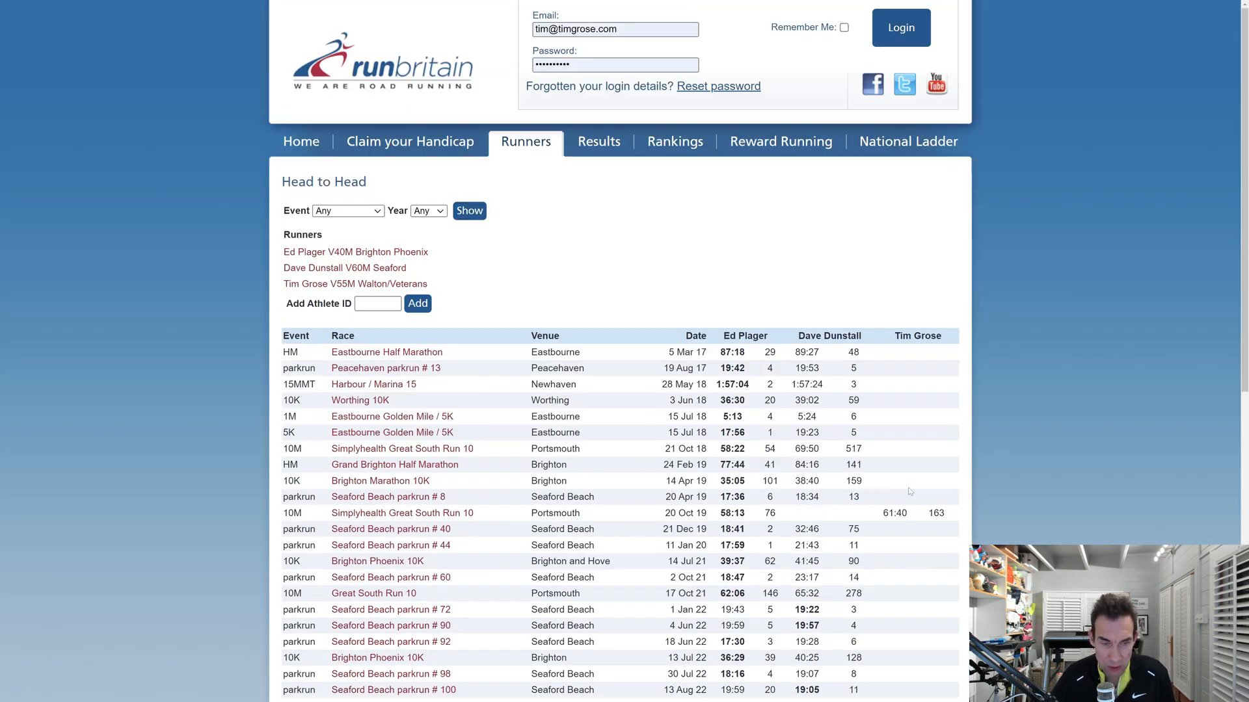
{"action": "scroll", "scroll_direction": "down", "scroll_amount": 3}
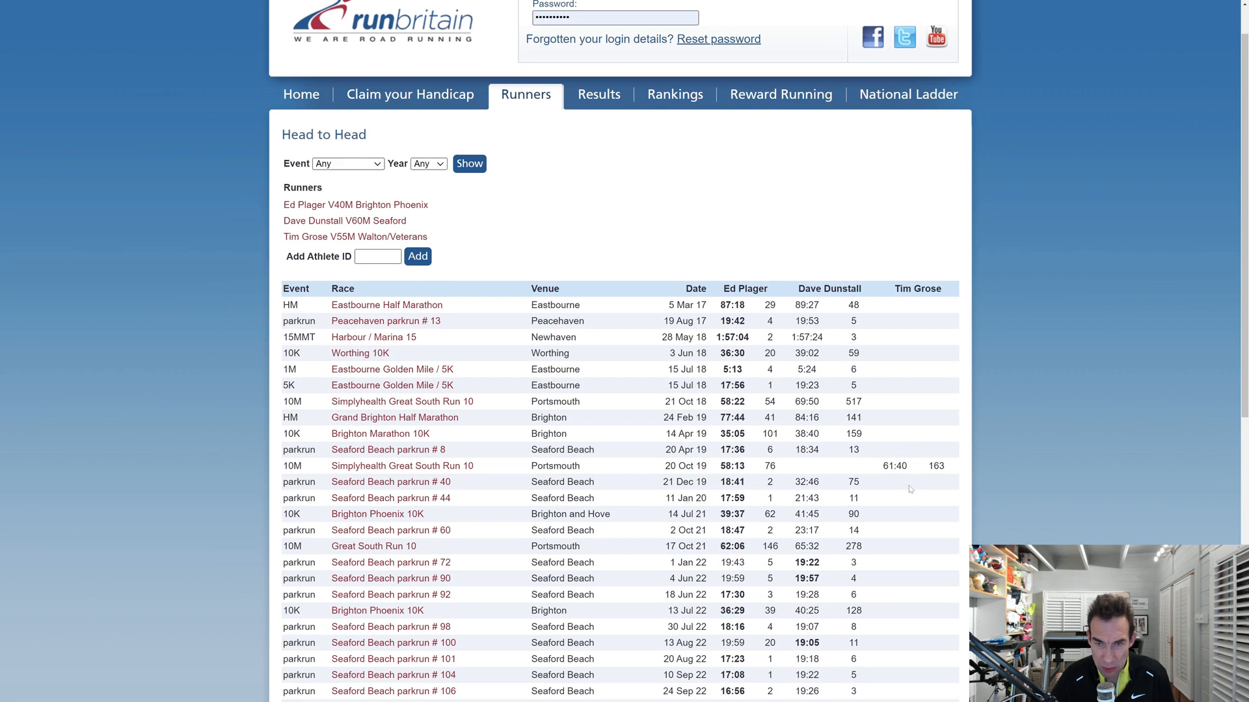
{"action": "scroll", "scroll_direction": "down", "scroll_amount": 3}
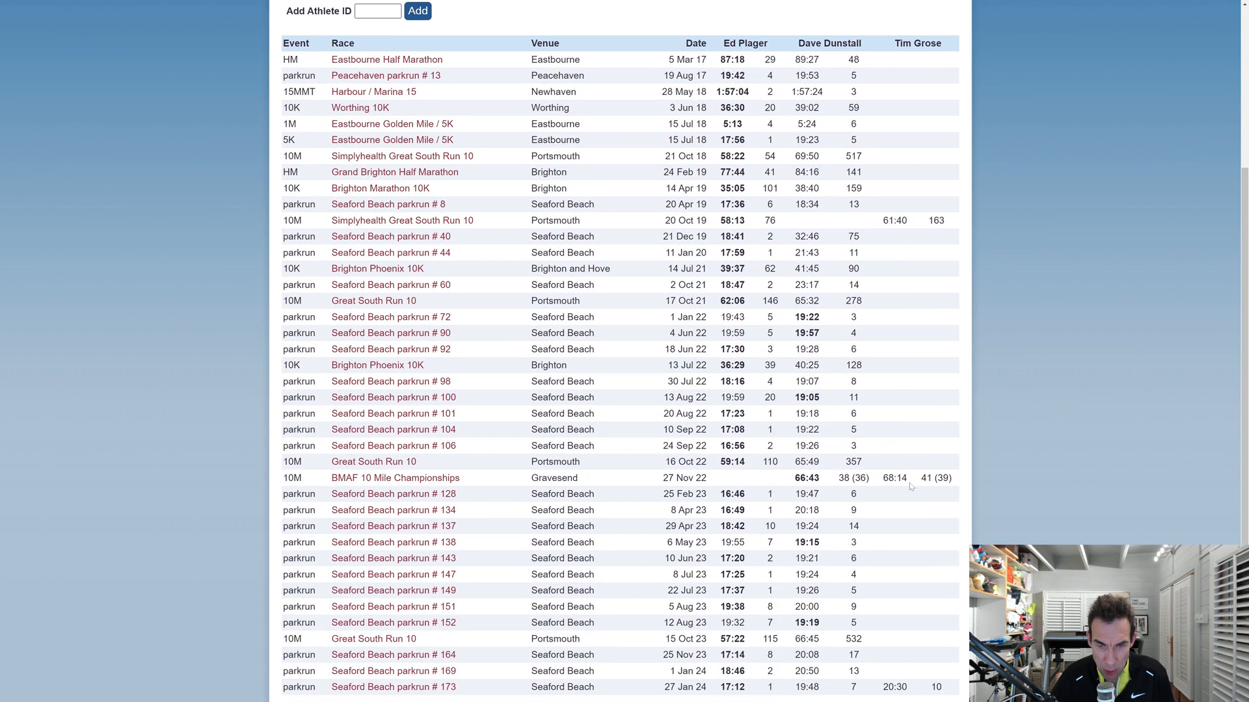
{"action": "scroll", "scroll_direction": "down", "scroll_amount": 3}
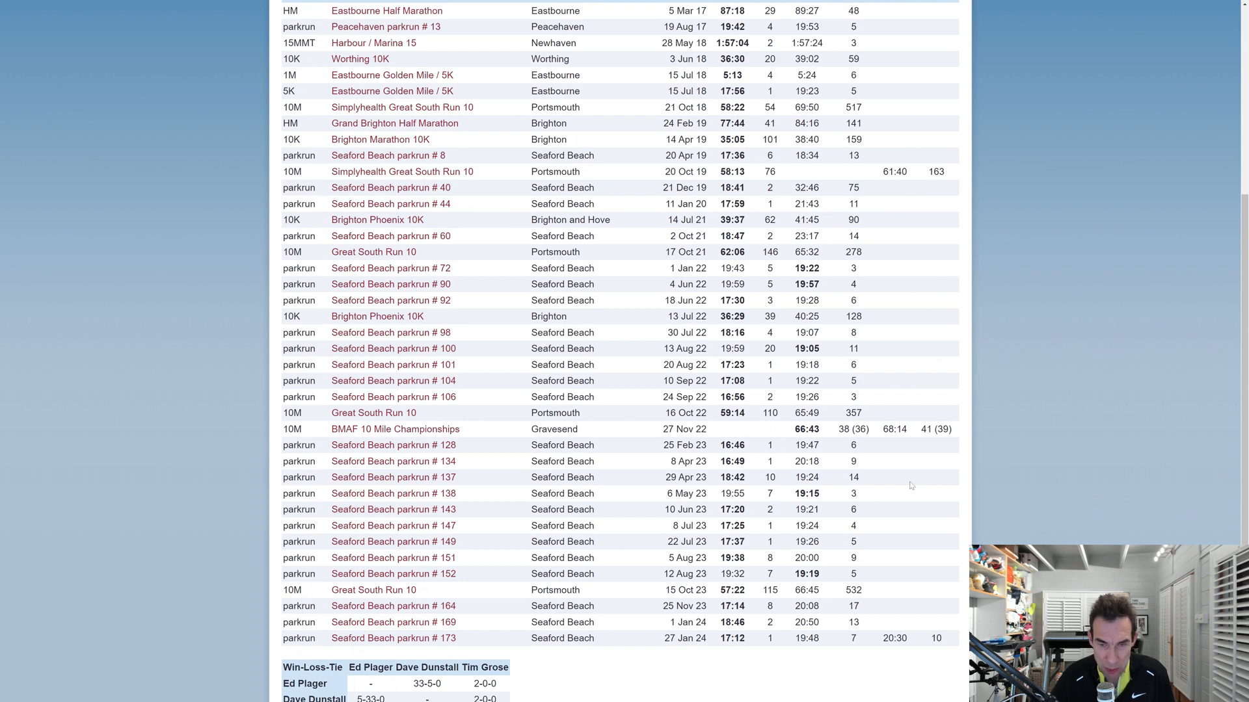
{"action": "scroll", "scroll_direction": "up", "scroll_amount": 3}
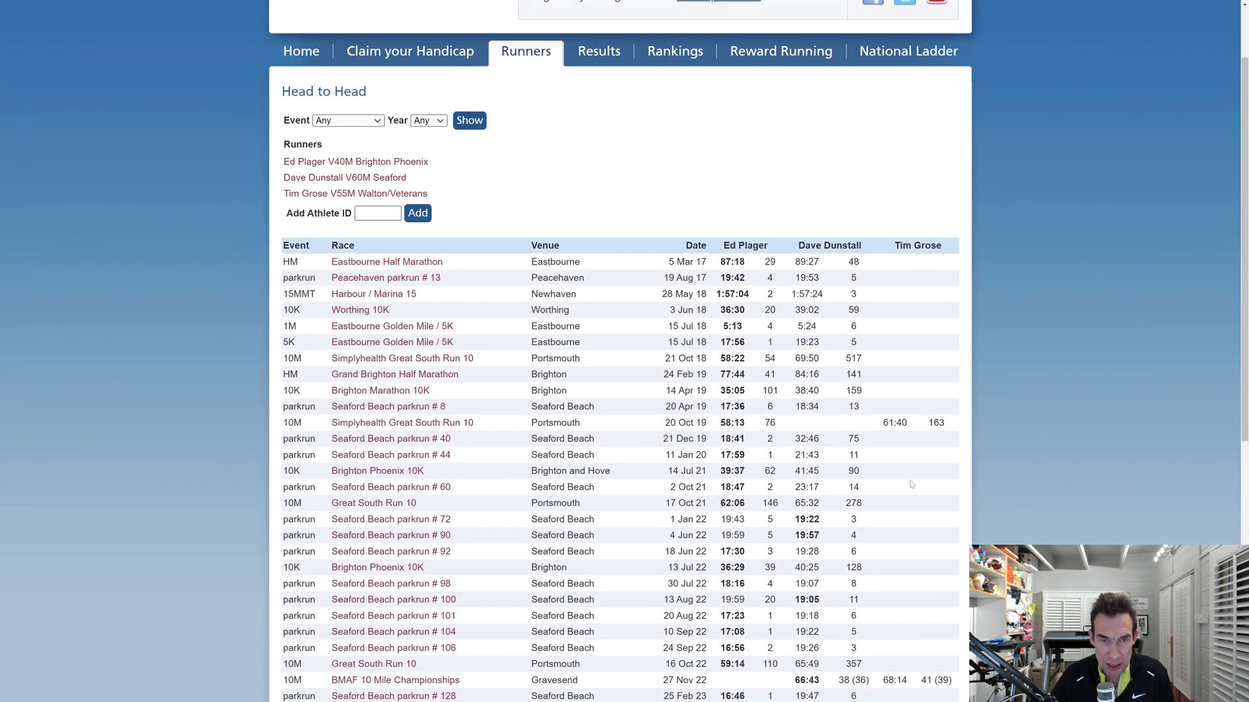
{"action": "left_click", "coordinate": [356, 194]}
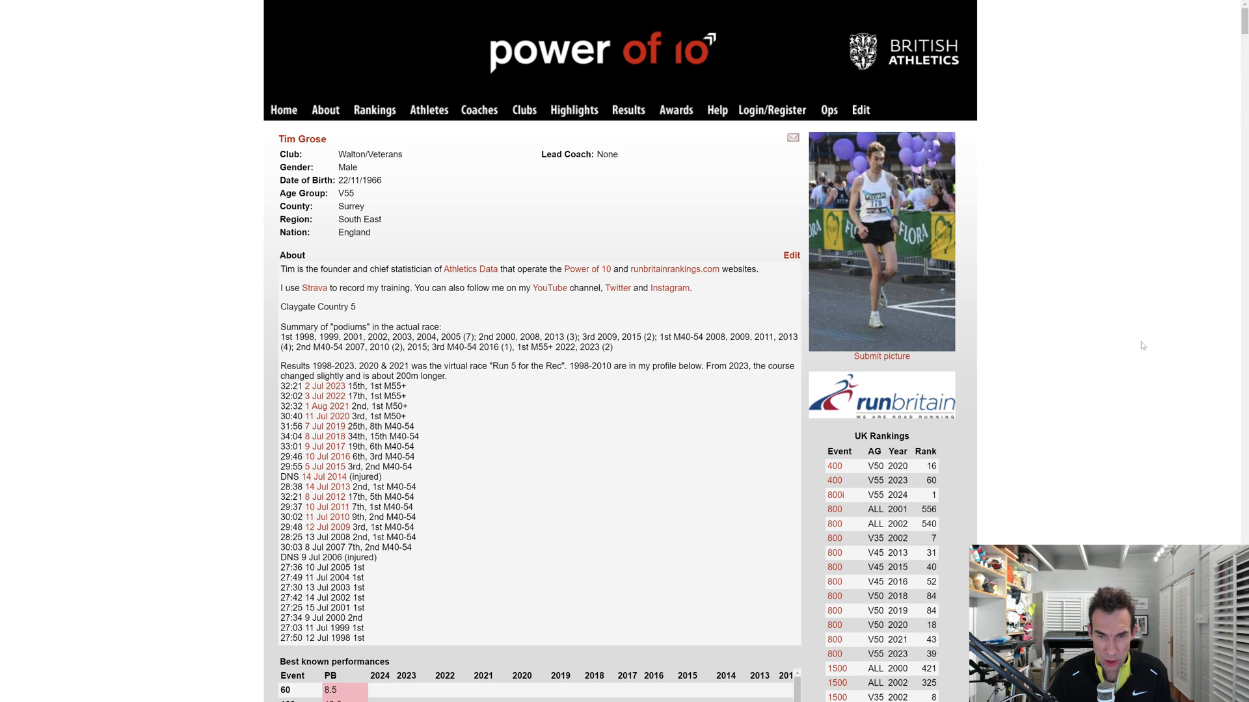
Scroll past Best known performances to the 2024 and 2023 V55 results lists.
{"action": "scroll", "scroll_direction": "down", "scroll_amount": 3}
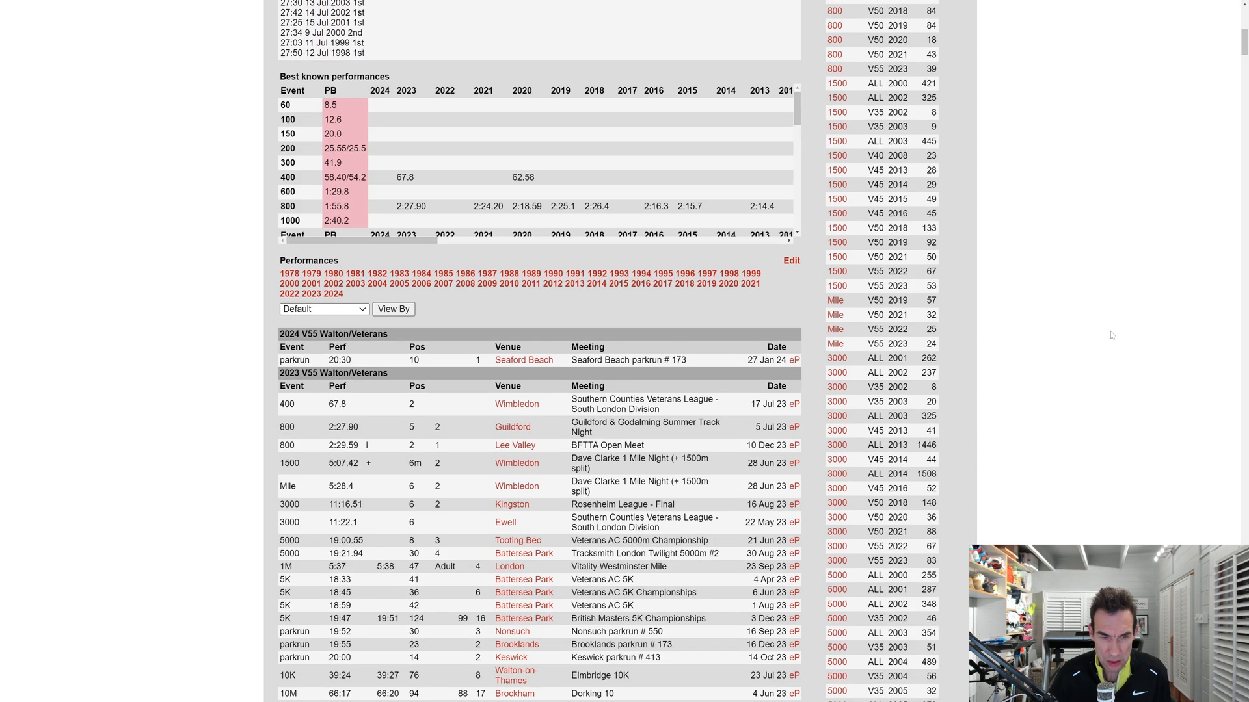
{"action": "scroll", "scroll_direction": "down", "scroll_amount": 3}
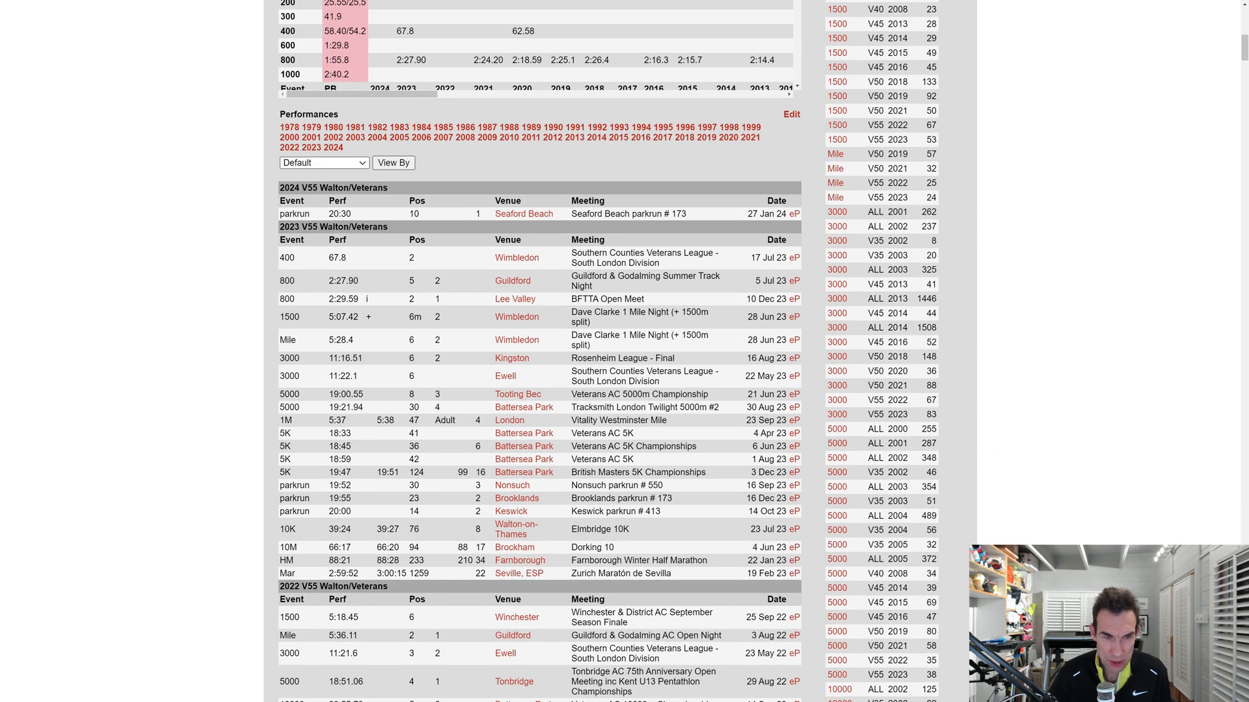
{"action": "mouse_move", "coordinate": [335, 223]}
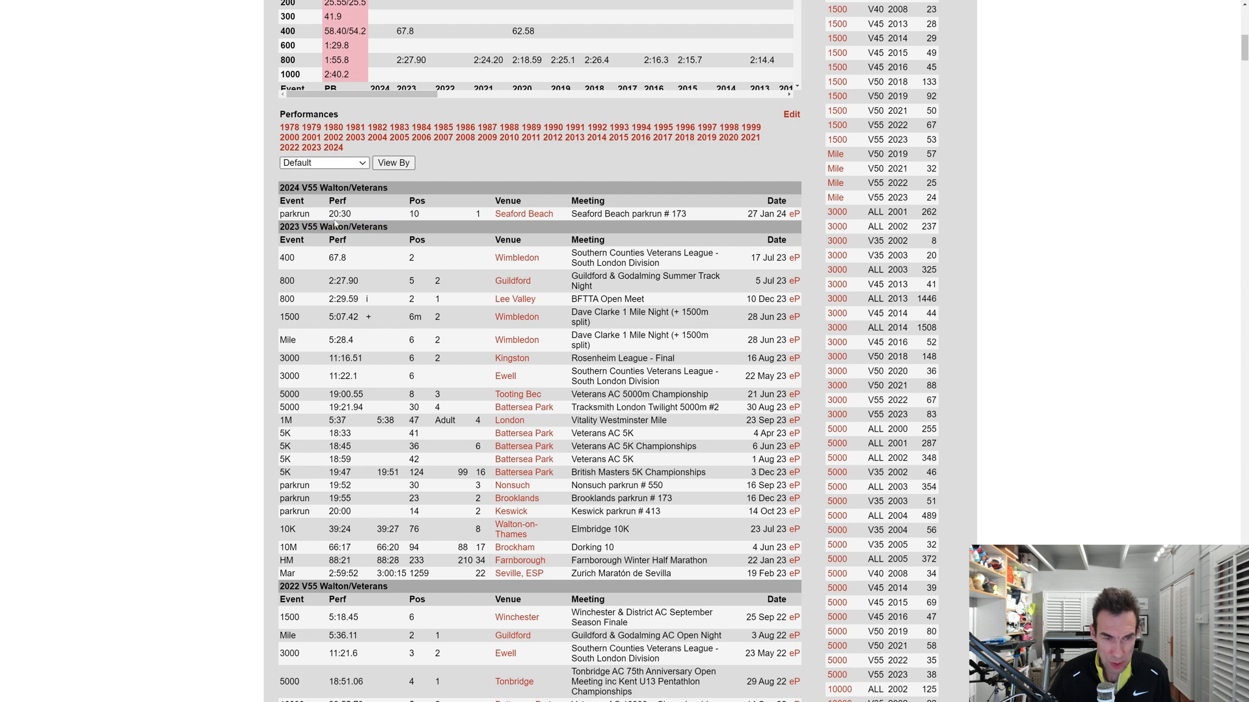
{"action": "mouse_move", "coordinate": [334, 222]}
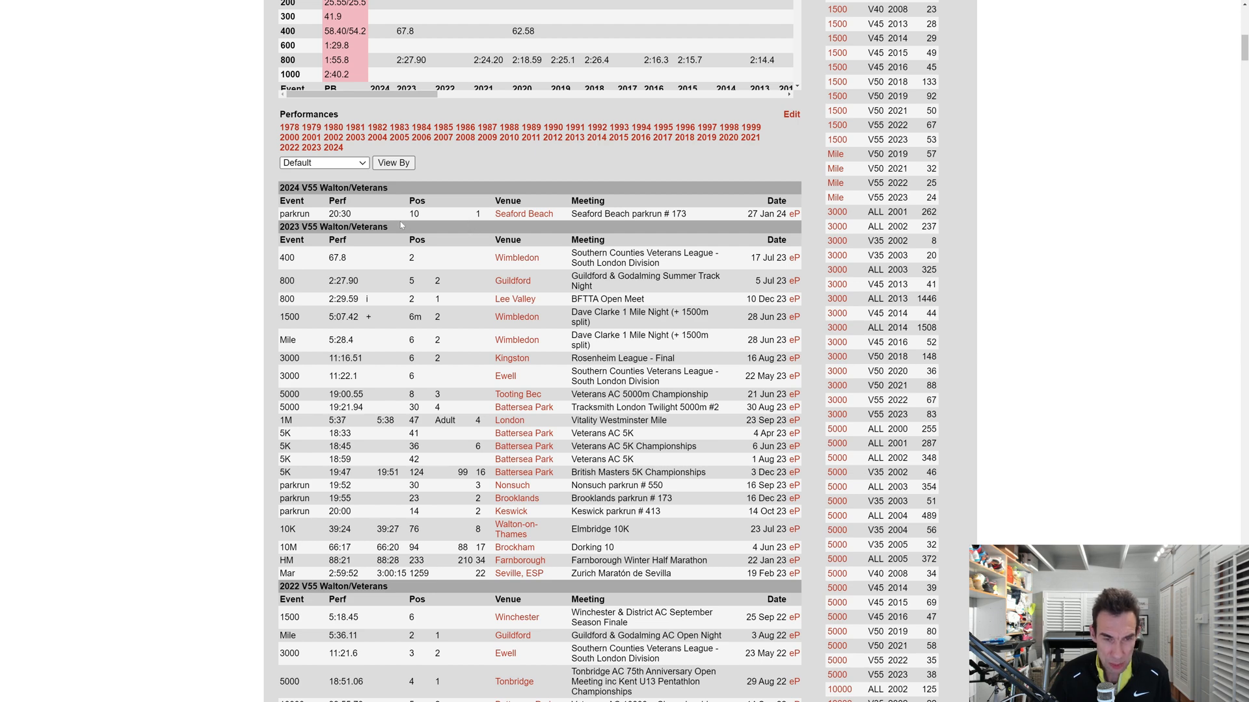
{"action": "mouse_move", "coordinate": [423, 233]}
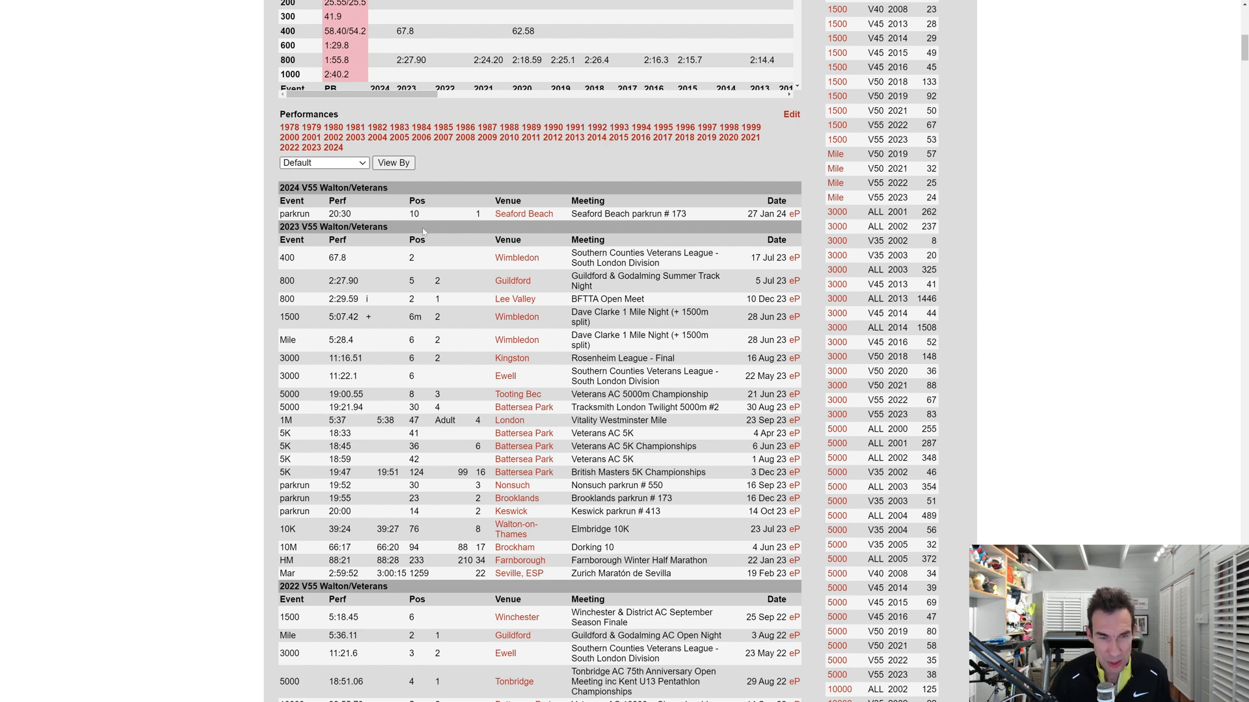
{"action": "mouse_move", "coordinate": [428, 338]}
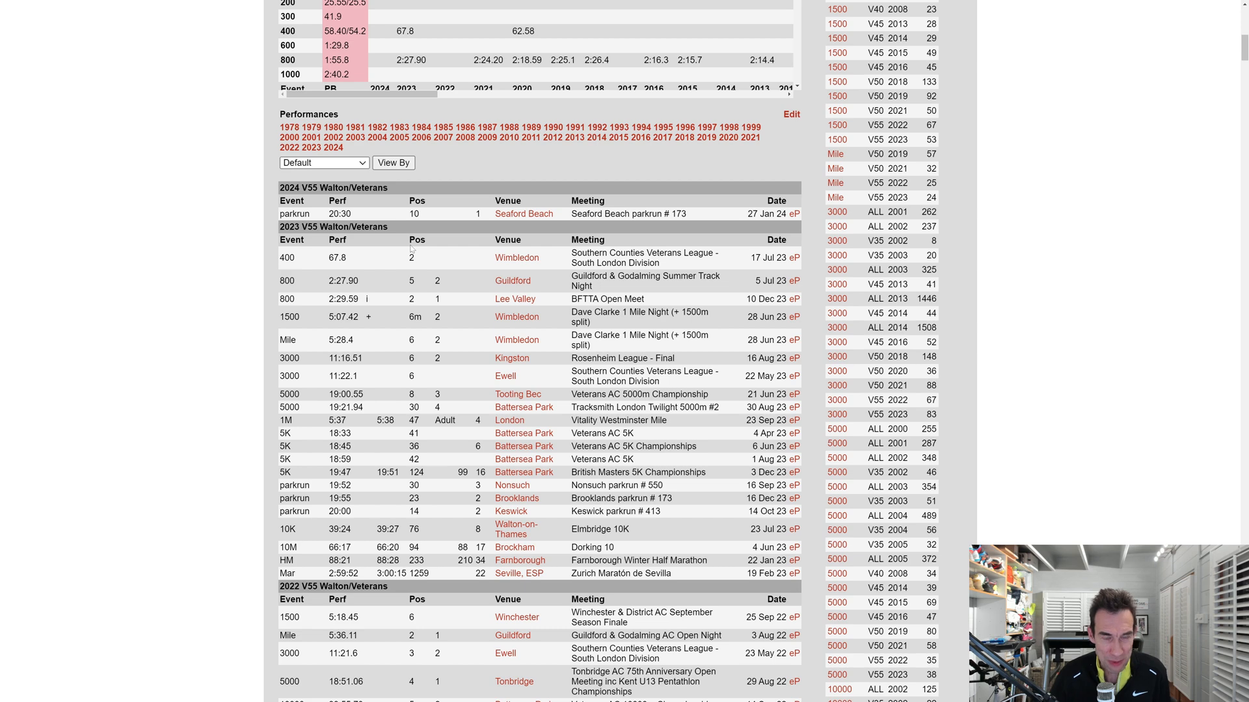
{"action": "mouse_move", "coordinate": [221, 404]}
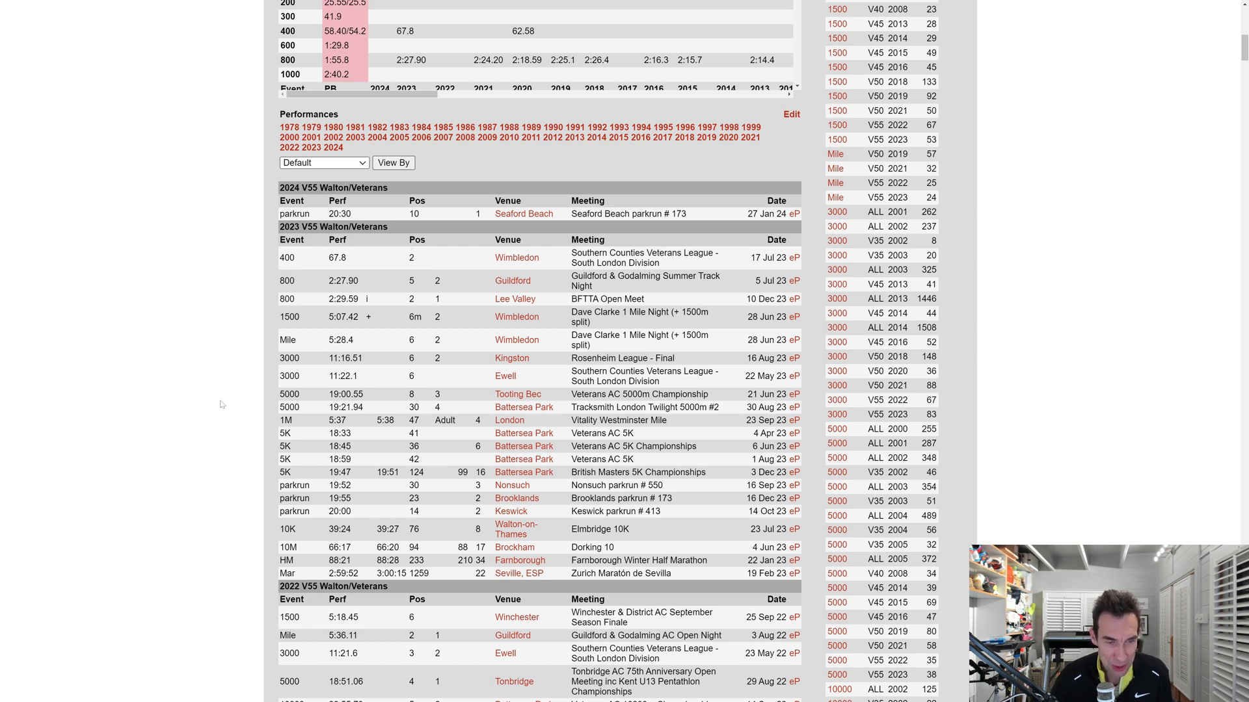
{"action": "mouse_move", "coordinate": [221, 404]}
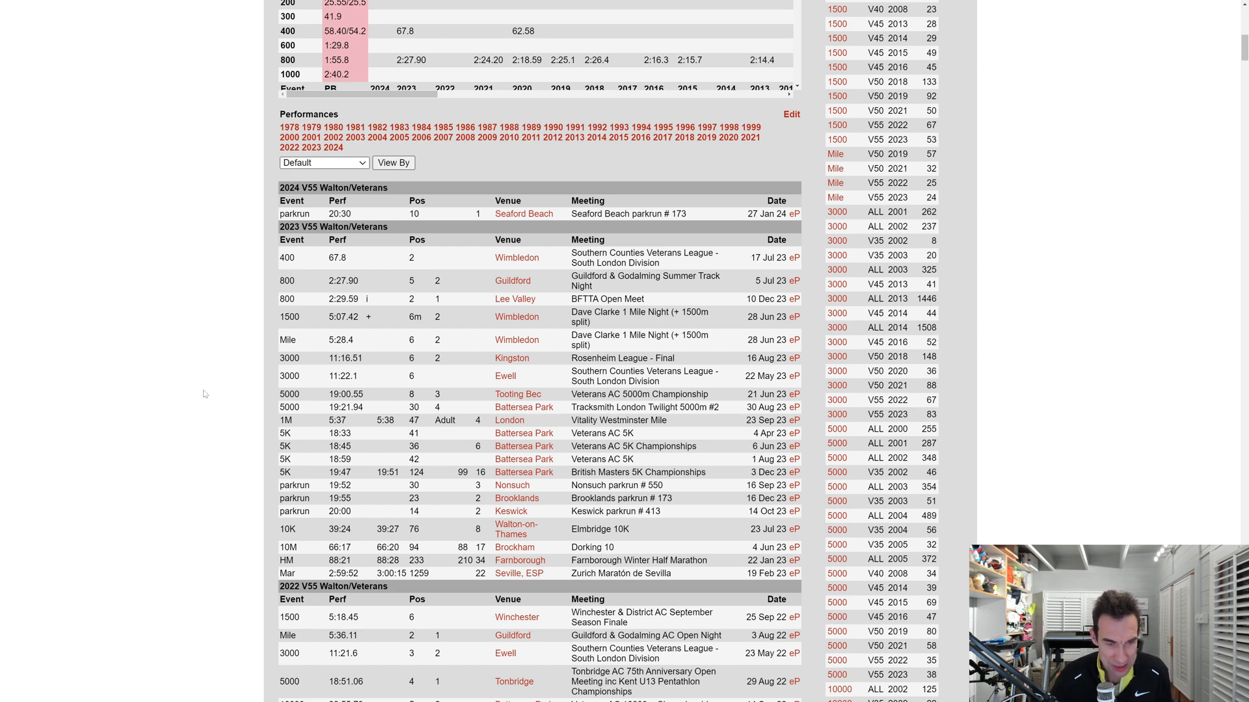
{"action": "scroll", "scroll_direction": "down", "scroll_amount": 3}
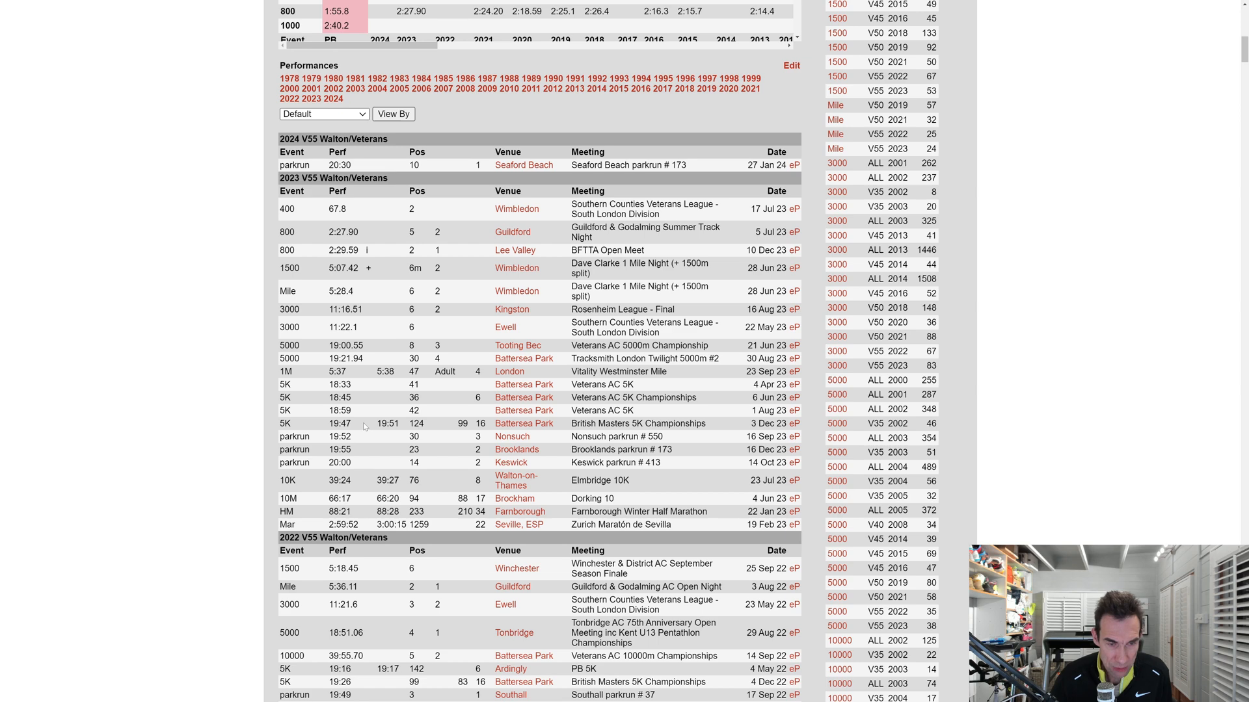
Scroll on through the 2022 and 2021 V50/V55 performance tables.
{"action": "scroll", "scroll_direction": "down", "scroll_amount": 3}
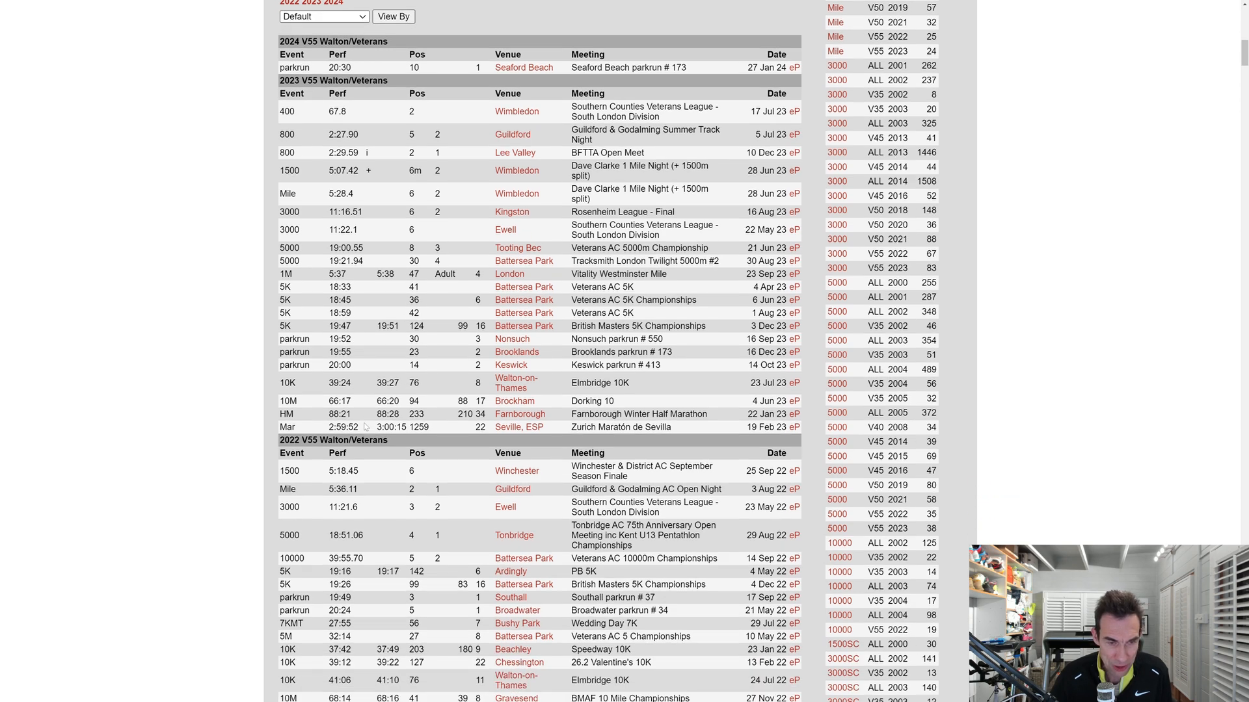
{"action": "scroll", "scroll_direction": "down", "scroll_amount": 3}
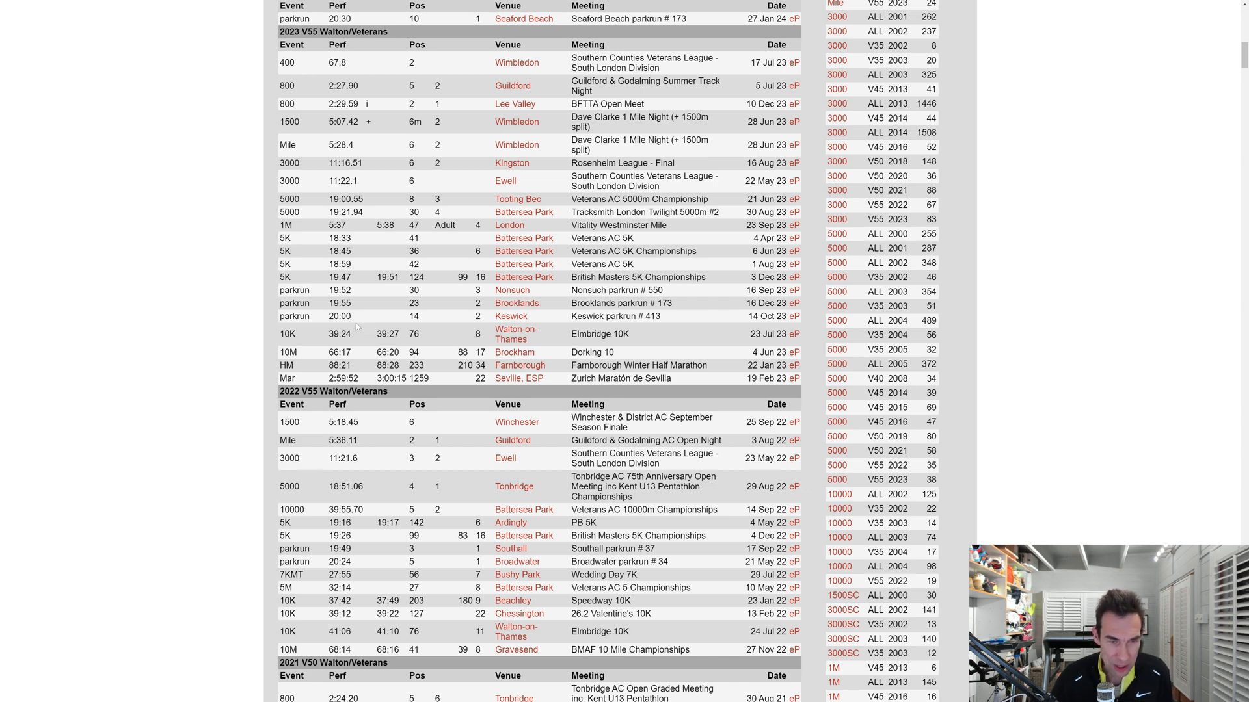
{"action": "scroll", "scroll_direction": "down", "scroll_amount": 3}
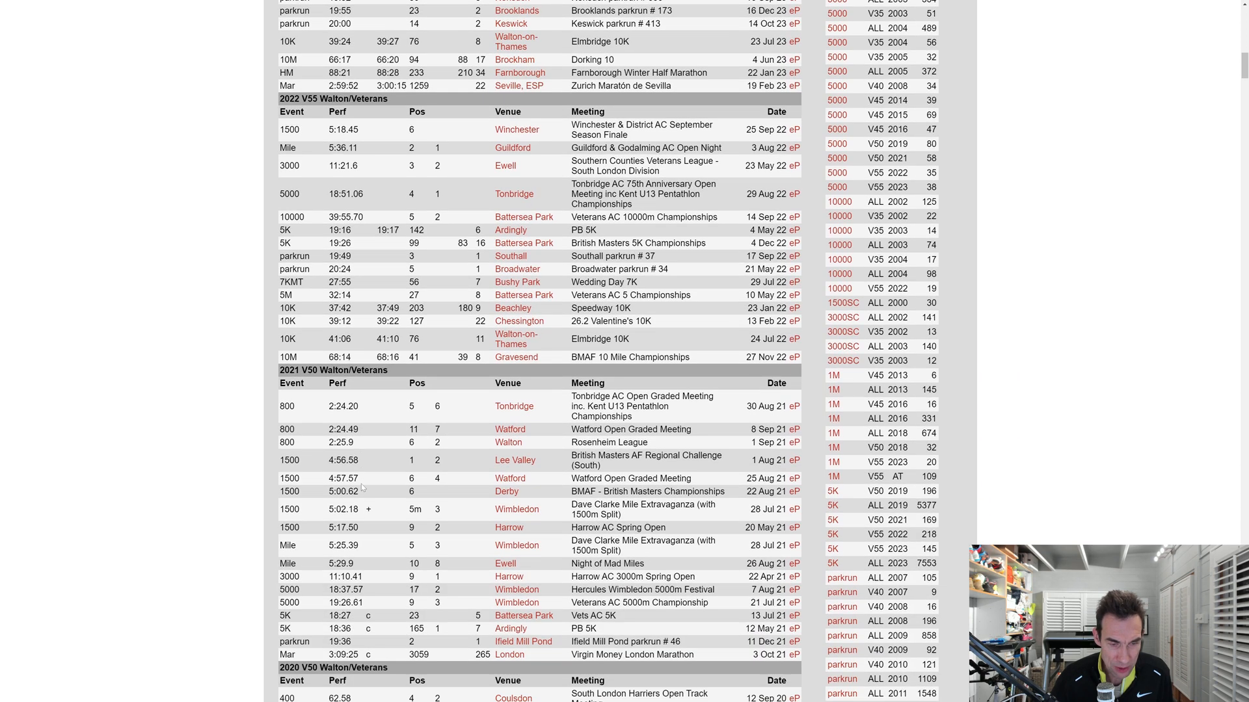
{"action": "mouse_move", "coordinate": [356, 647]}
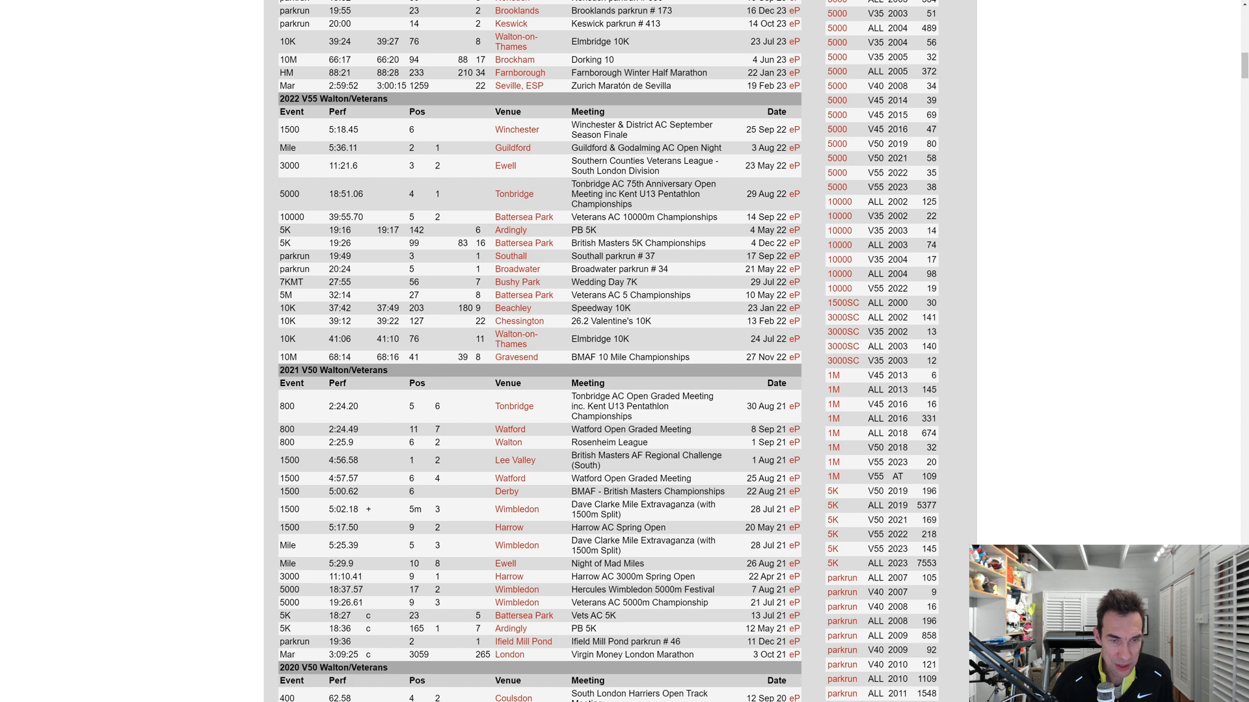
{"action": "scroll", "scroll_direction": "down", "scroll_amount": 3}
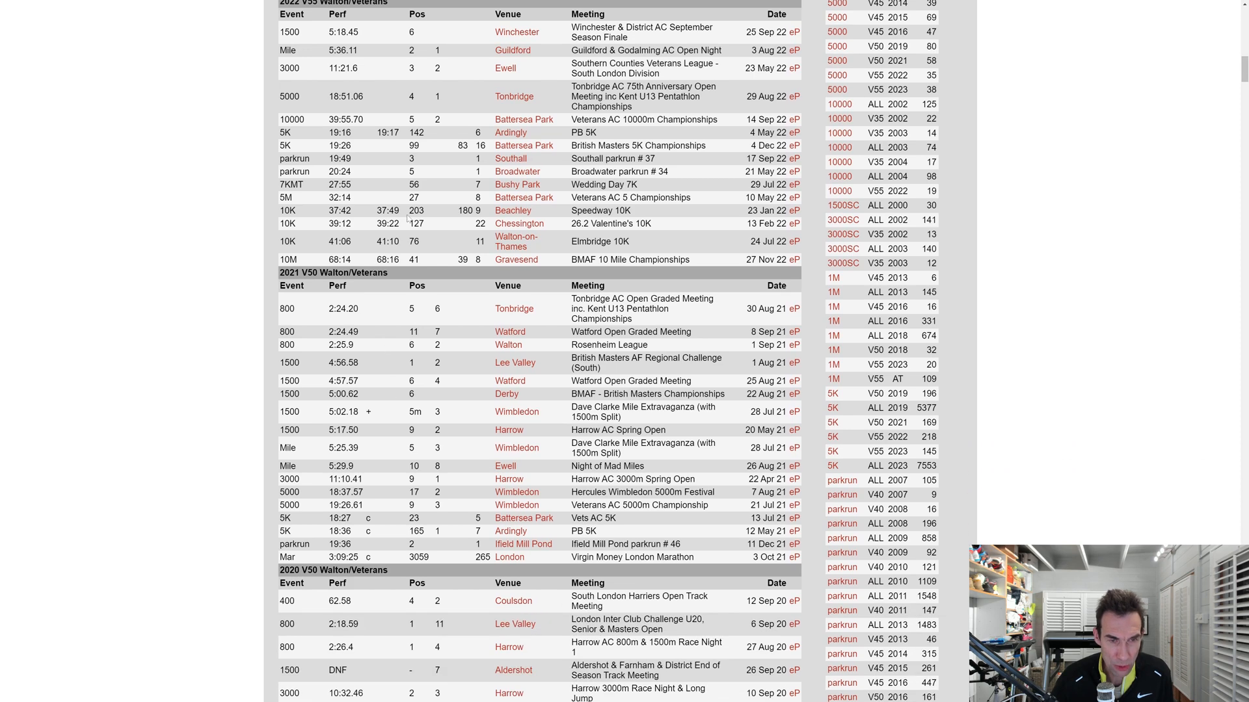
{"action": "mouse_move", "coordinate": [517, 184]}
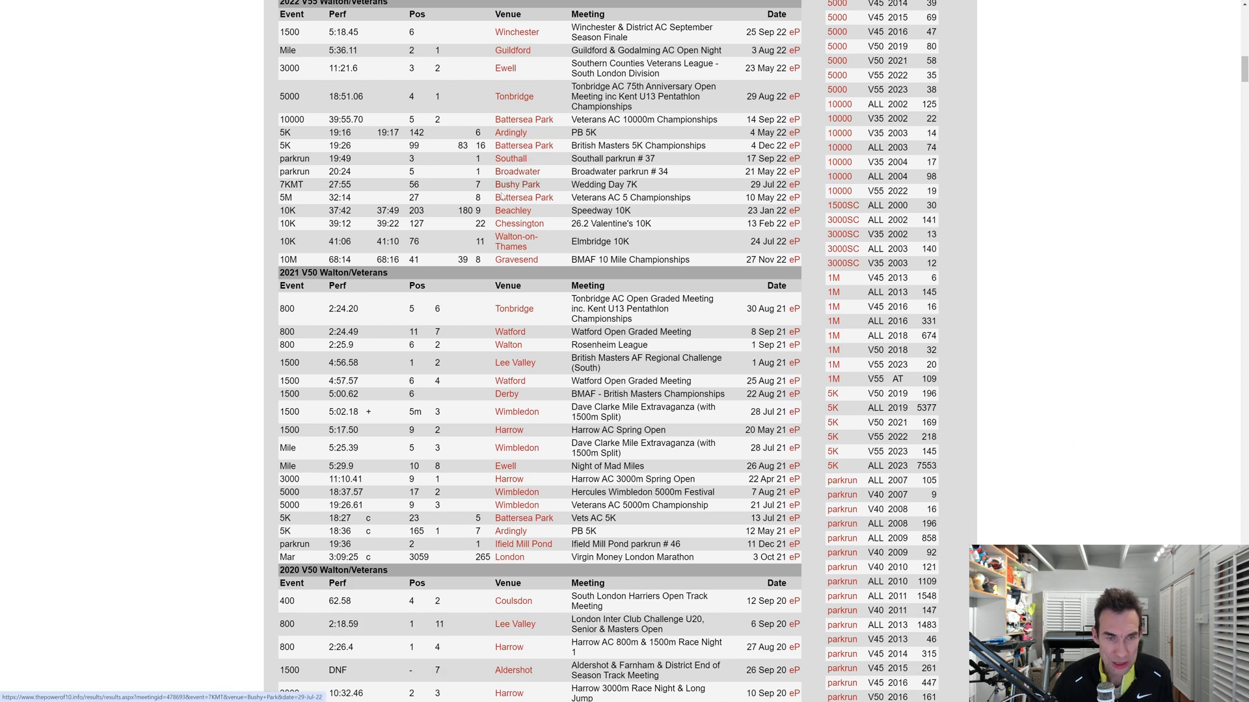
{"action": "scroll", "scroll_direction": "down", "scroll_amount": 3}
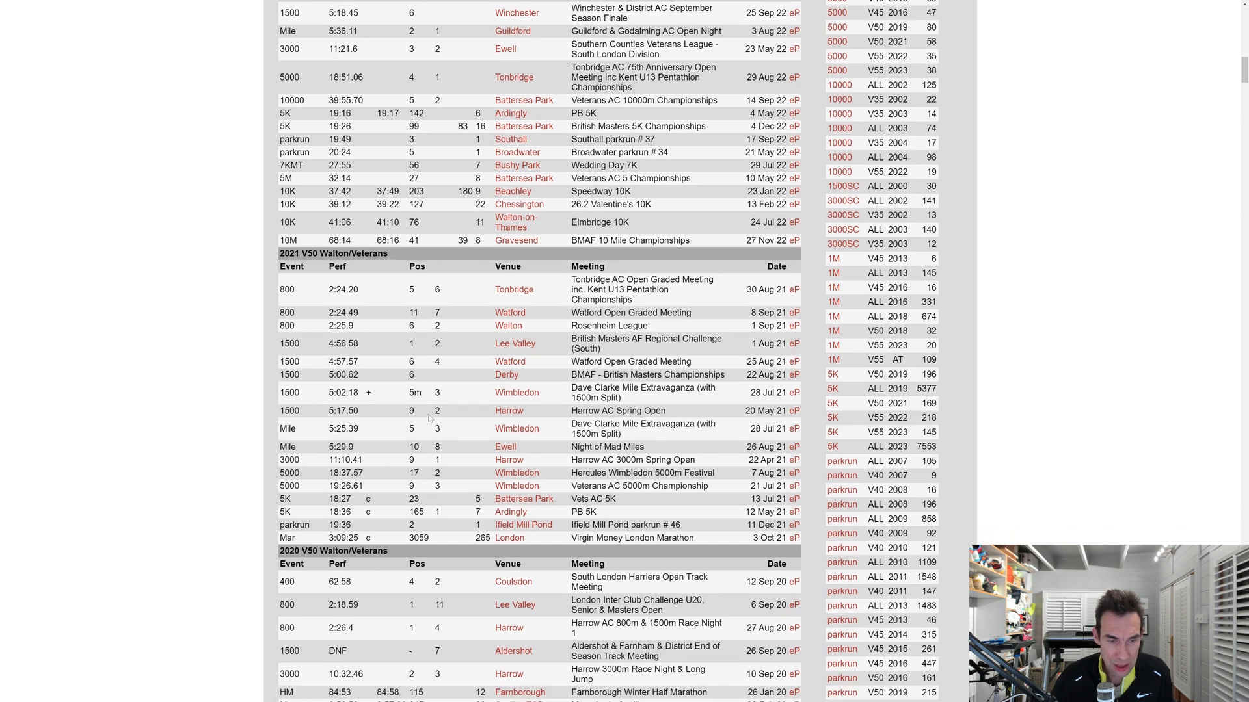
Scroll through the 2020, 2019 and 2018 V50 results, including the parkrun performances.
{"action": "scroll", "scroll_direction": "down", "scroll_amount": 3}
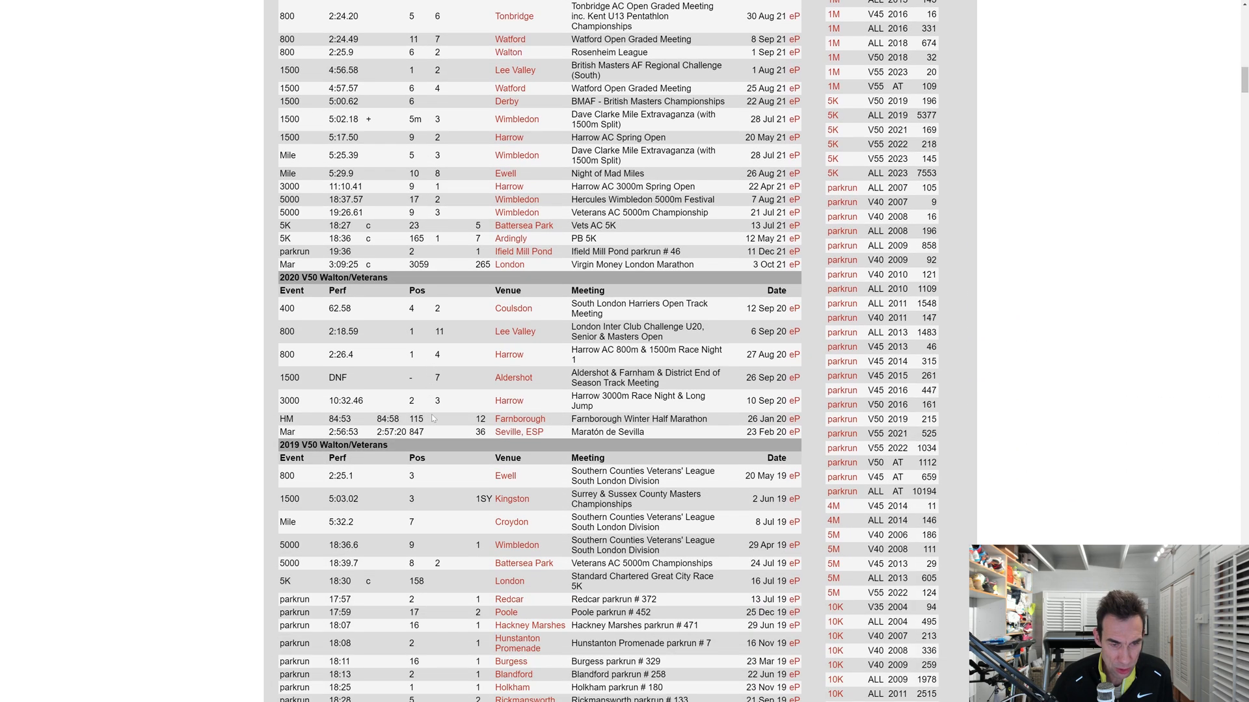
{"action": "scroll", "scroll_direction": "down", "scroll_amount": 3}
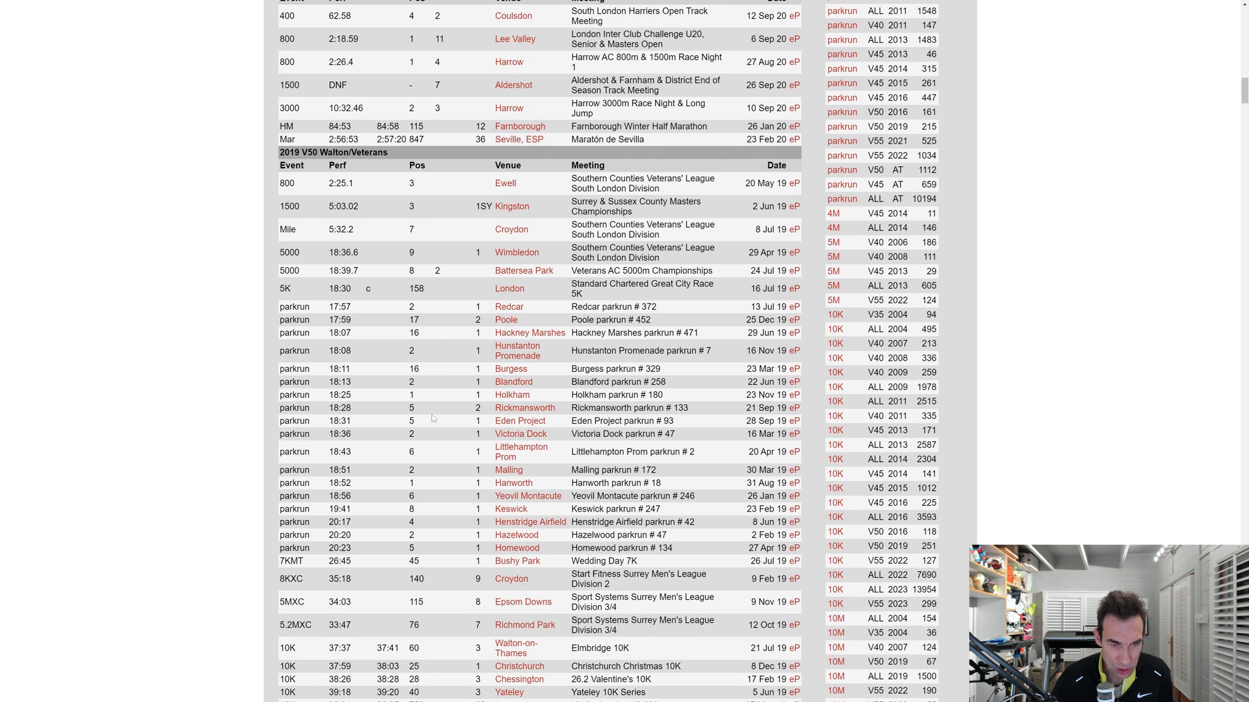
{"action": "scroll", "scroll_direction": "down", "scroll_amount": 3}
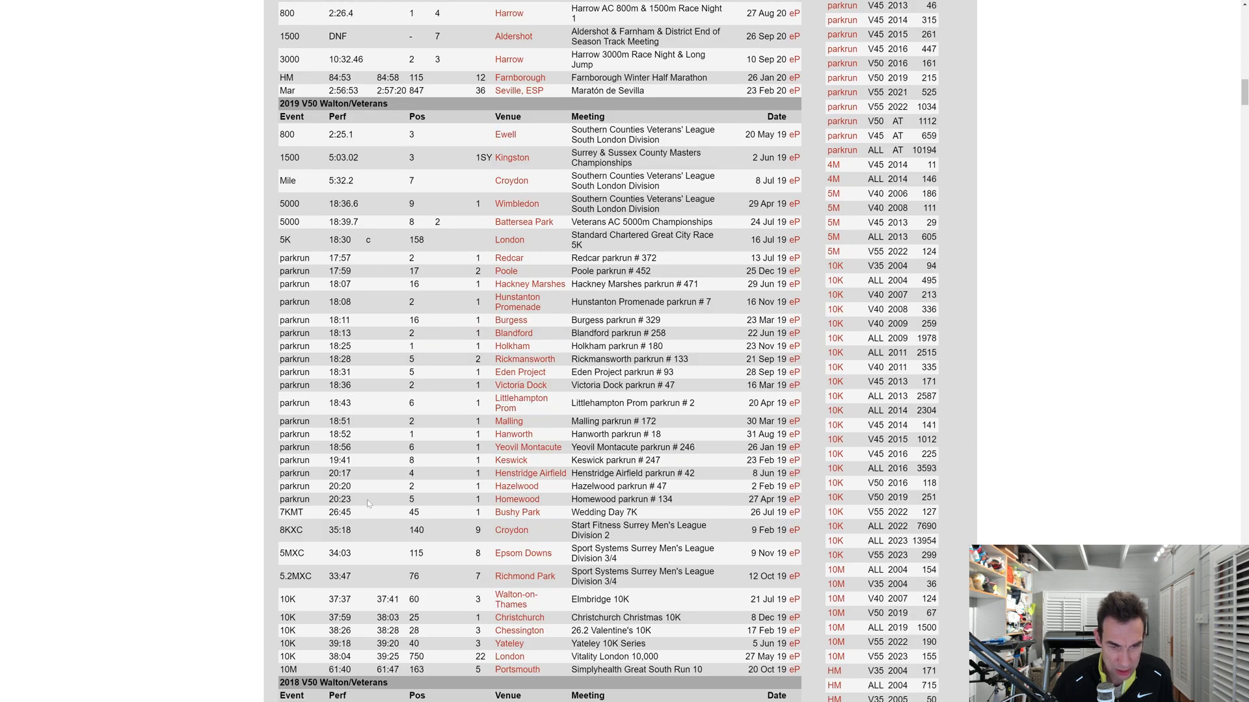
{"action": "mouse_move", "coordinate": [516, 499]}
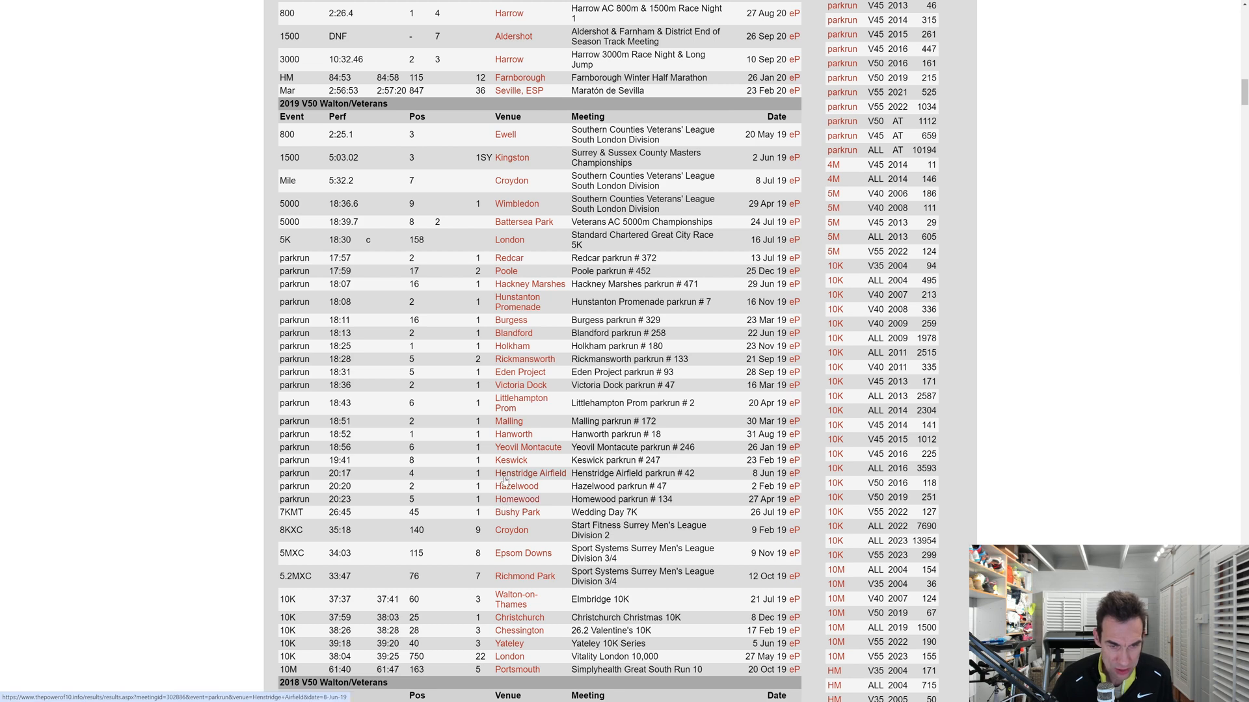
{"action": "scroll", "scroll_direction": "down", "scroll_amount": 3}
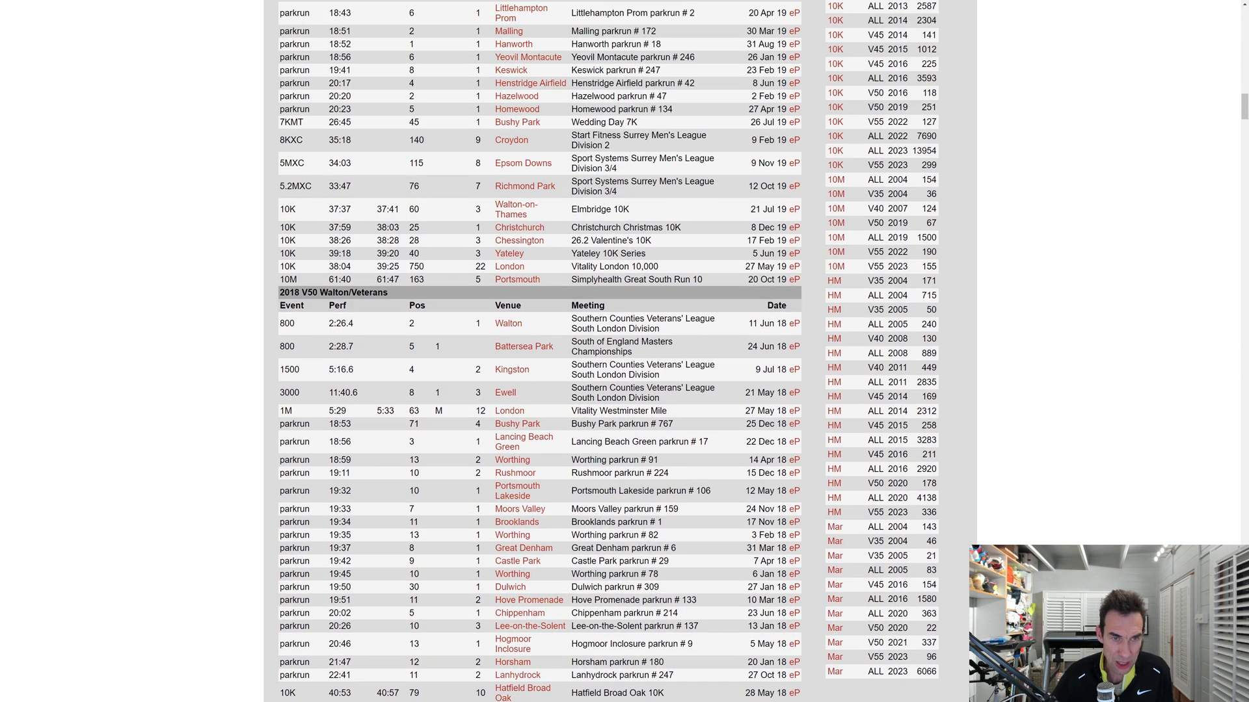
{"action": "scroll", "scroll_direction": "down", "scroll_amount": 3}
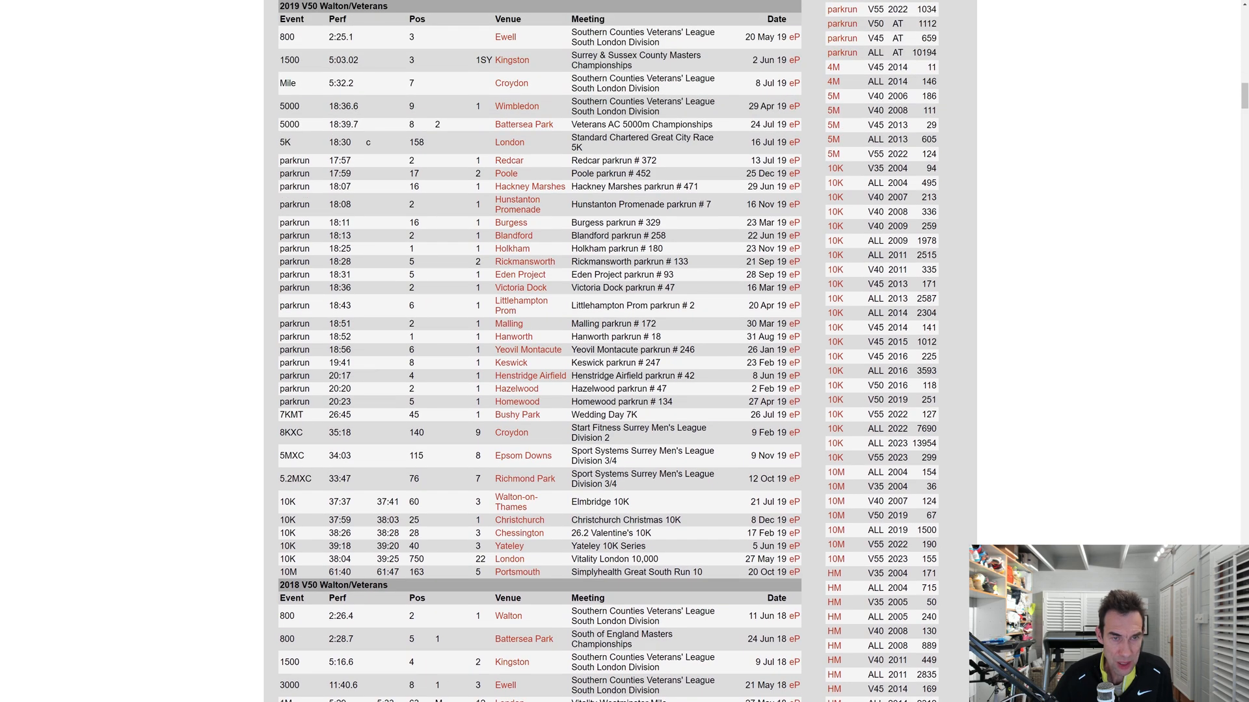
{"action": "scroll", "scroll_direction": "down", "scroll_amount": 3}
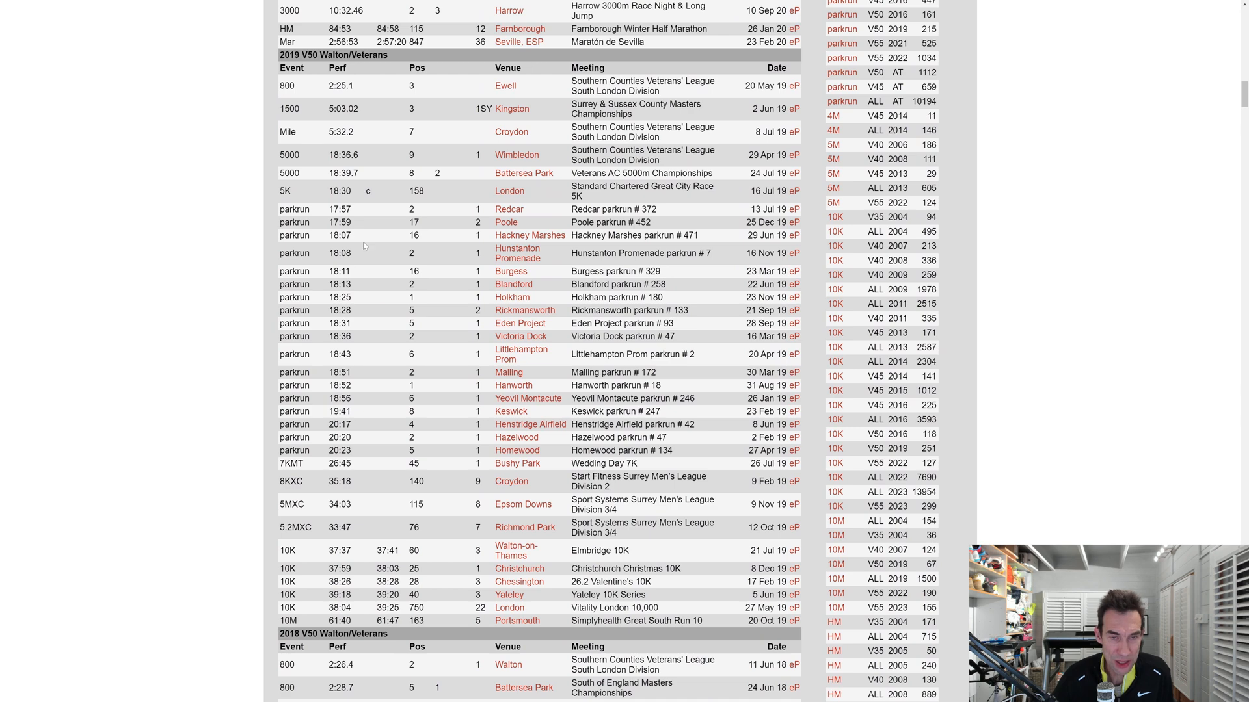
{"action": "mouse_move", "coordinate": [348, 265]}
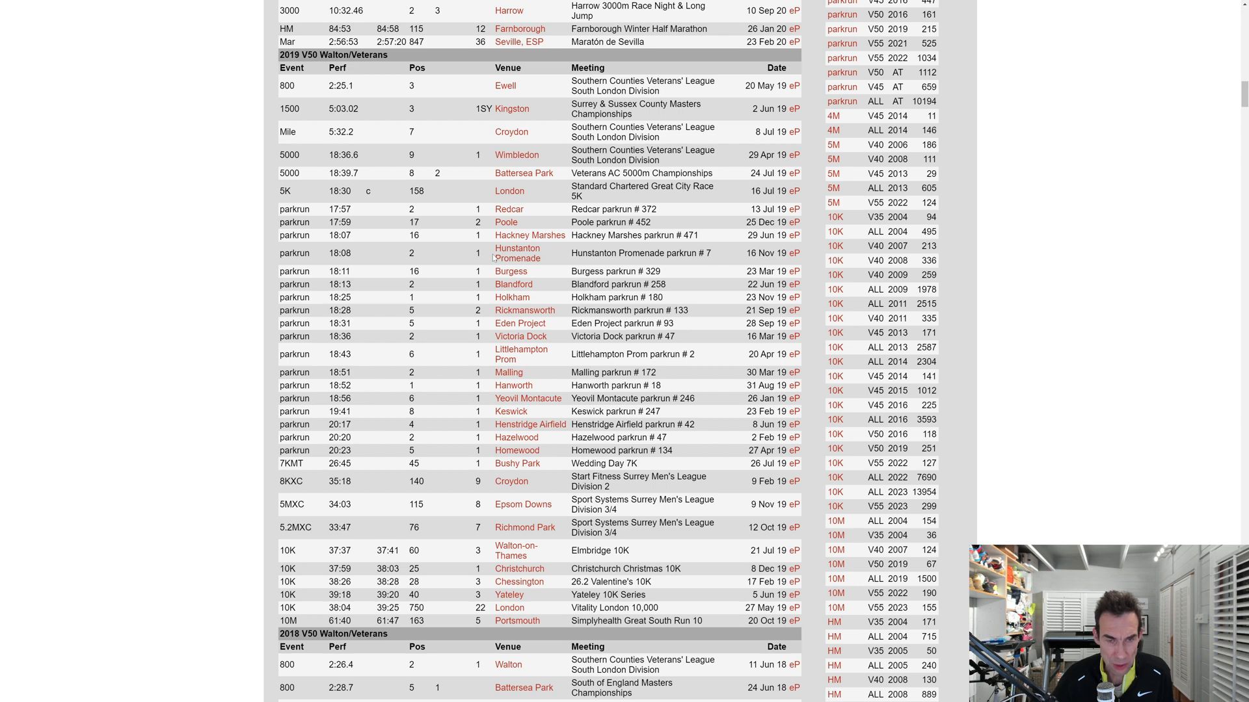
{"action": "mouse_move", "coordinate": [453, 295]}
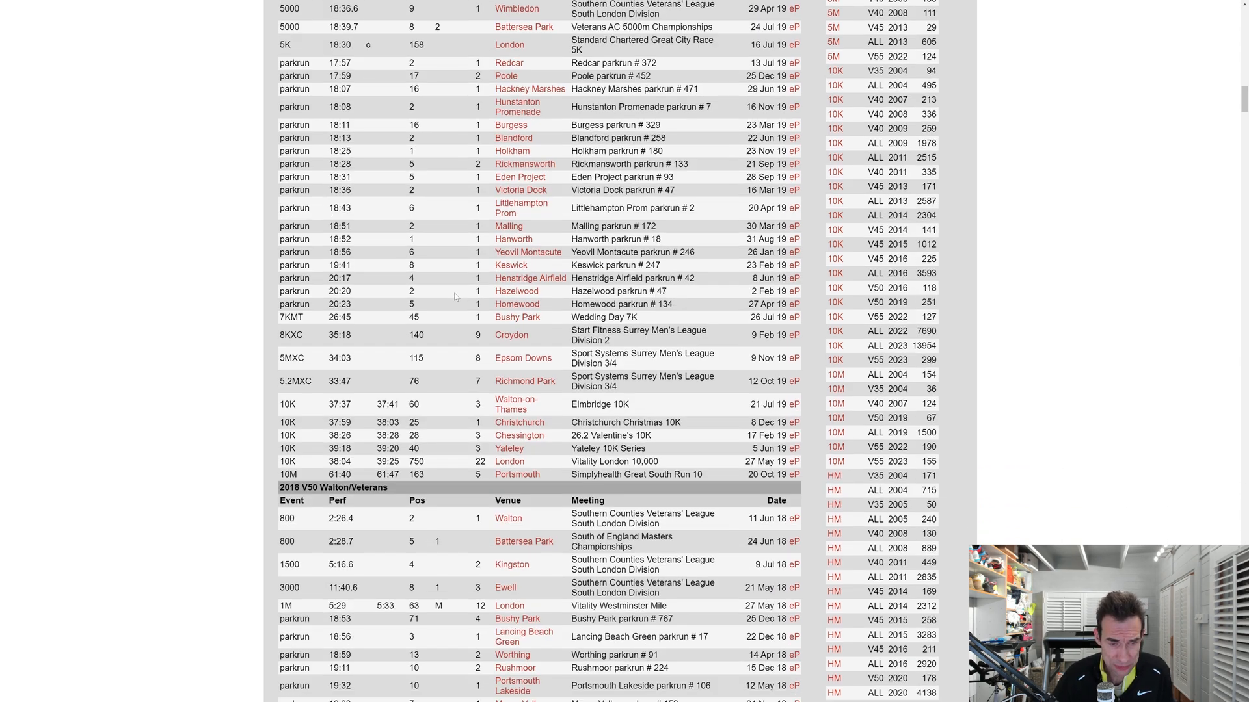
{"action": "scroll", "scroll_direction": "down", "scroll_amount": 3}
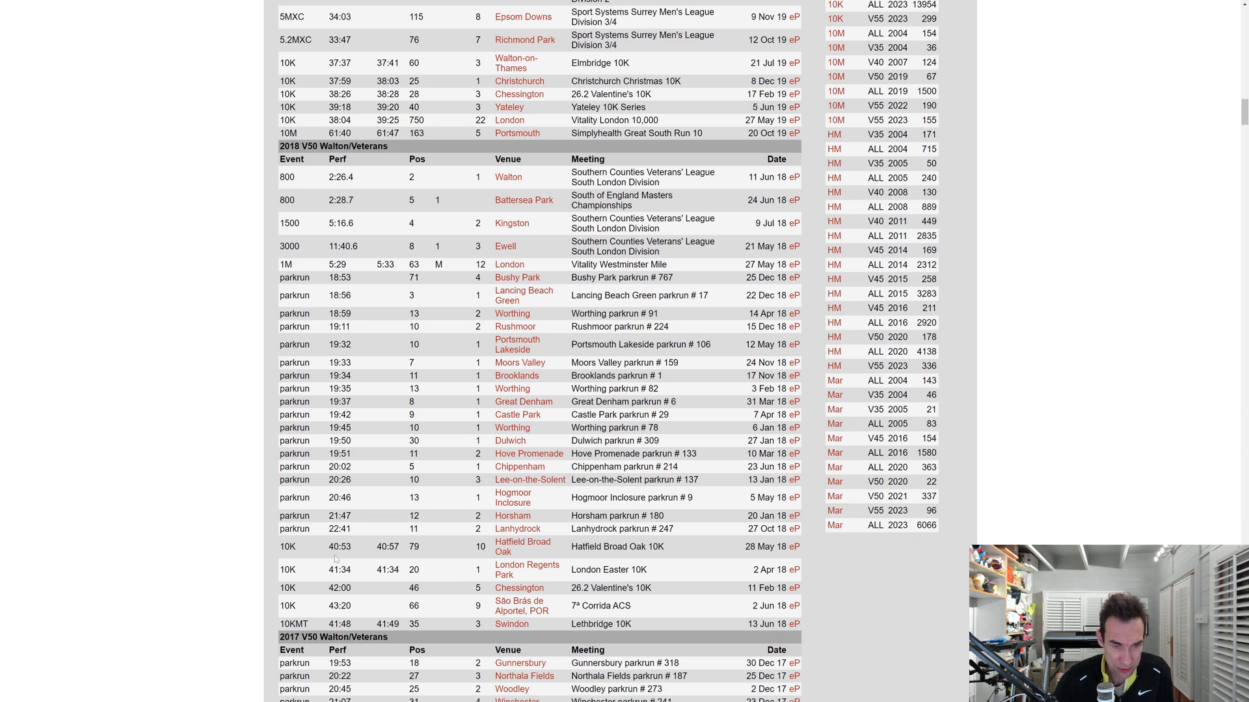